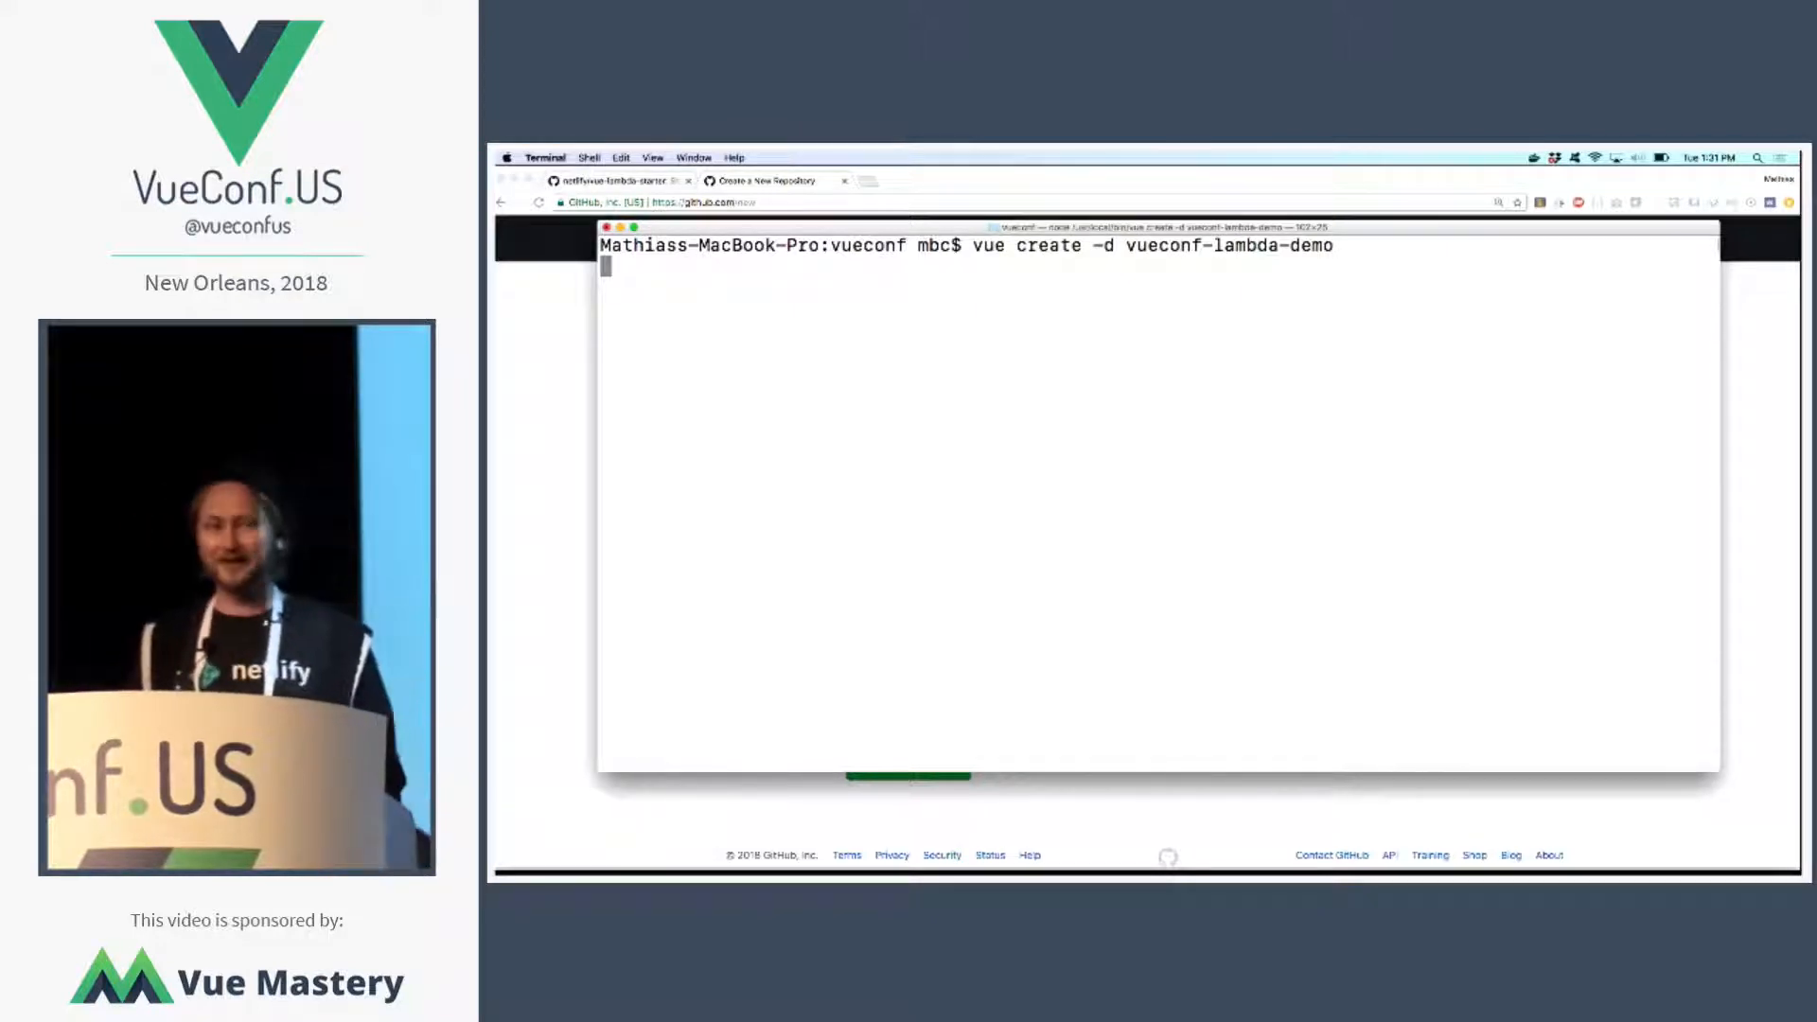
Run `vue create -d vueconf-lambda-demo` to scaffold the Vue project with default settings
key("Return")
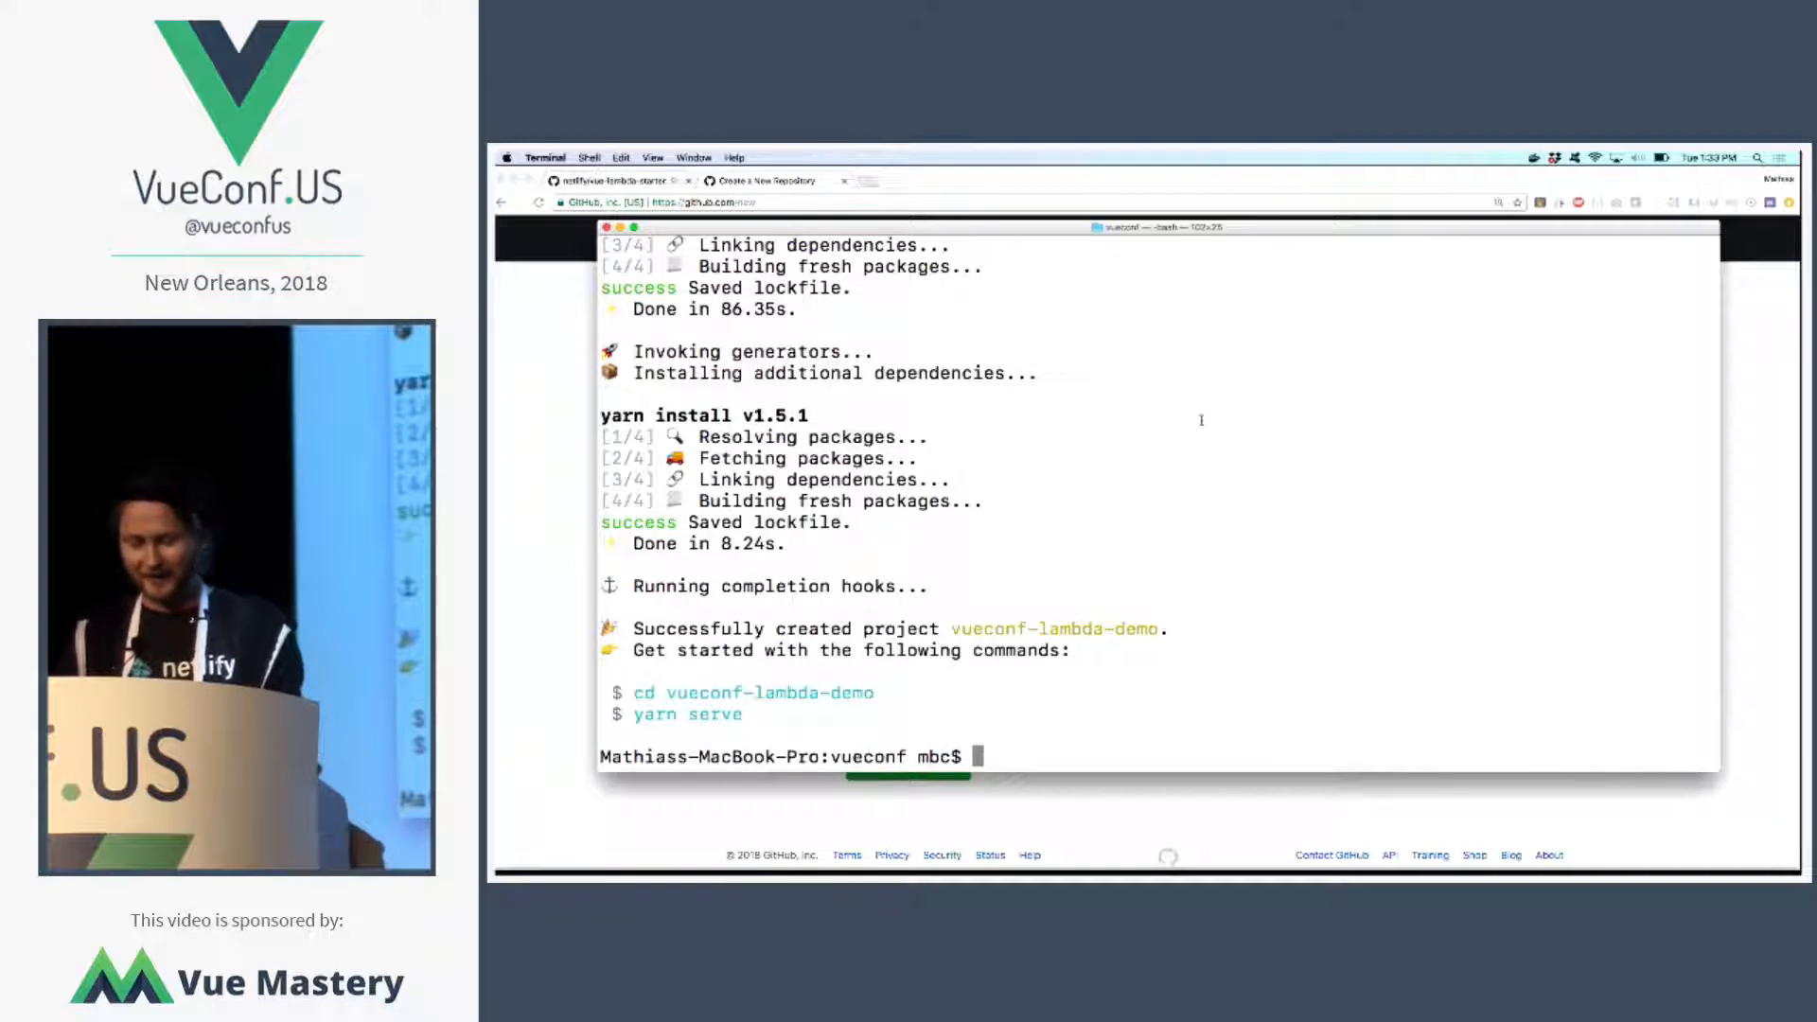
Inside vueconf-lambda-demo, add the netlify-lambda plugin and open the project with `code .`
type("cd vueconf-lambda-demo/")
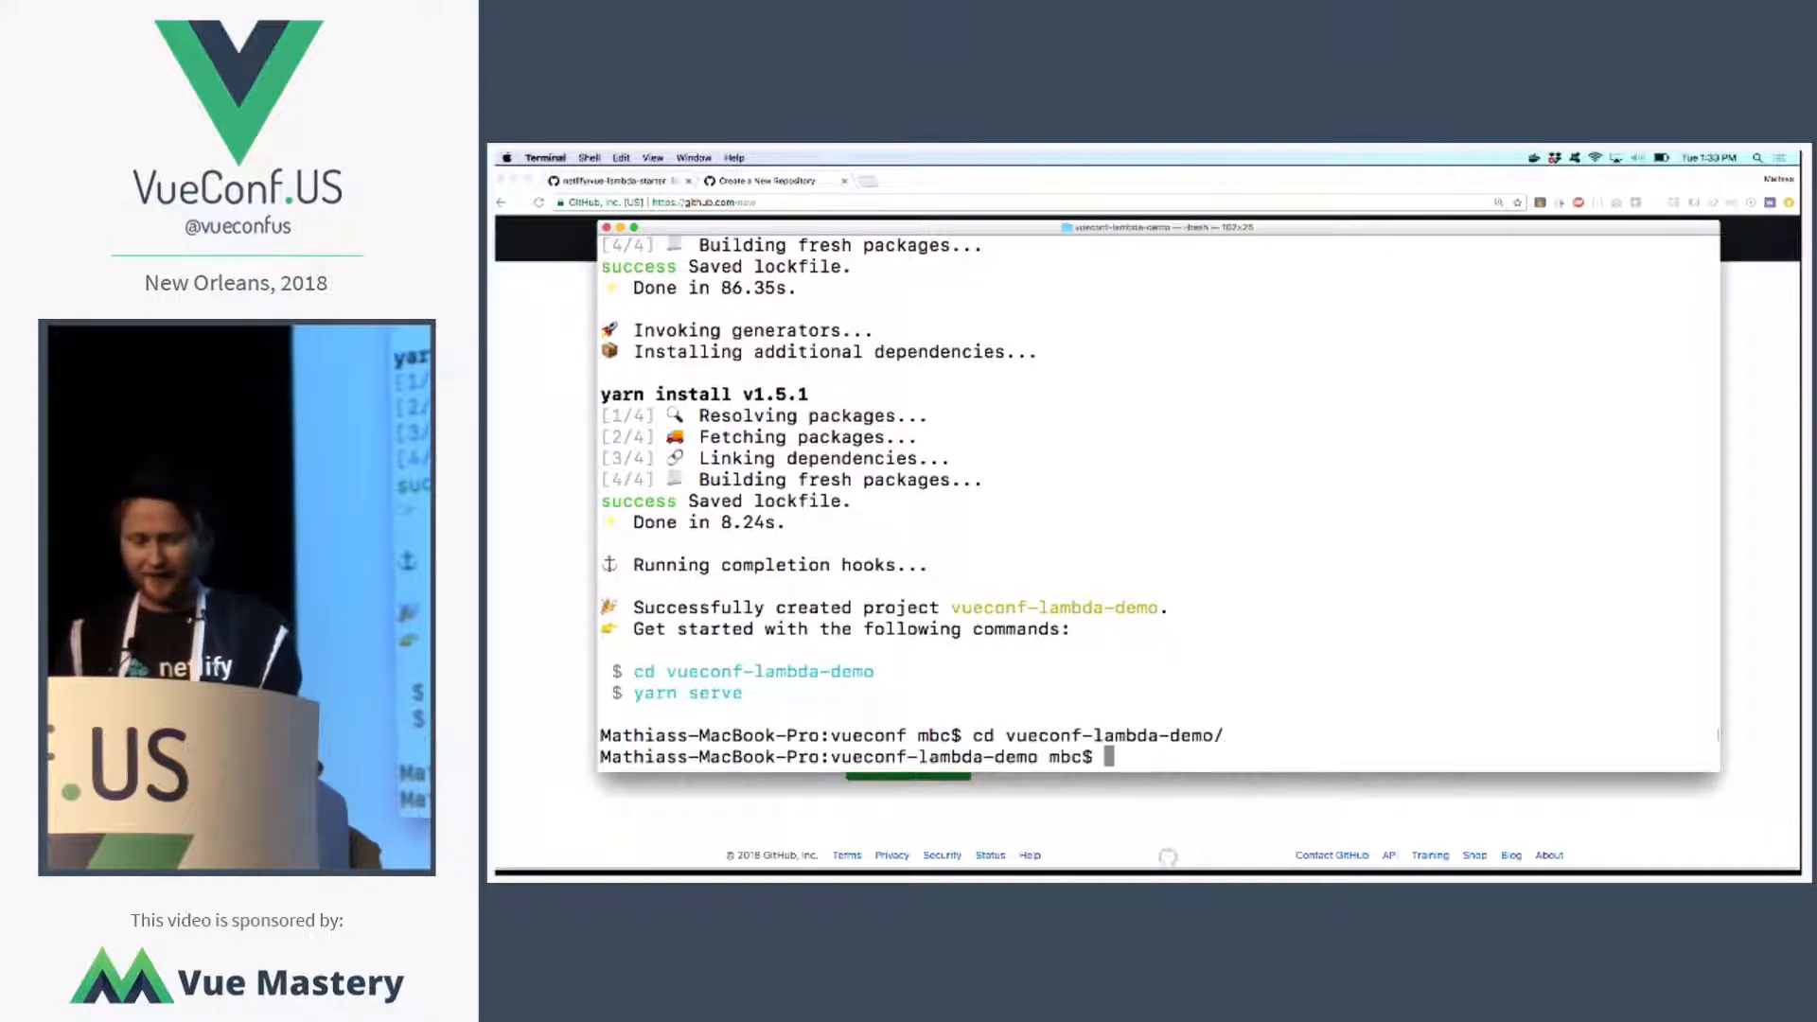
type("vue")
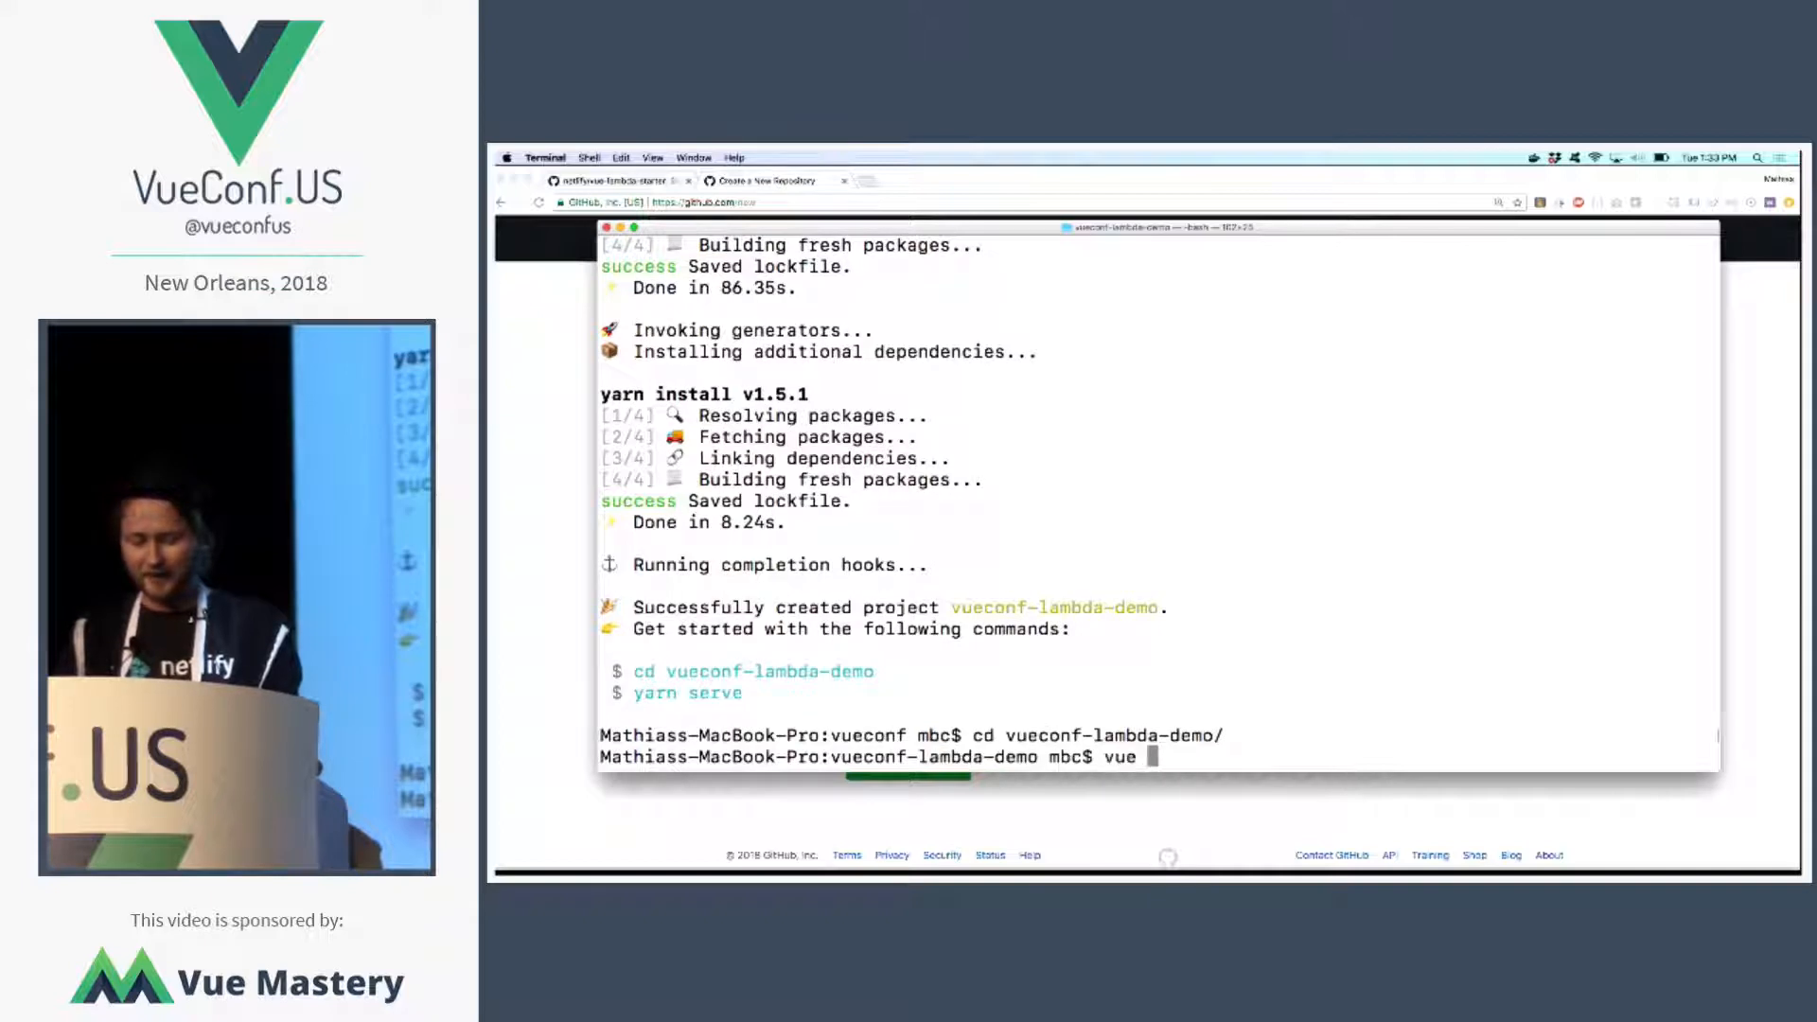
type("add ne")
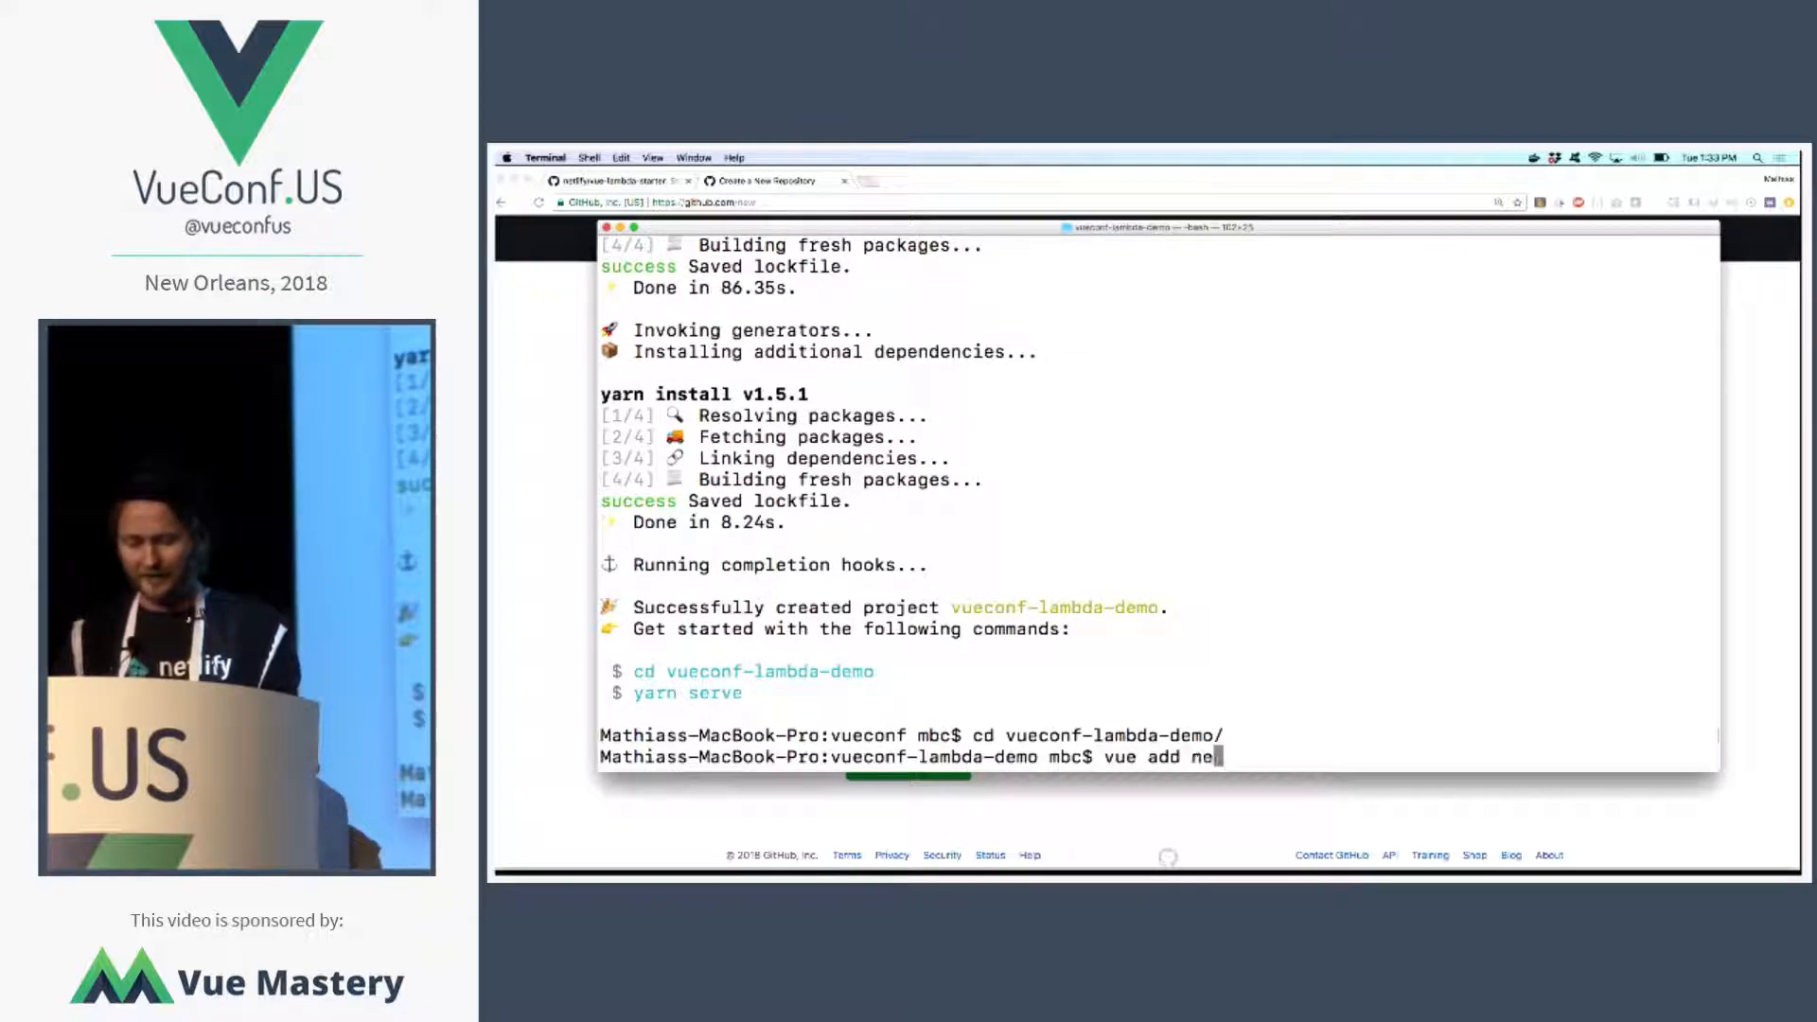
type("tlify-lambda")
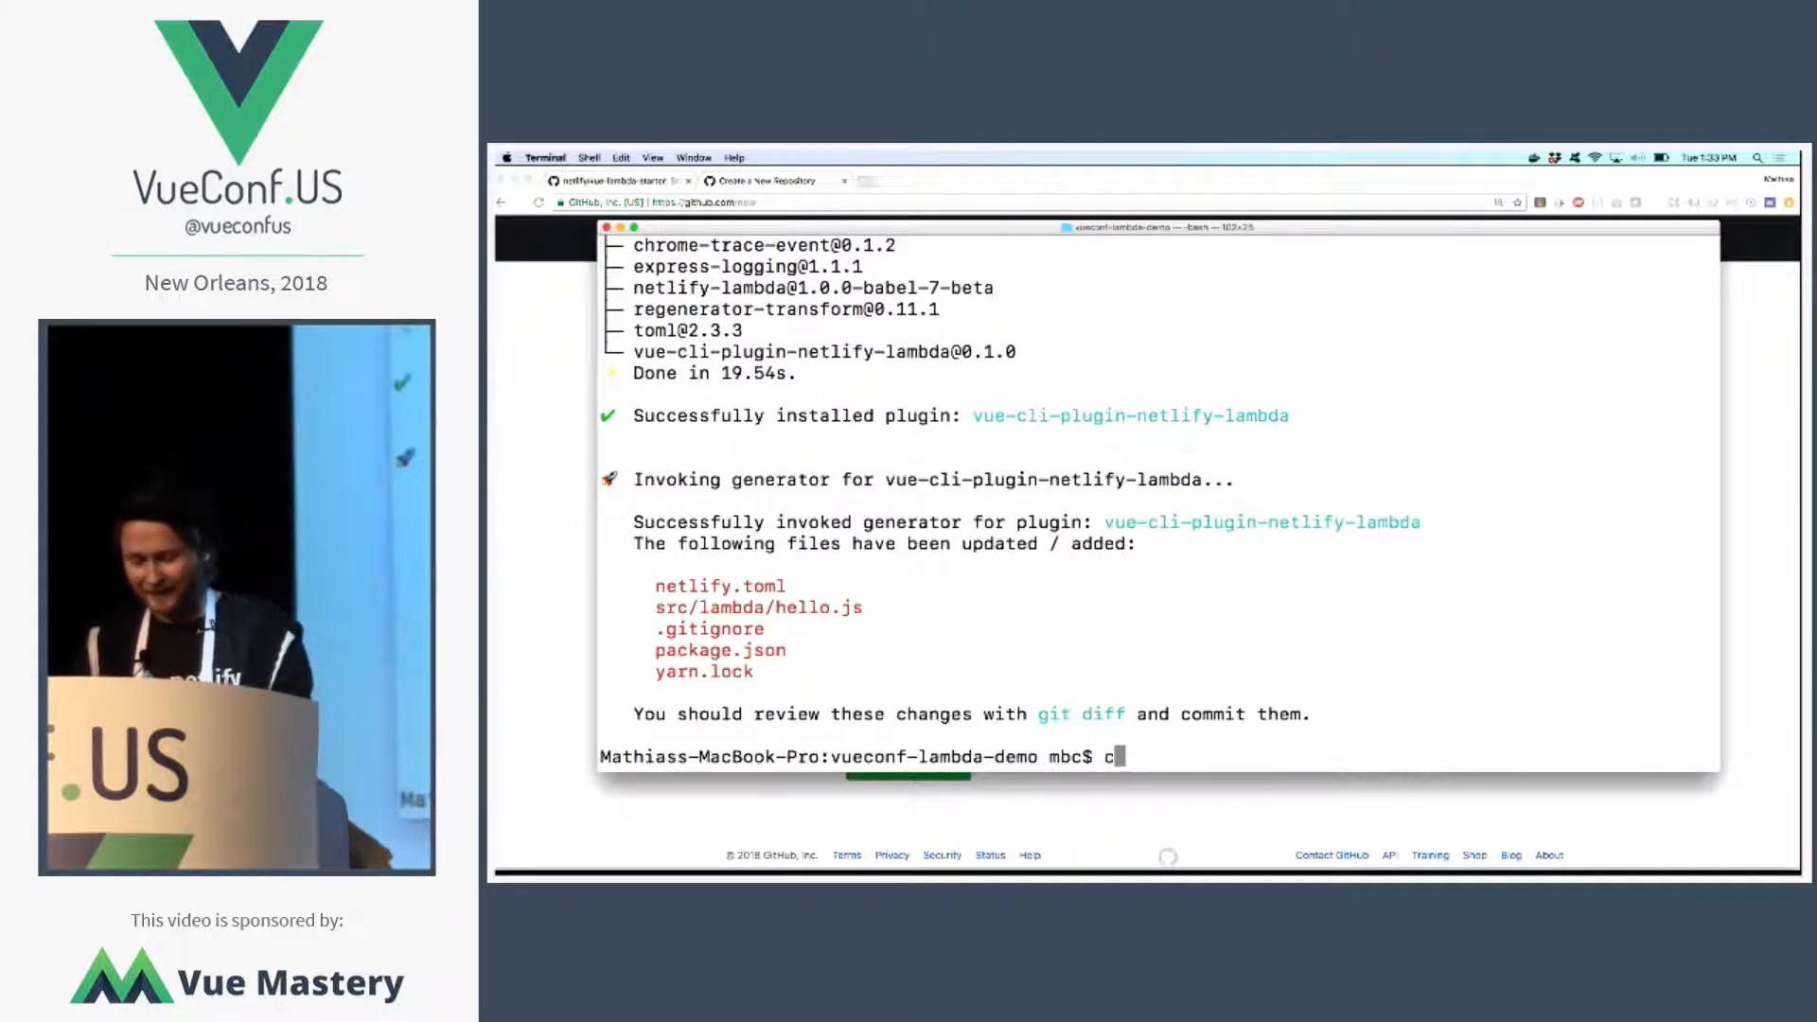
type("code .")
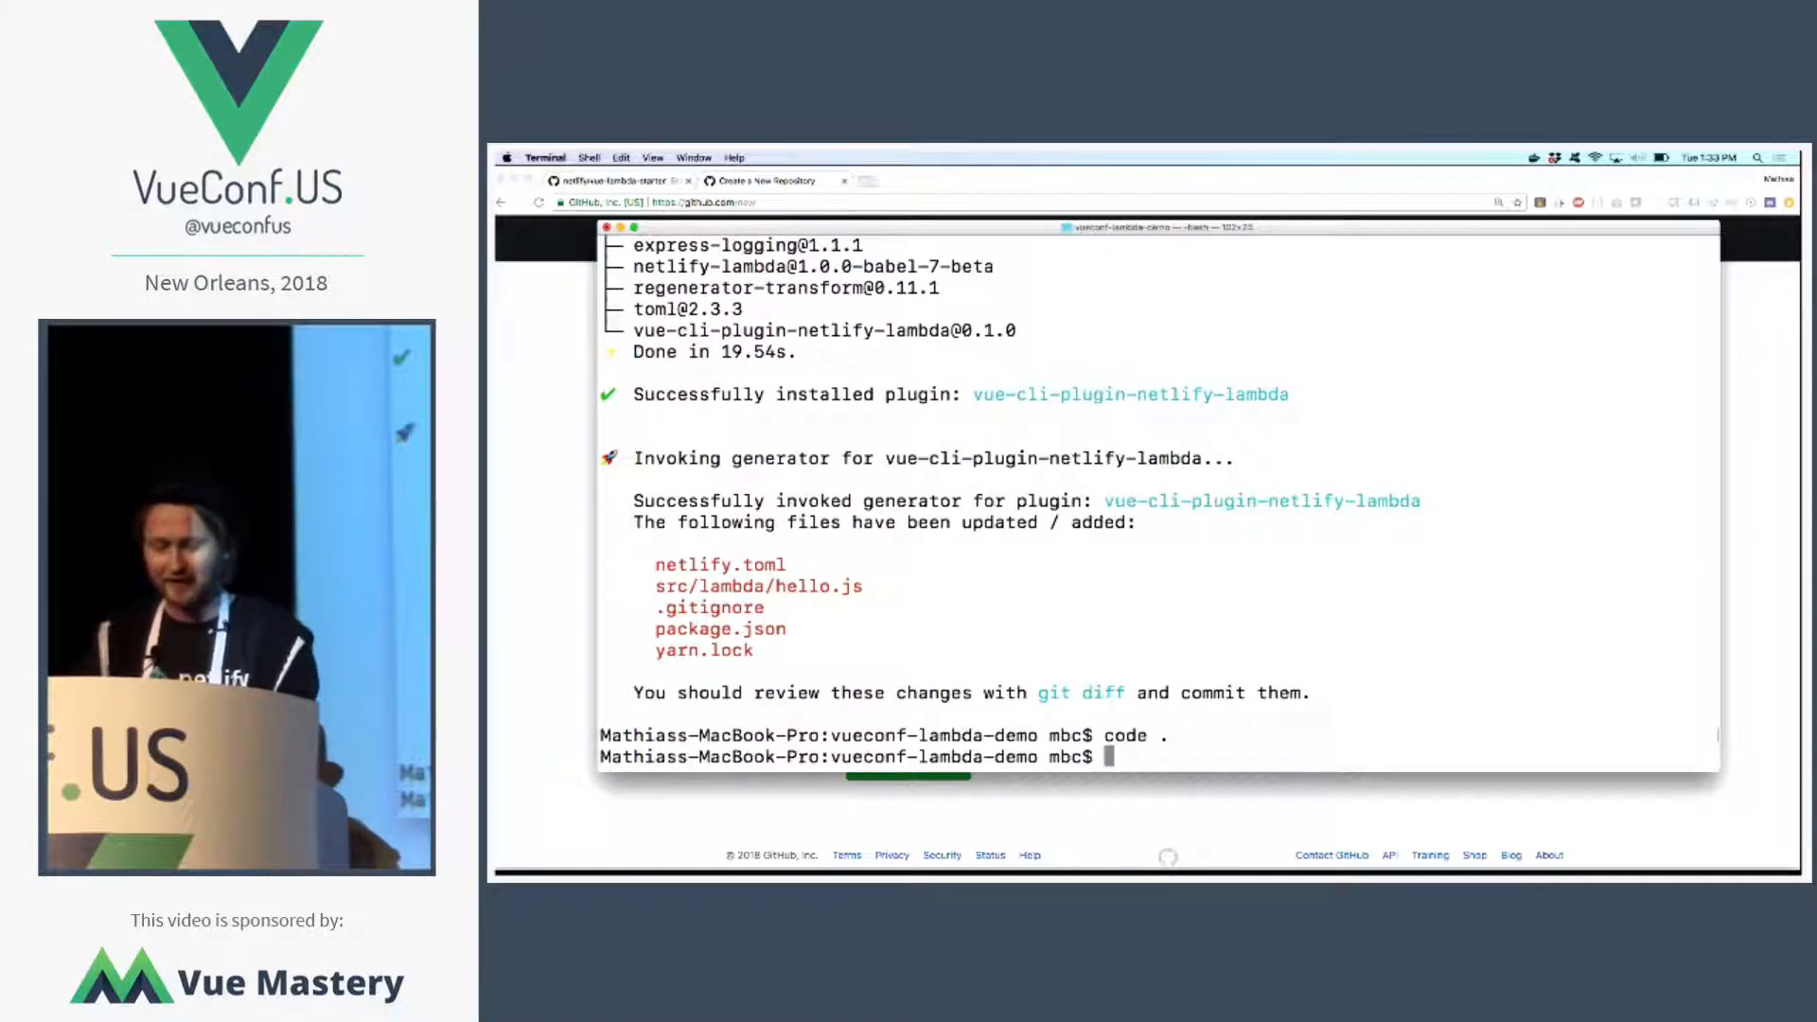
Open the project, review src/lambda/hello.js and components/HelloWorld.vue, then run `yarn serve`
key("Enter")
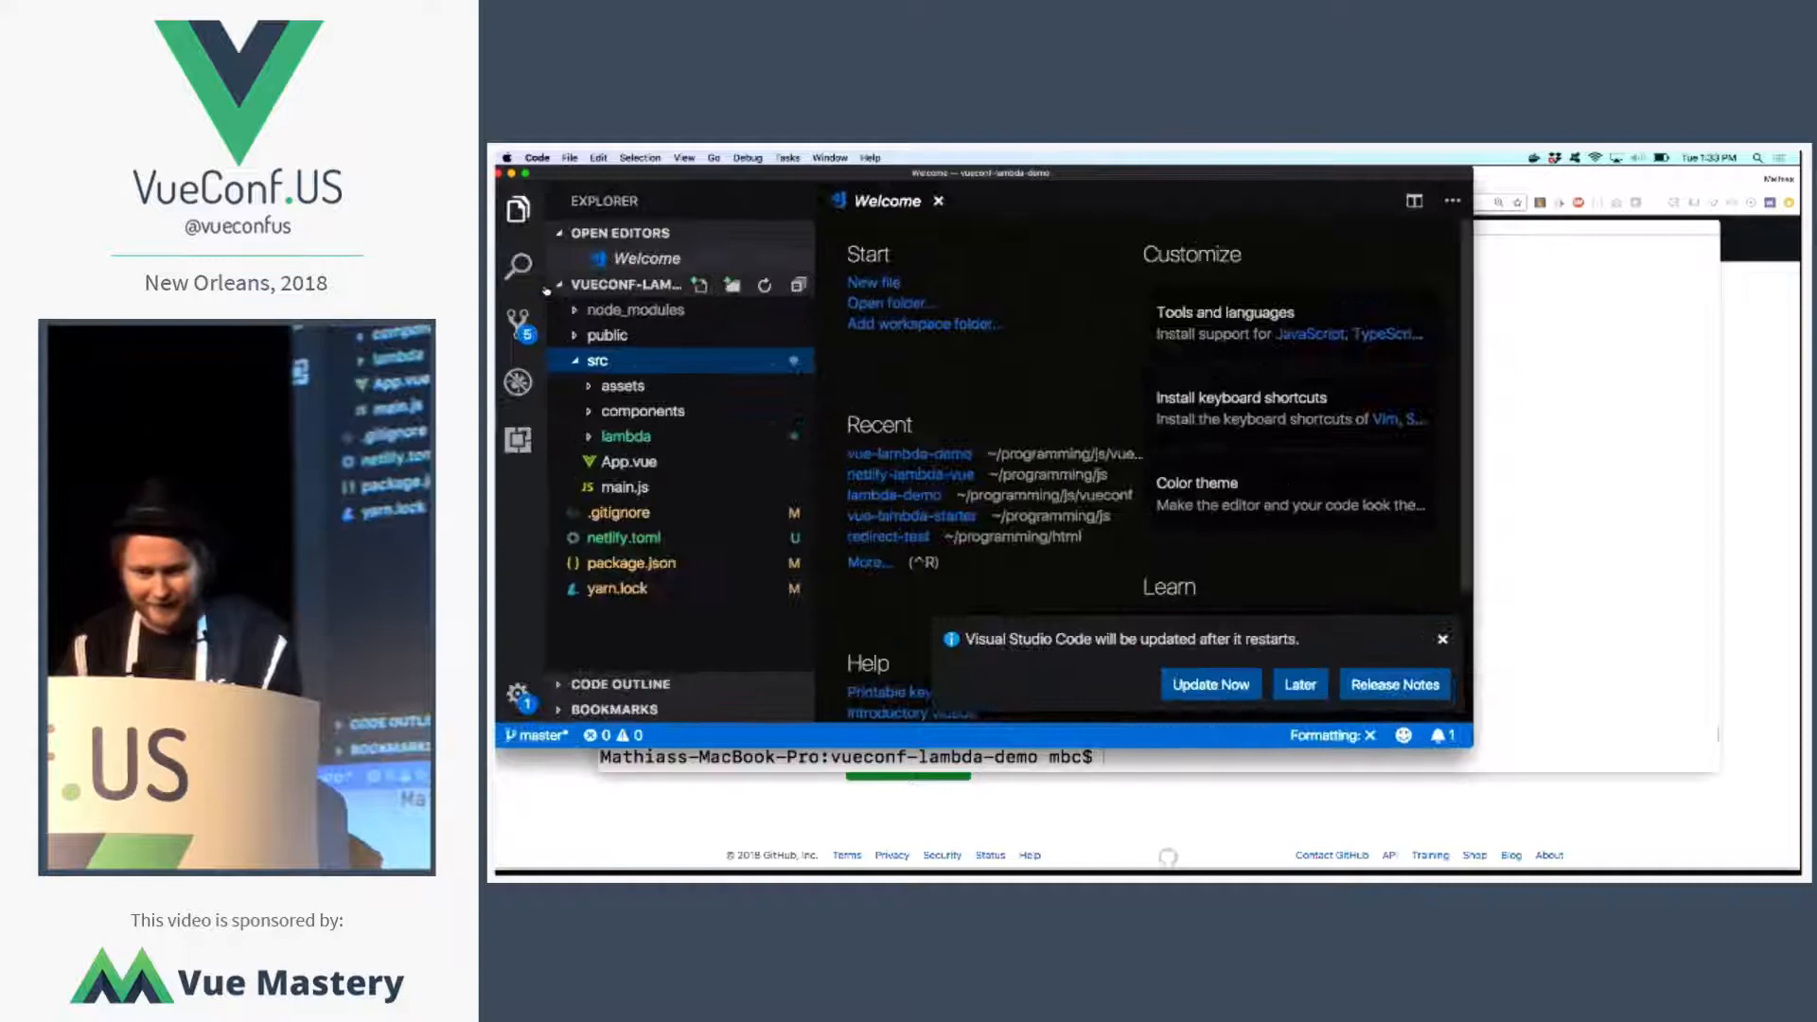
left_click(625, 437)
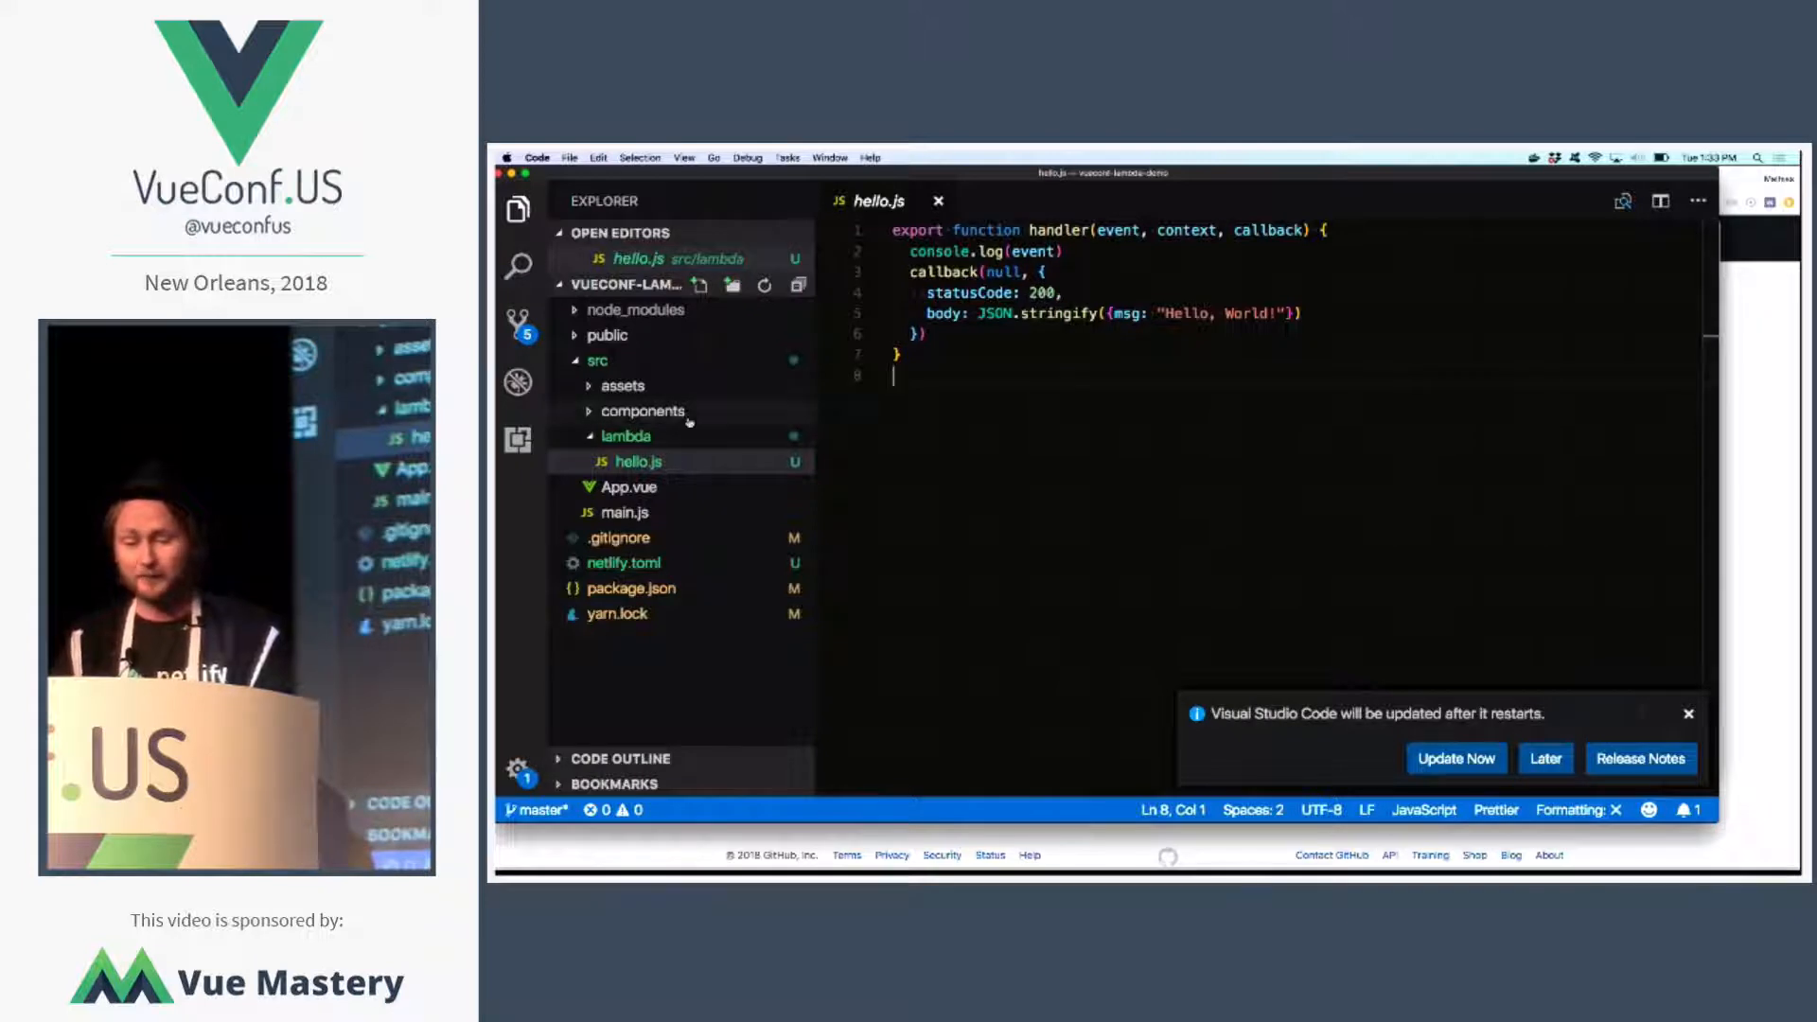
left_click(643, 411)
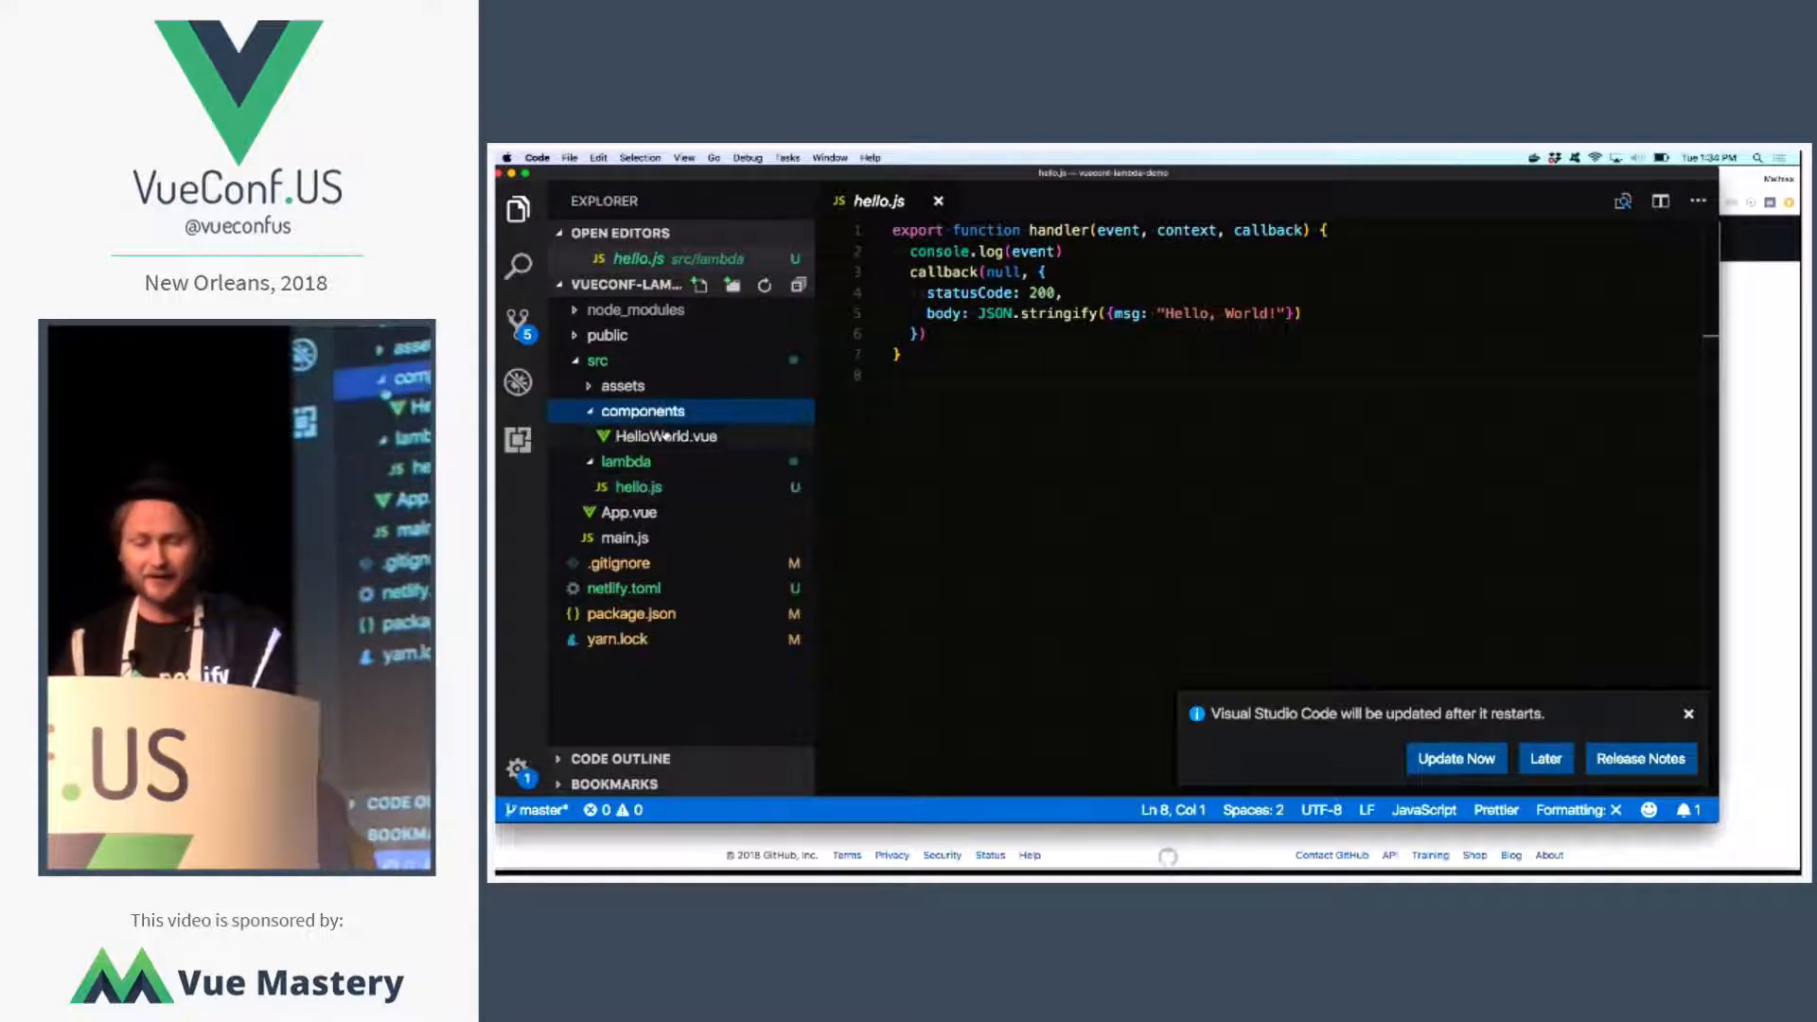
mouse_move(671, 436)
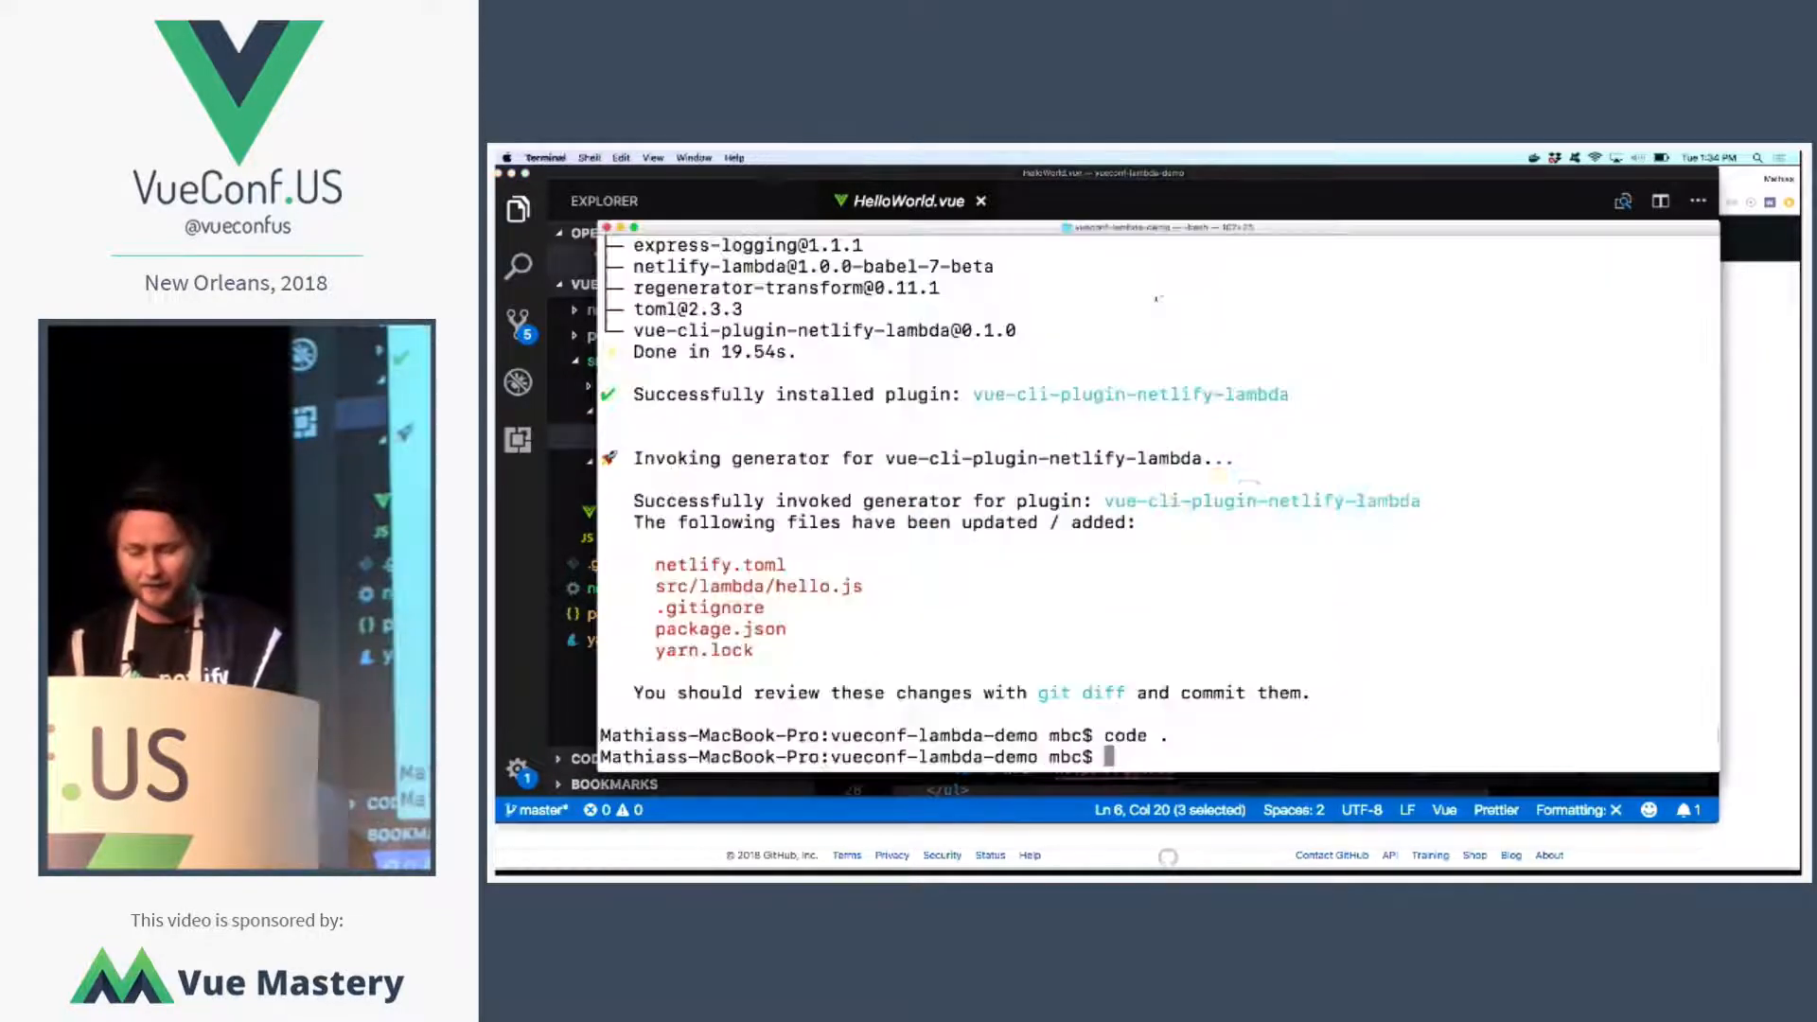
type("yarn serve")
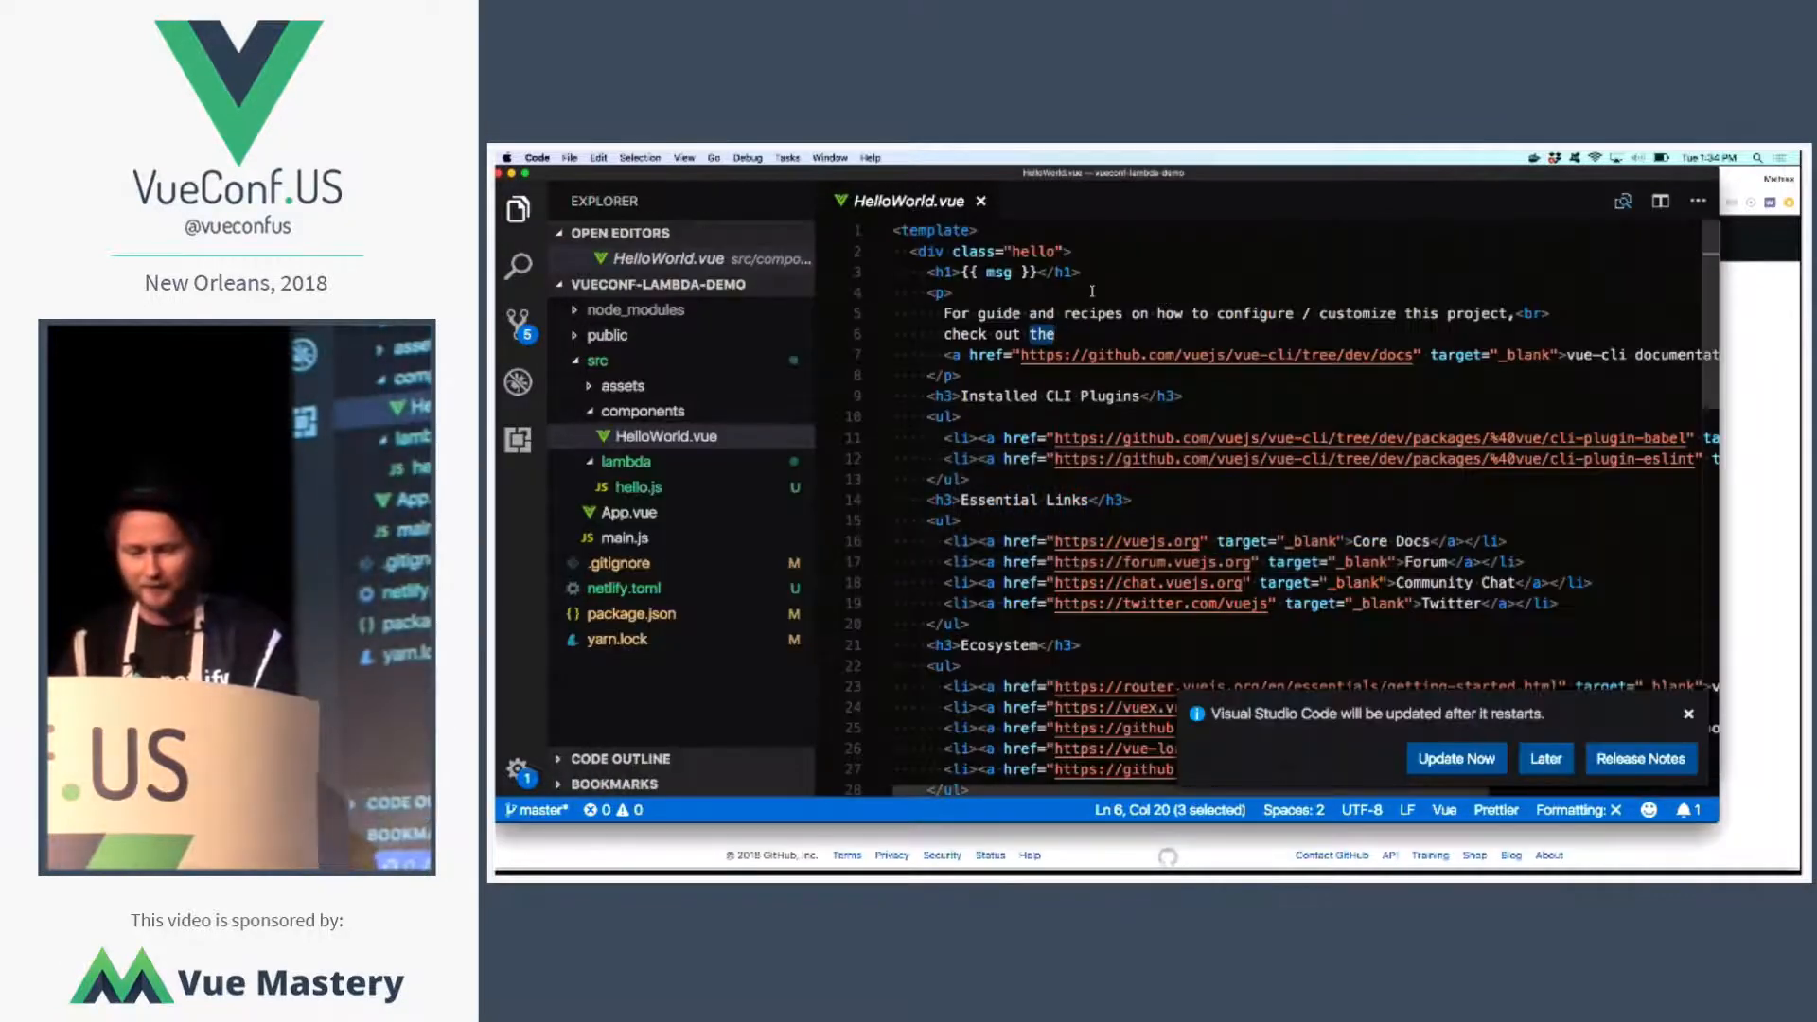
Add a lambdaMsg paragraph and a 'Click here' button calling callLambda to HelloWorld's template
scroll("down", 3)
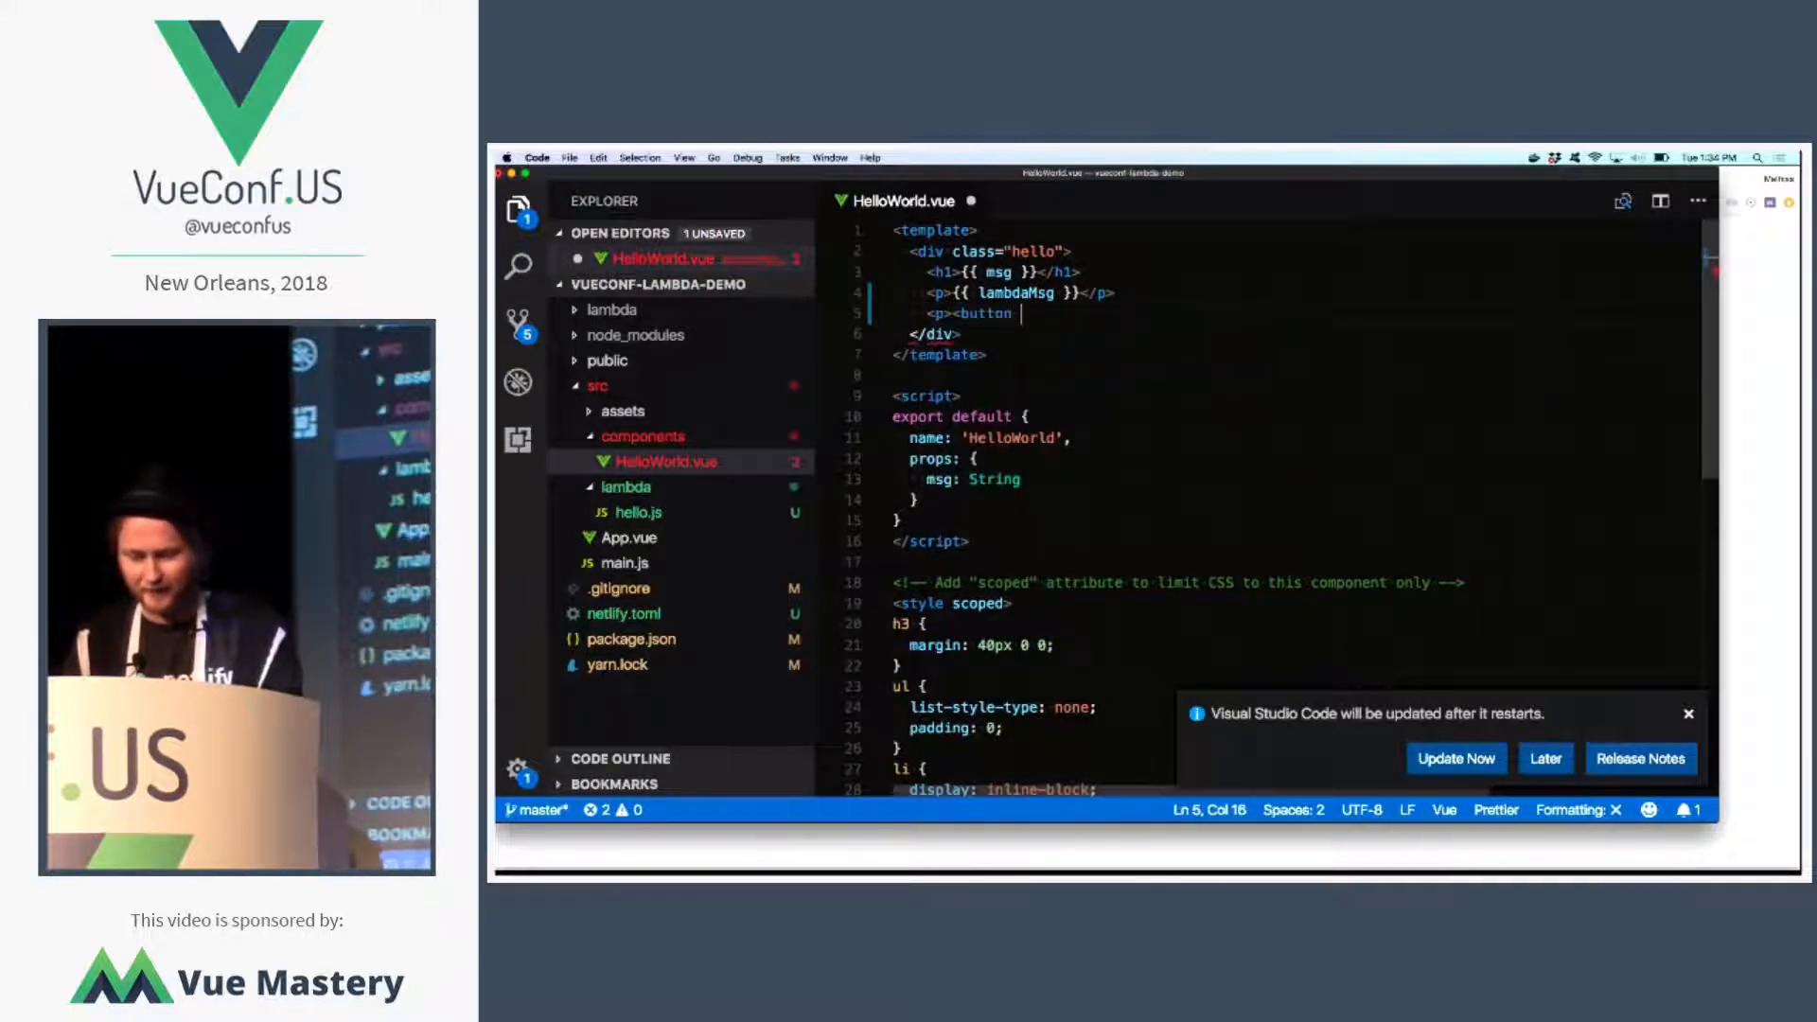
type("@click=")
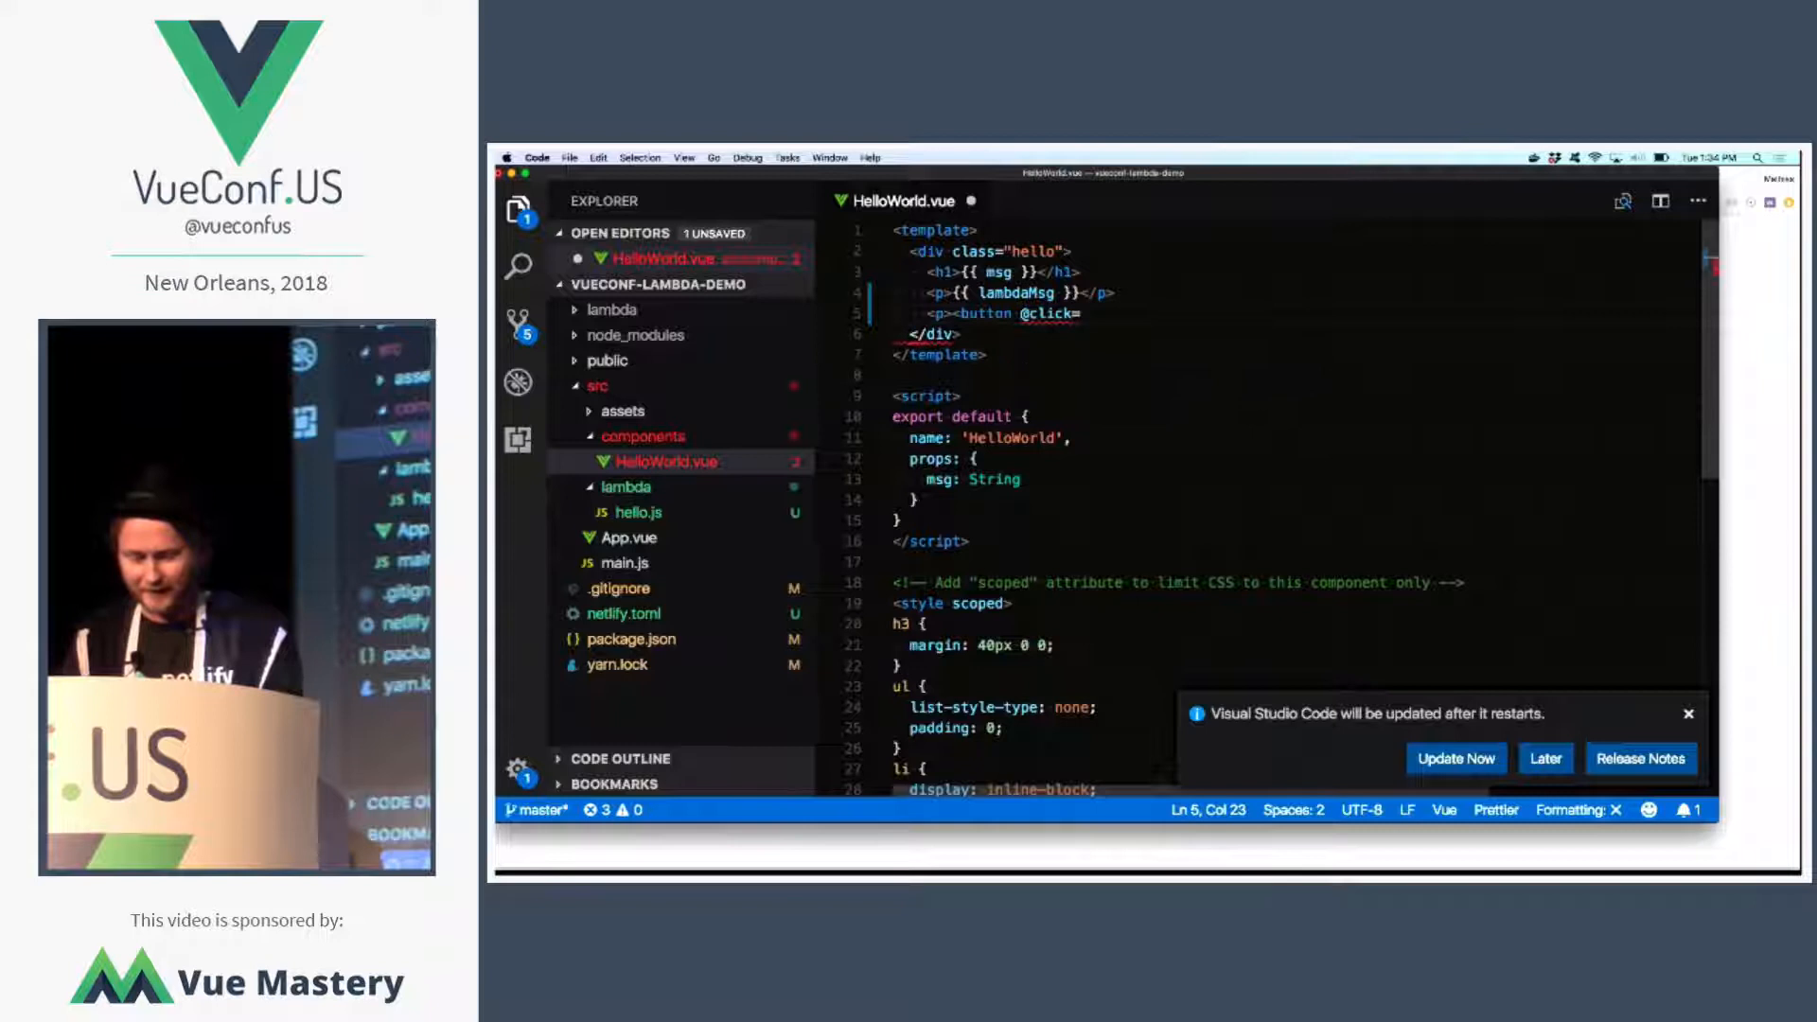
type("callLambda\"")
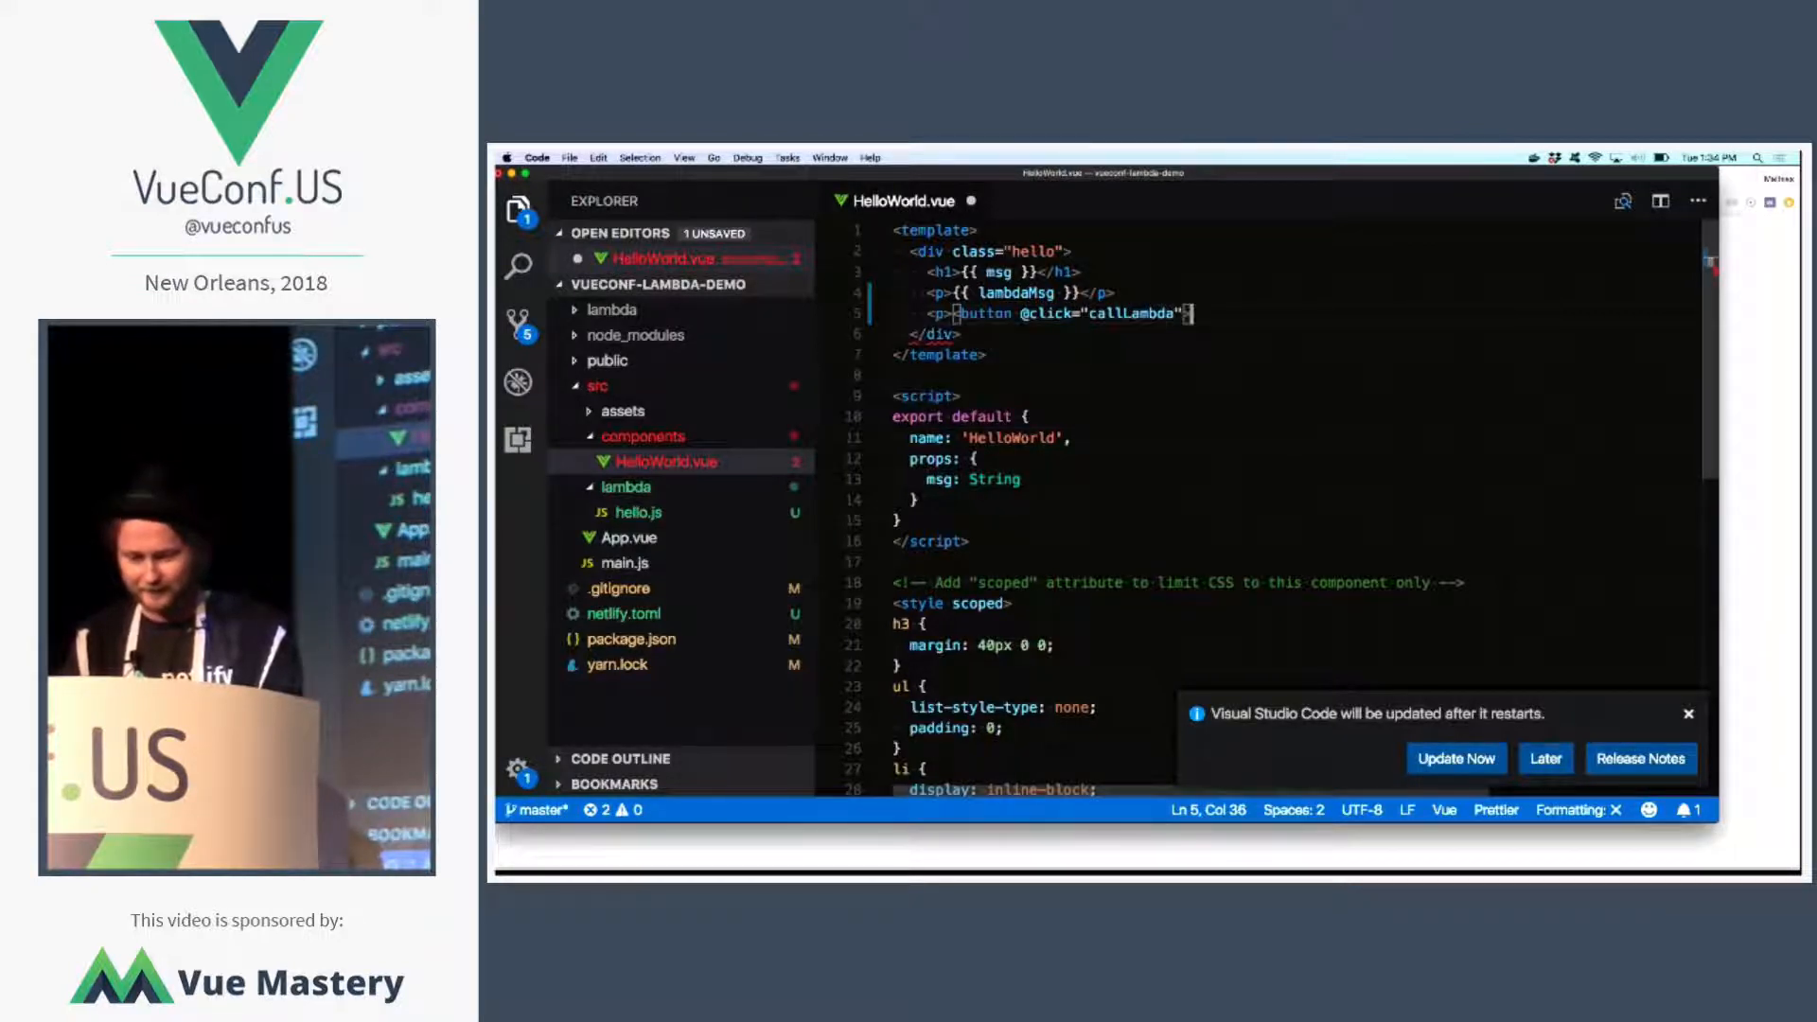
type(">Click here</button></p>")
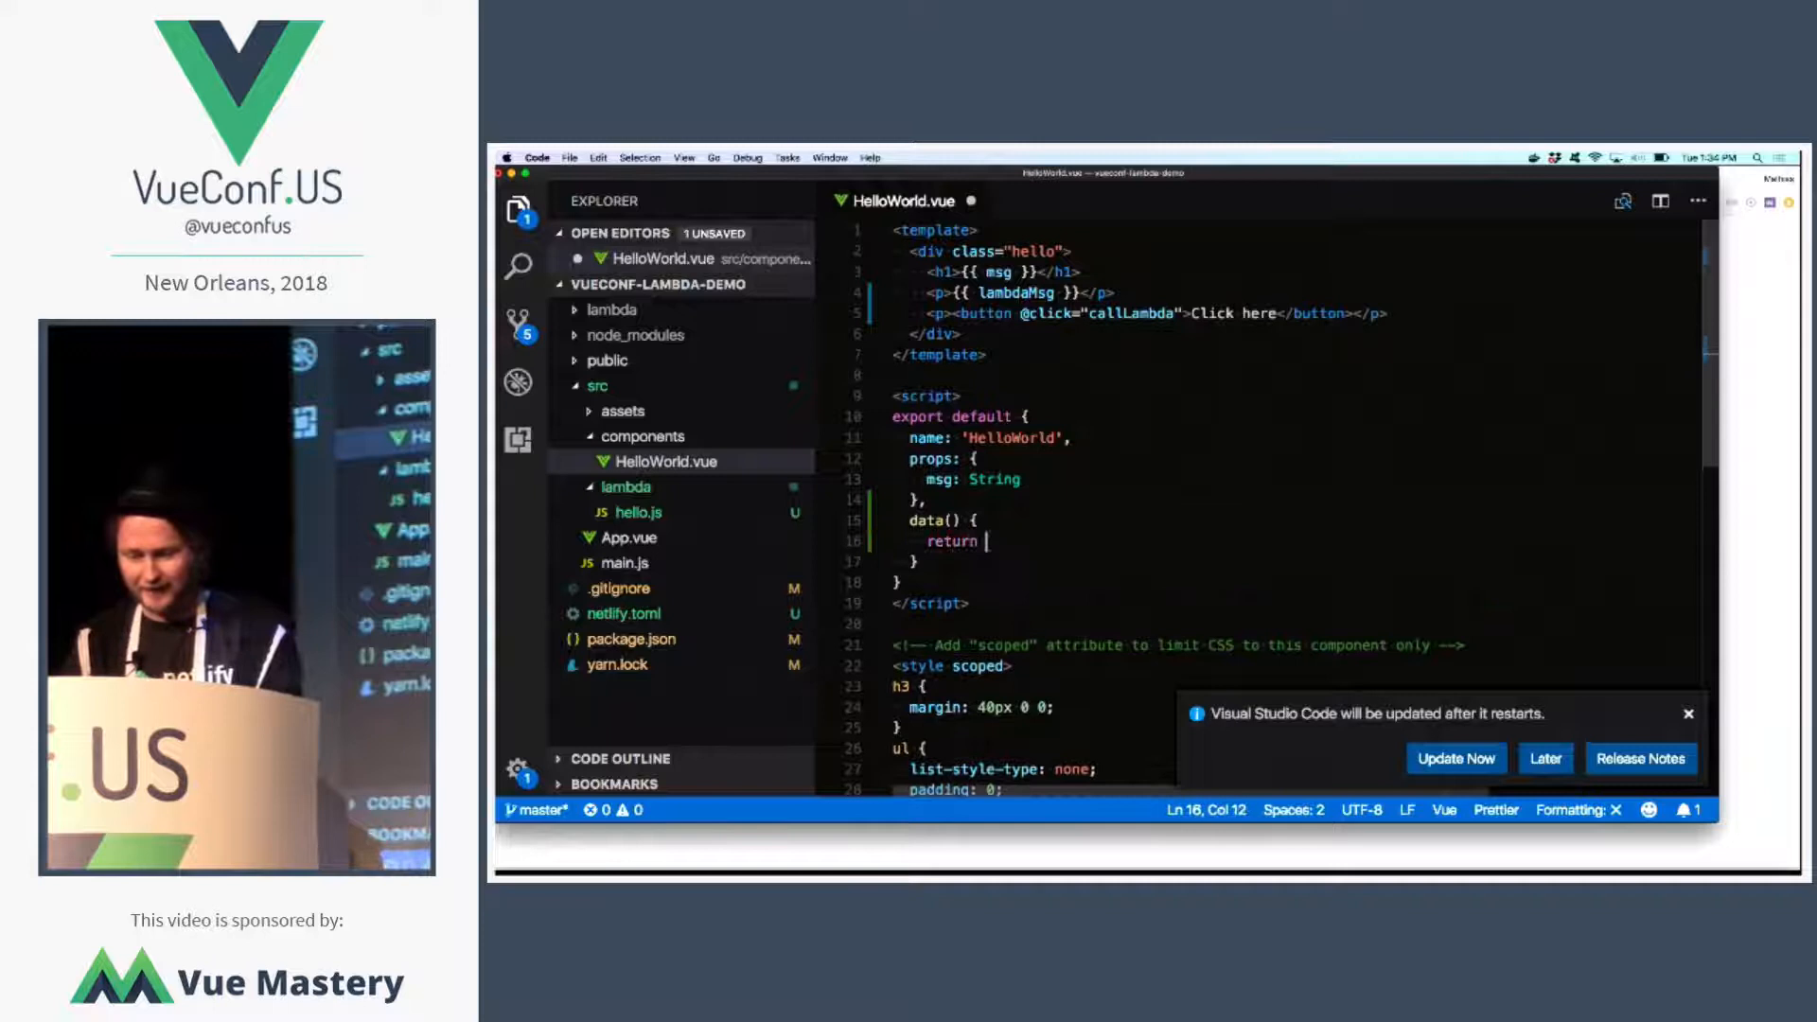
Return lambdaMsg 'Click to call a lambda' from data() and fetch /.netlify/functions/hello in callLambda
type("lambdaMsg: \"Click to cl")
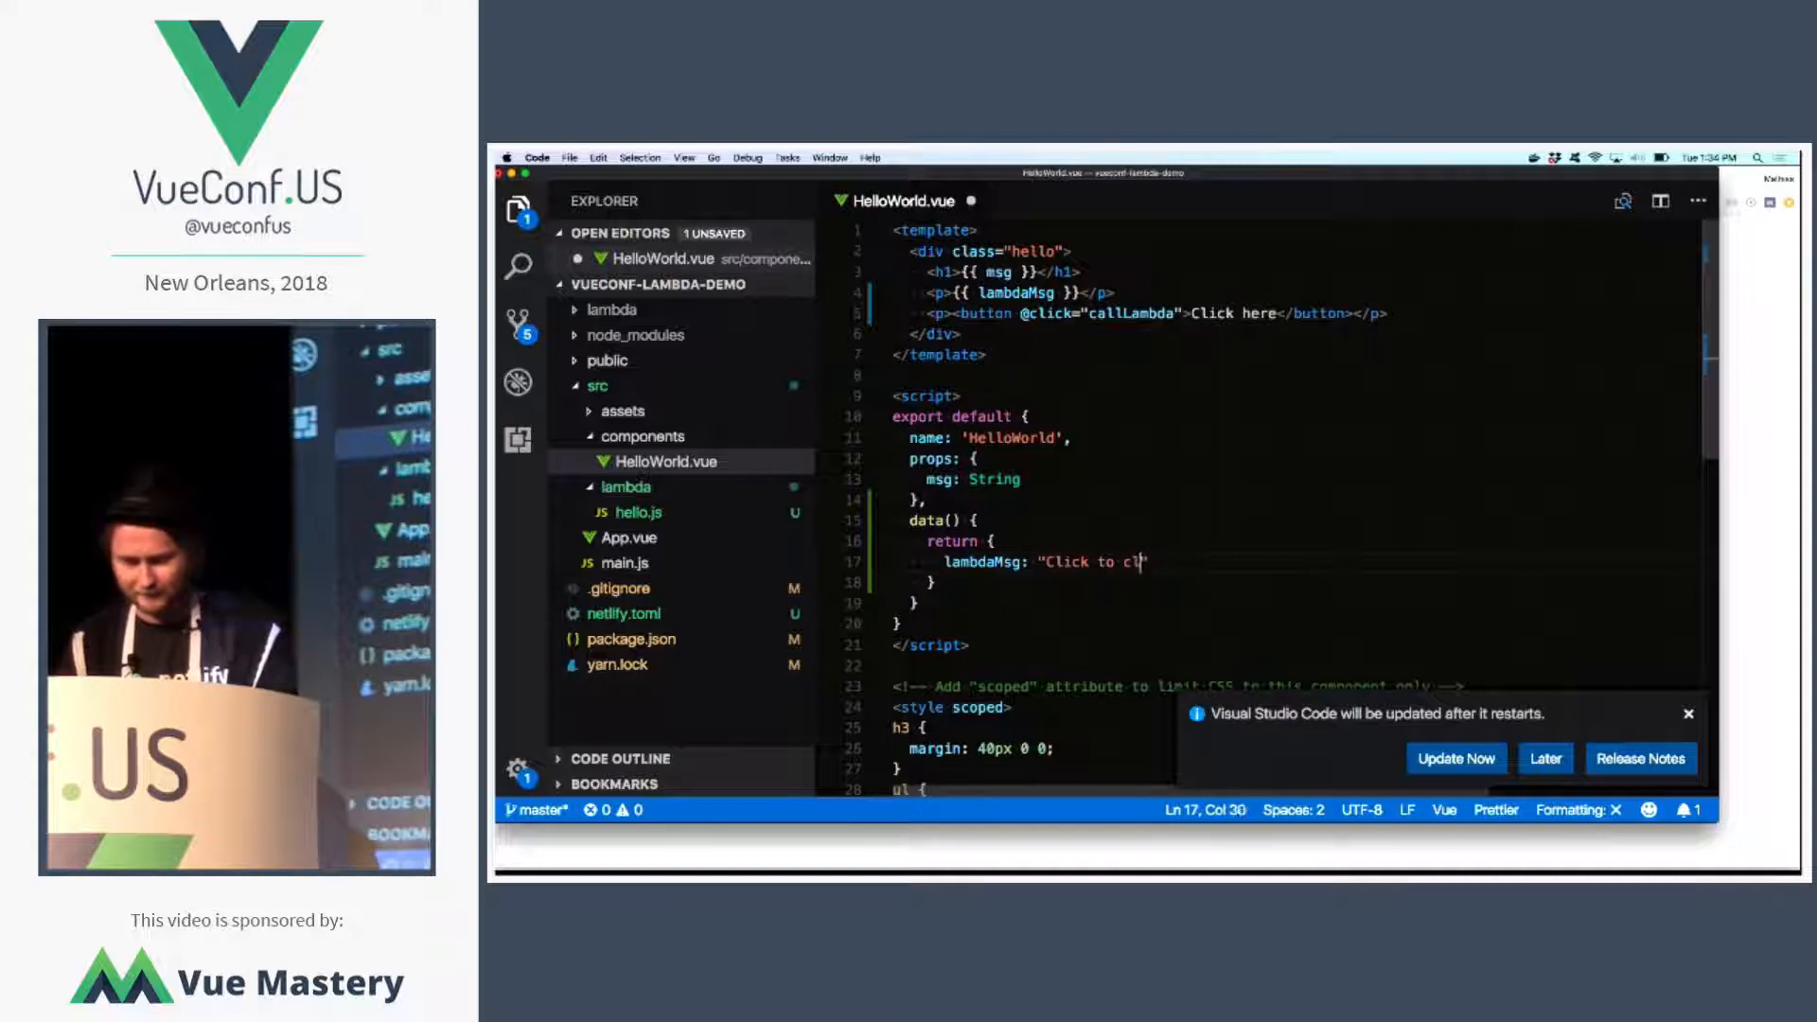
type("all a lambda")
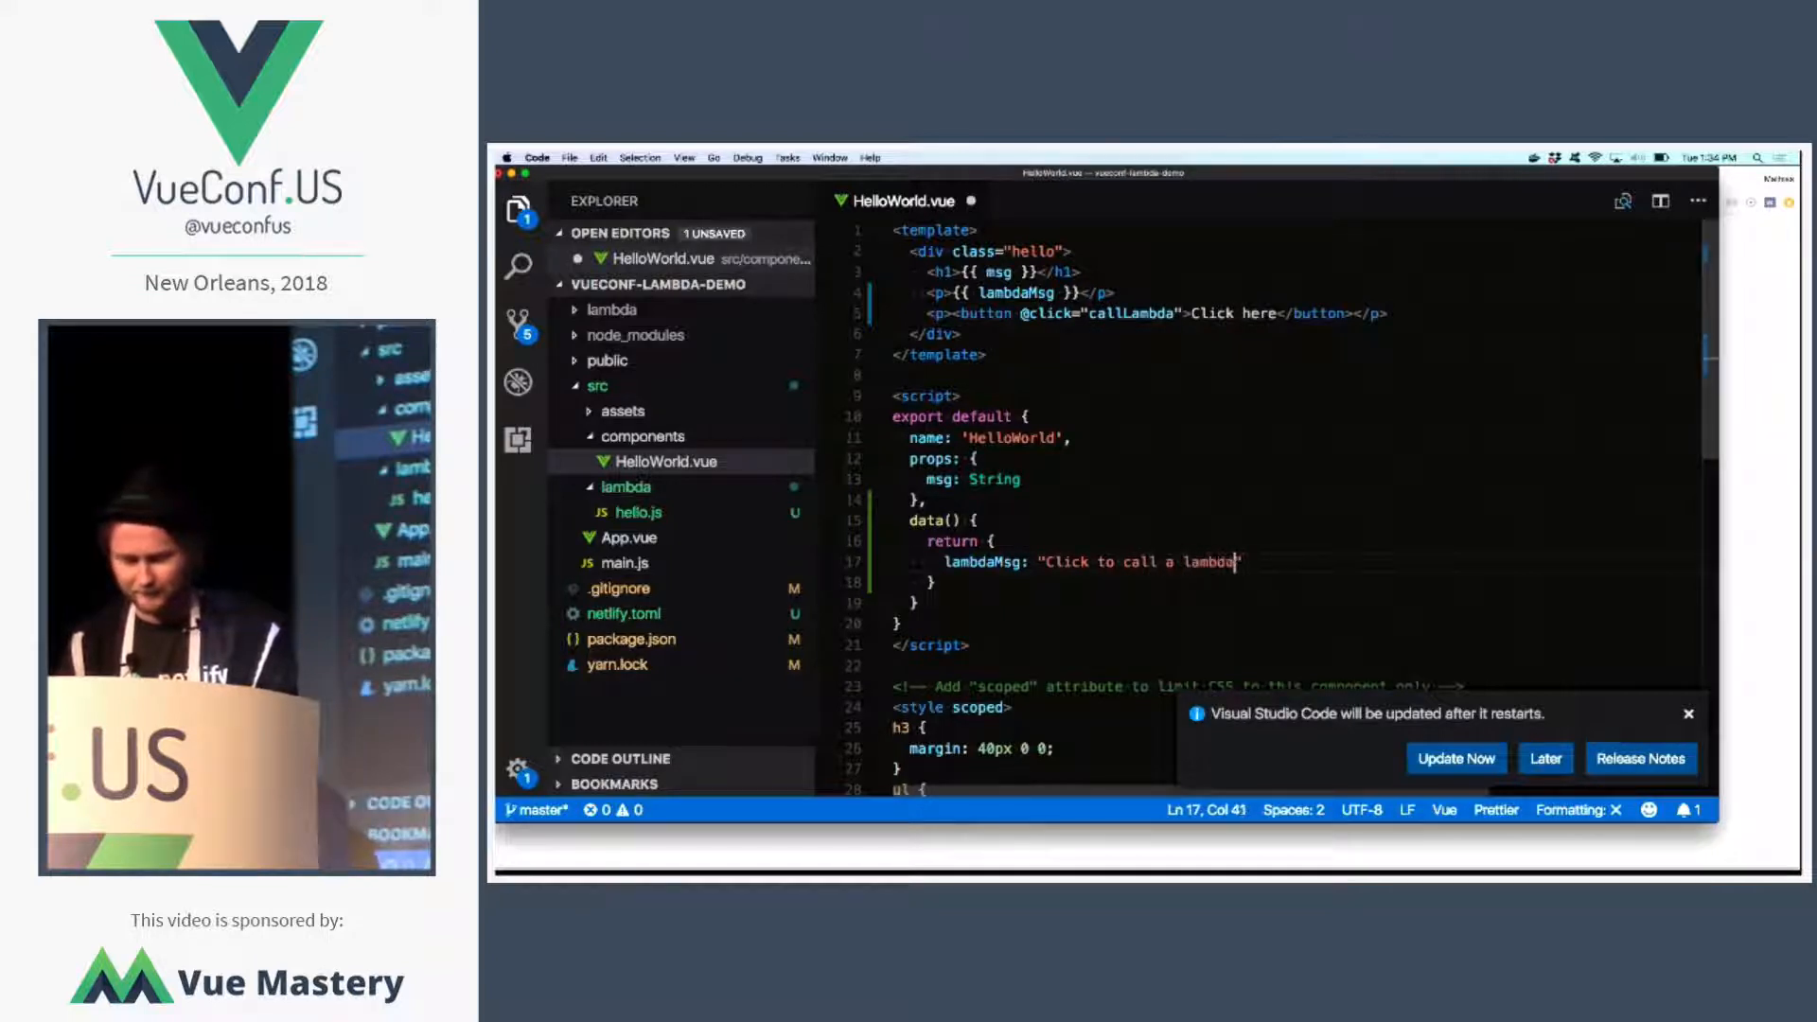
type("method: {")
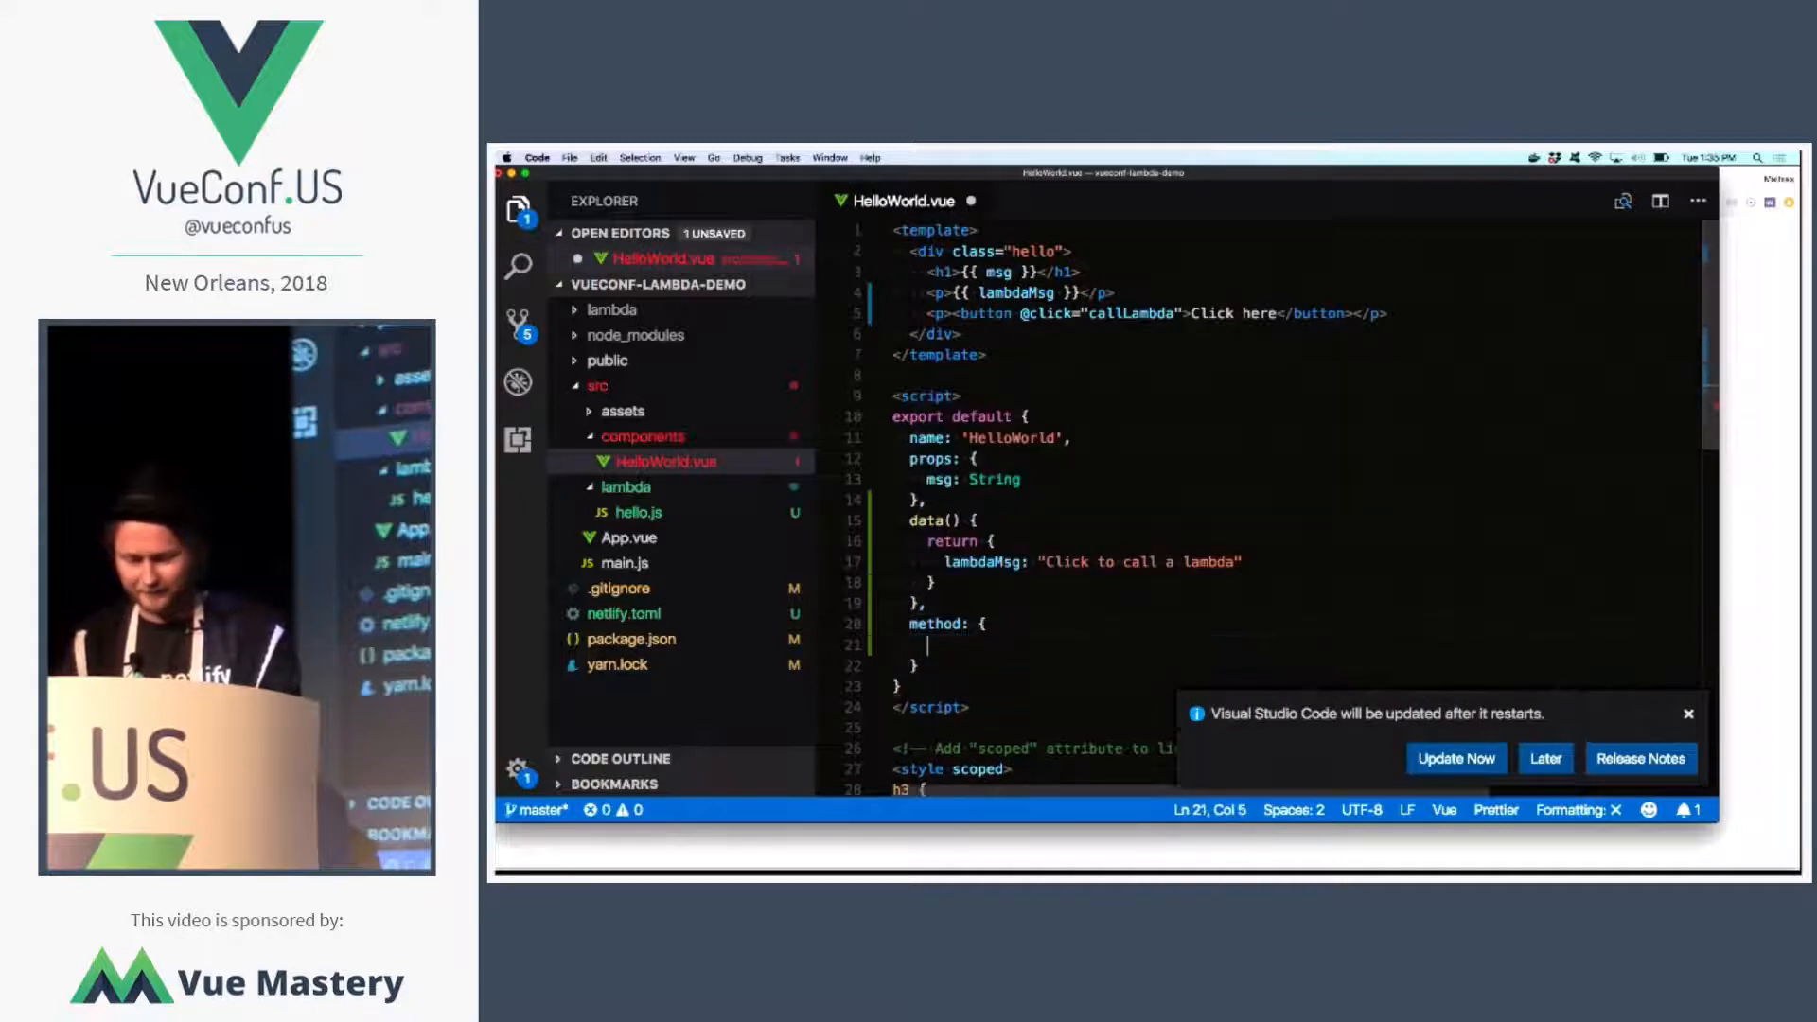
type("callLambda")
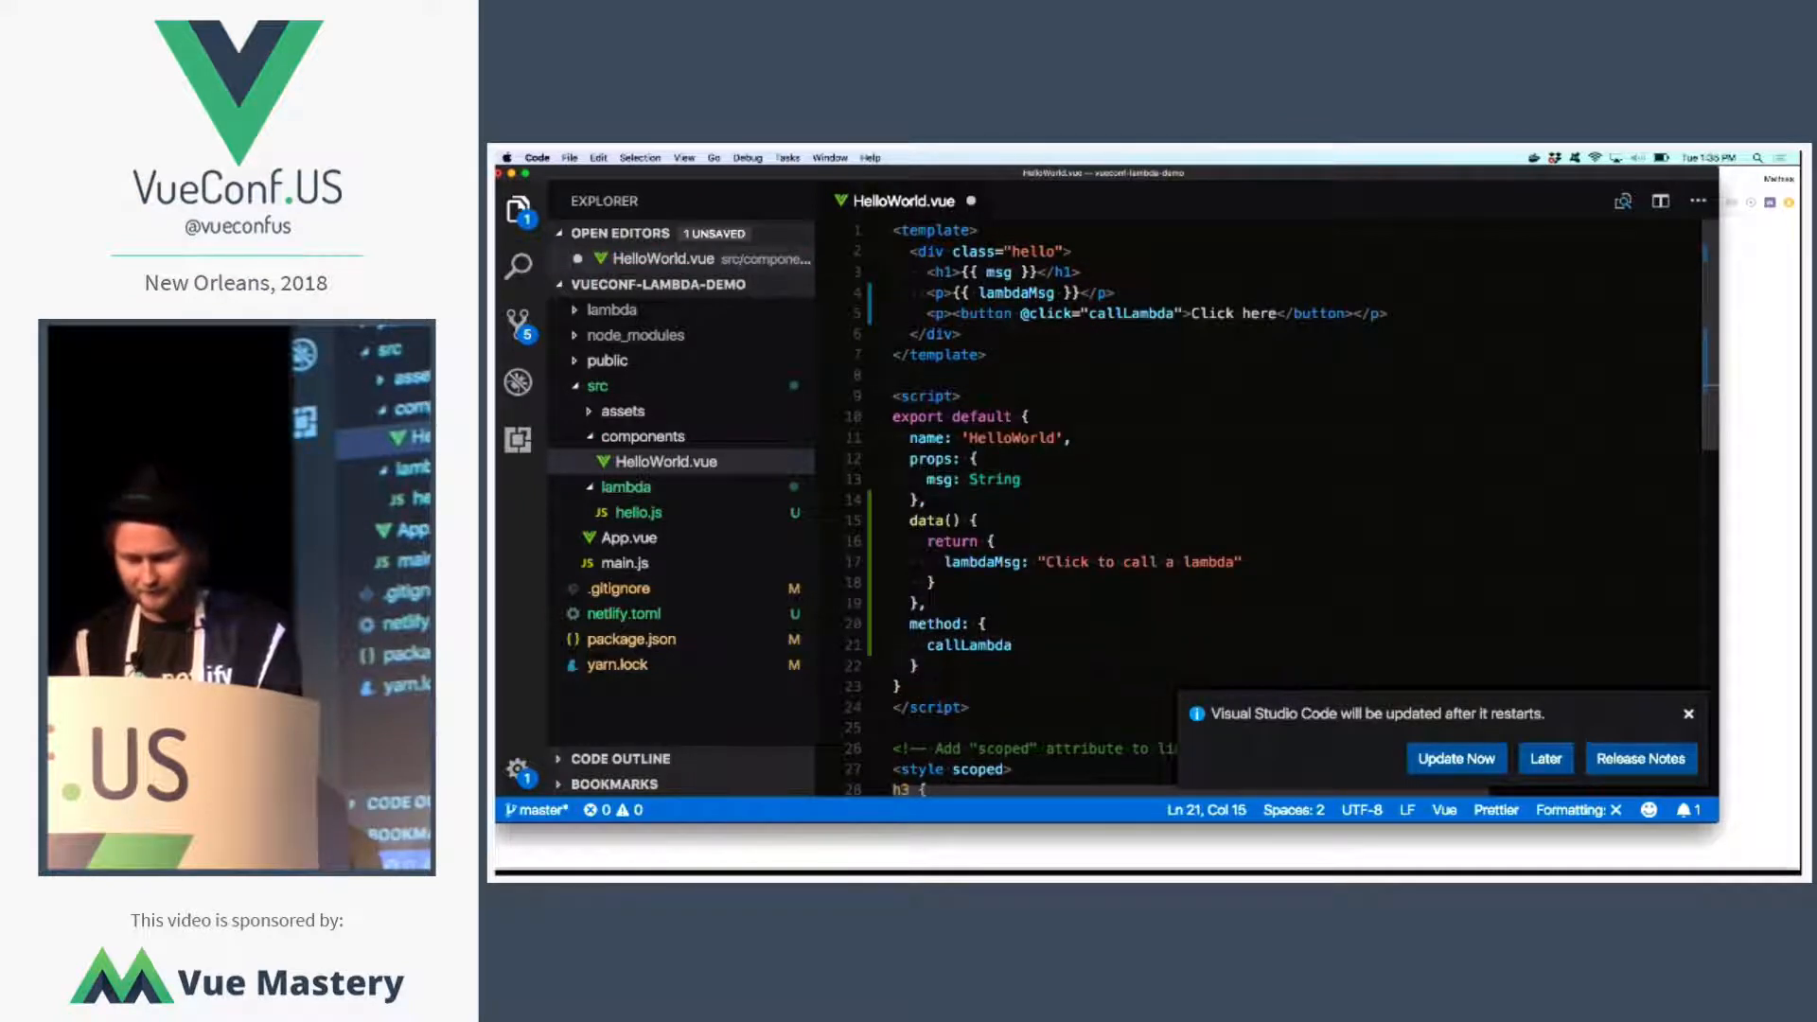
type("fetch(\"/.")
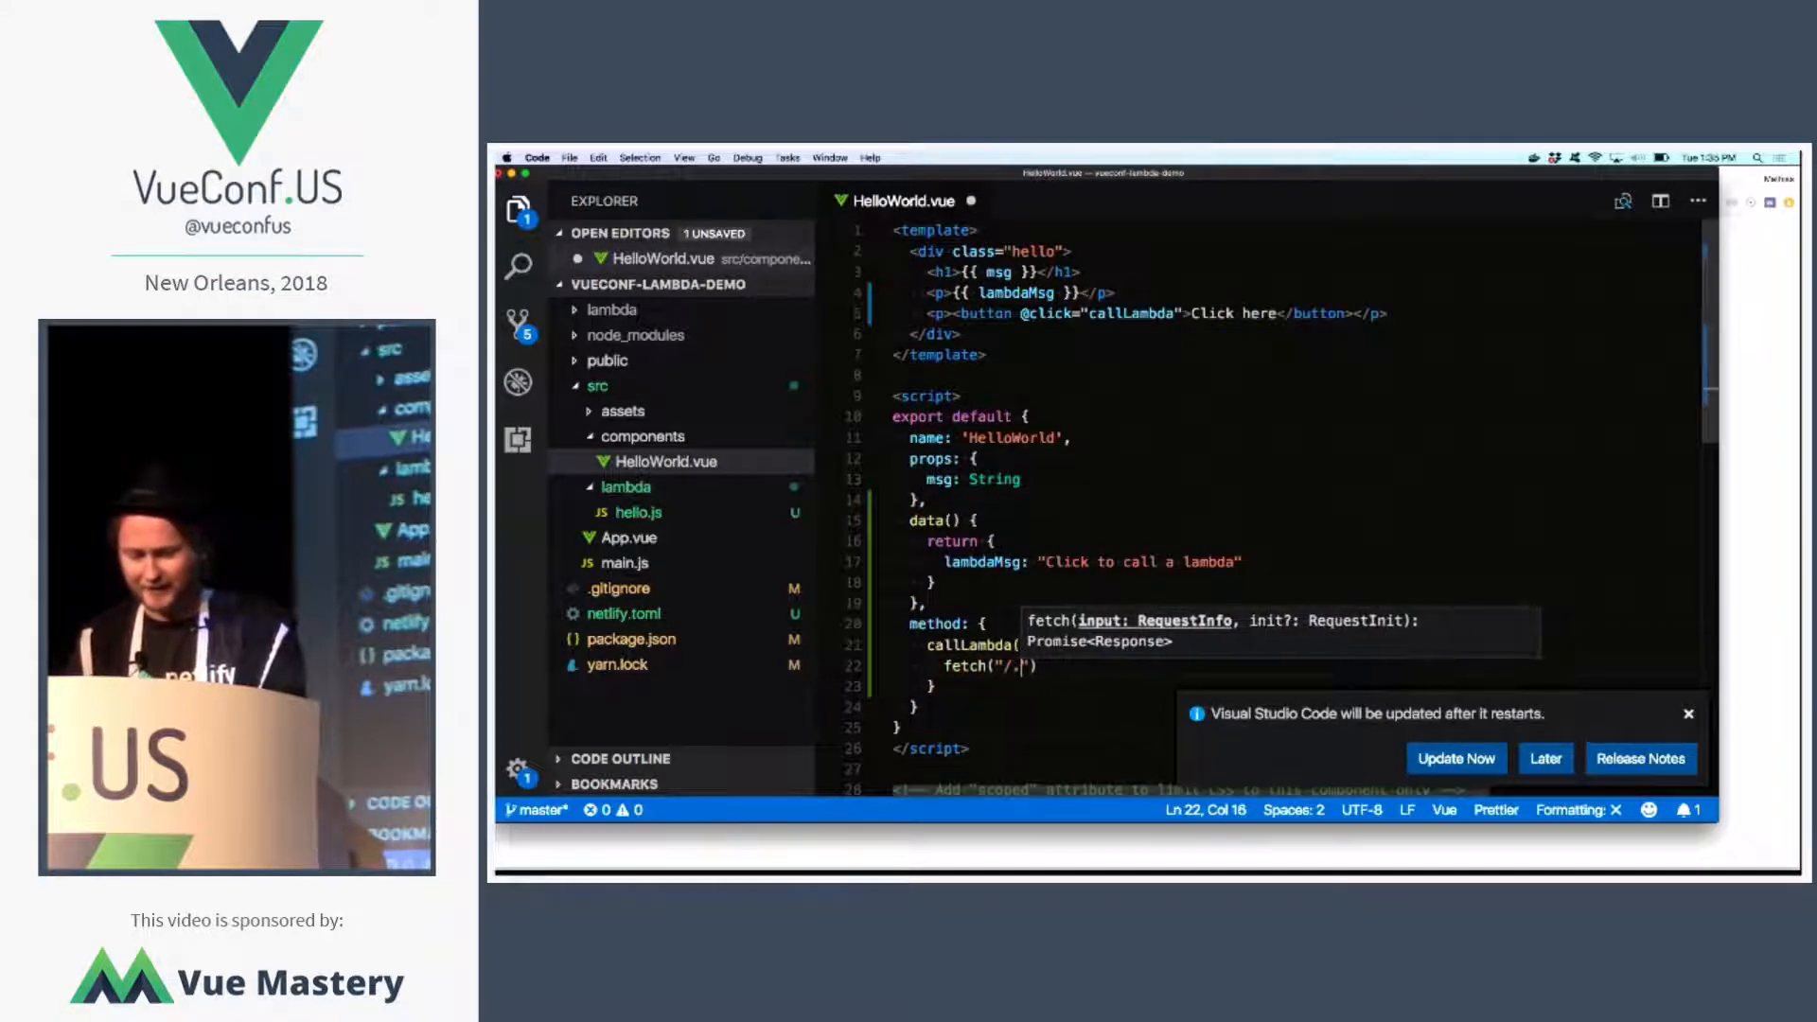
type("netlify/functions/hello")
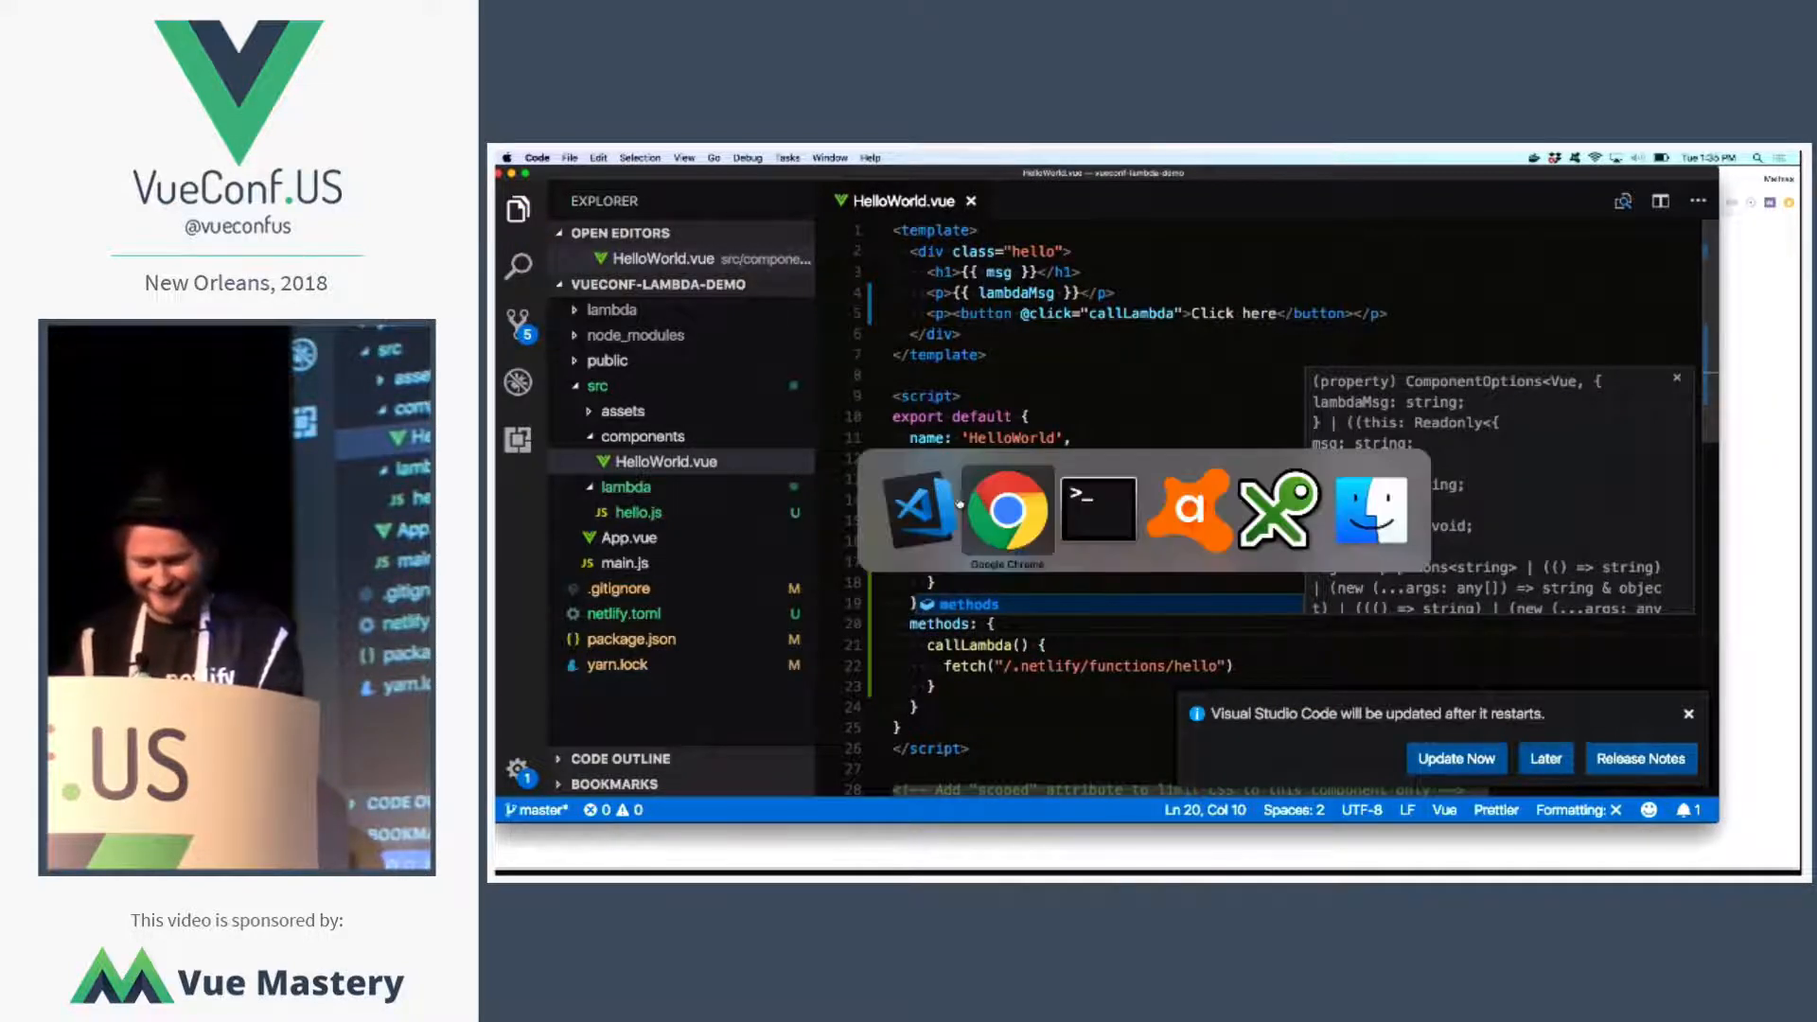
Open Chrome DevTools via Inspect on the localhost:8080 app page
left_click(1007, 509)
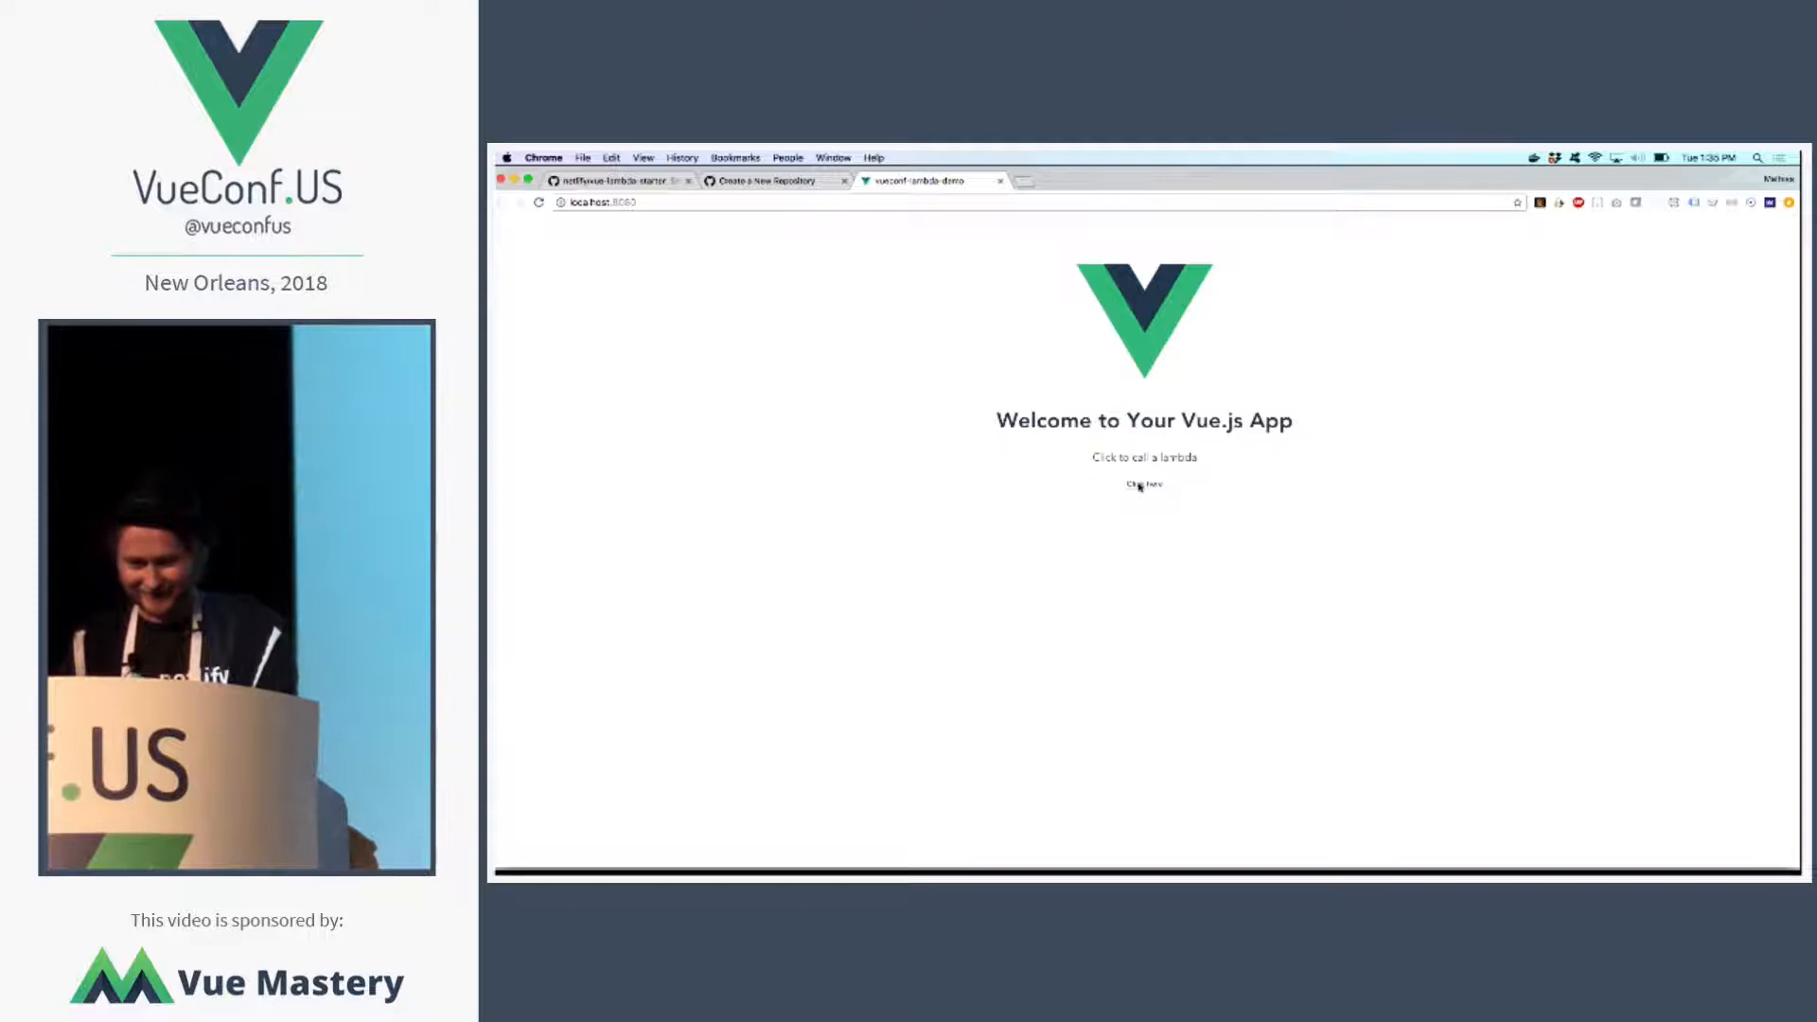
right_click(1140, 484)
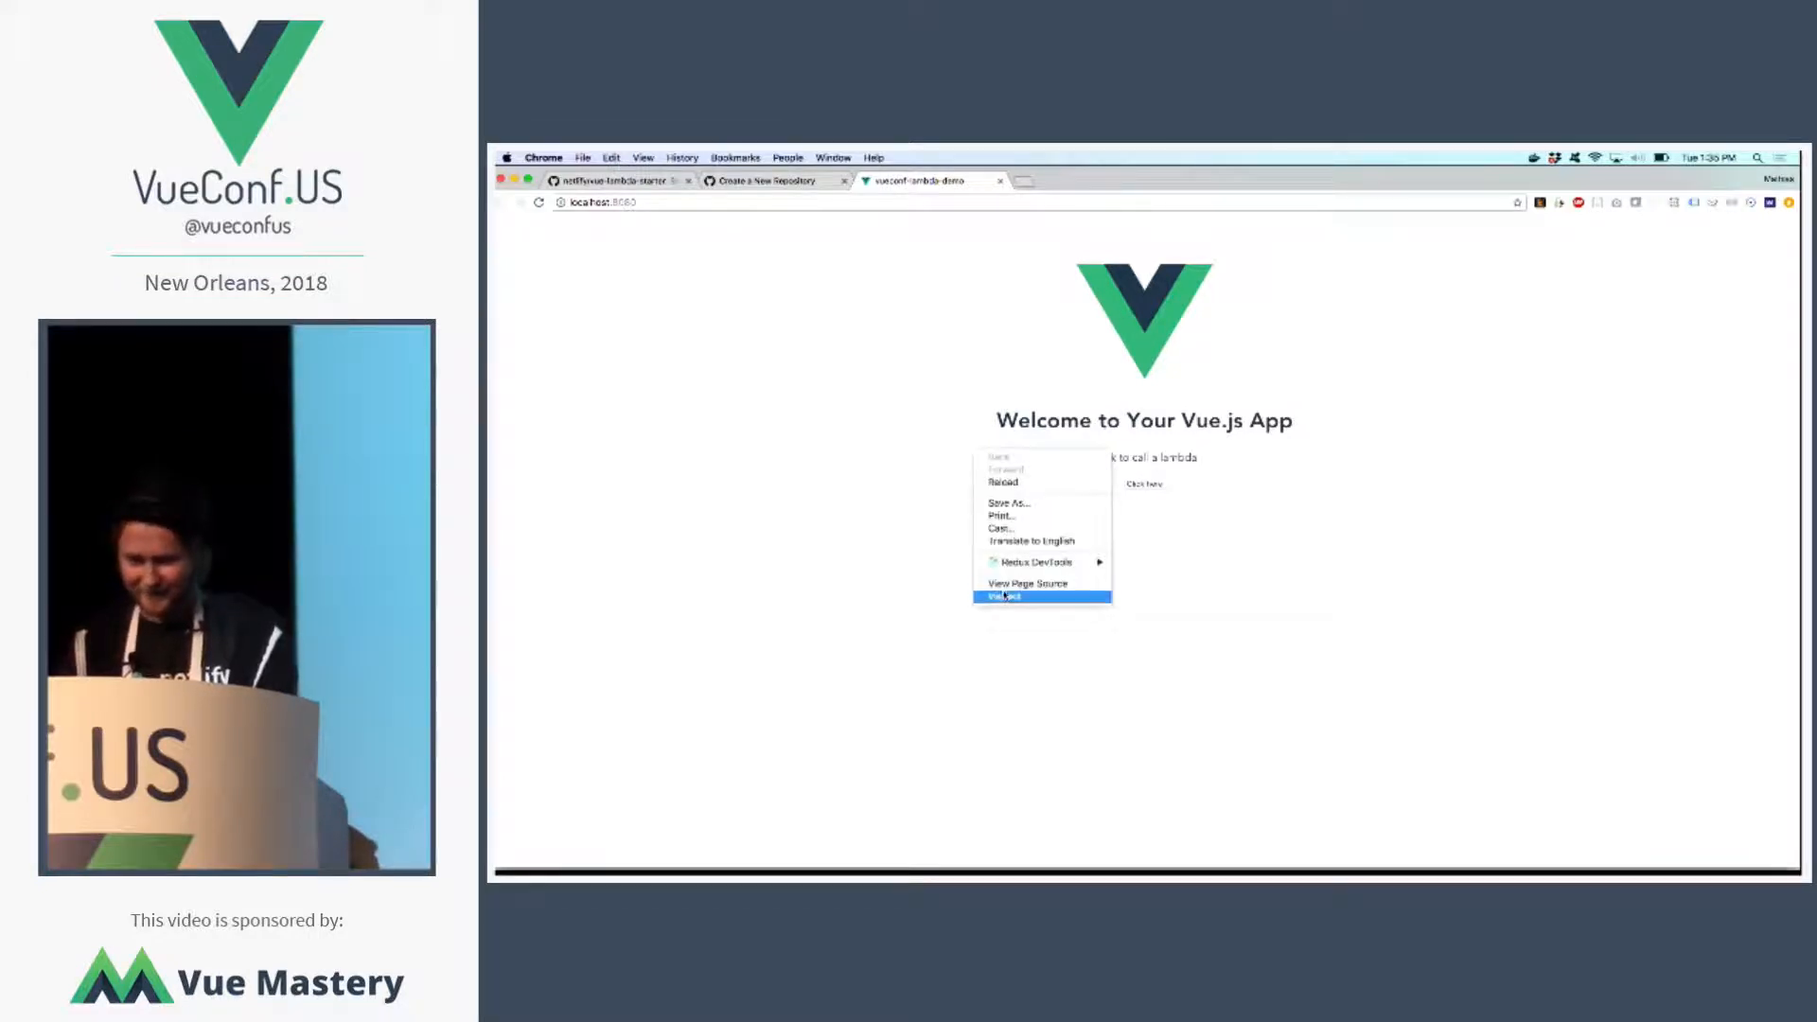
left_click(1003, 596)
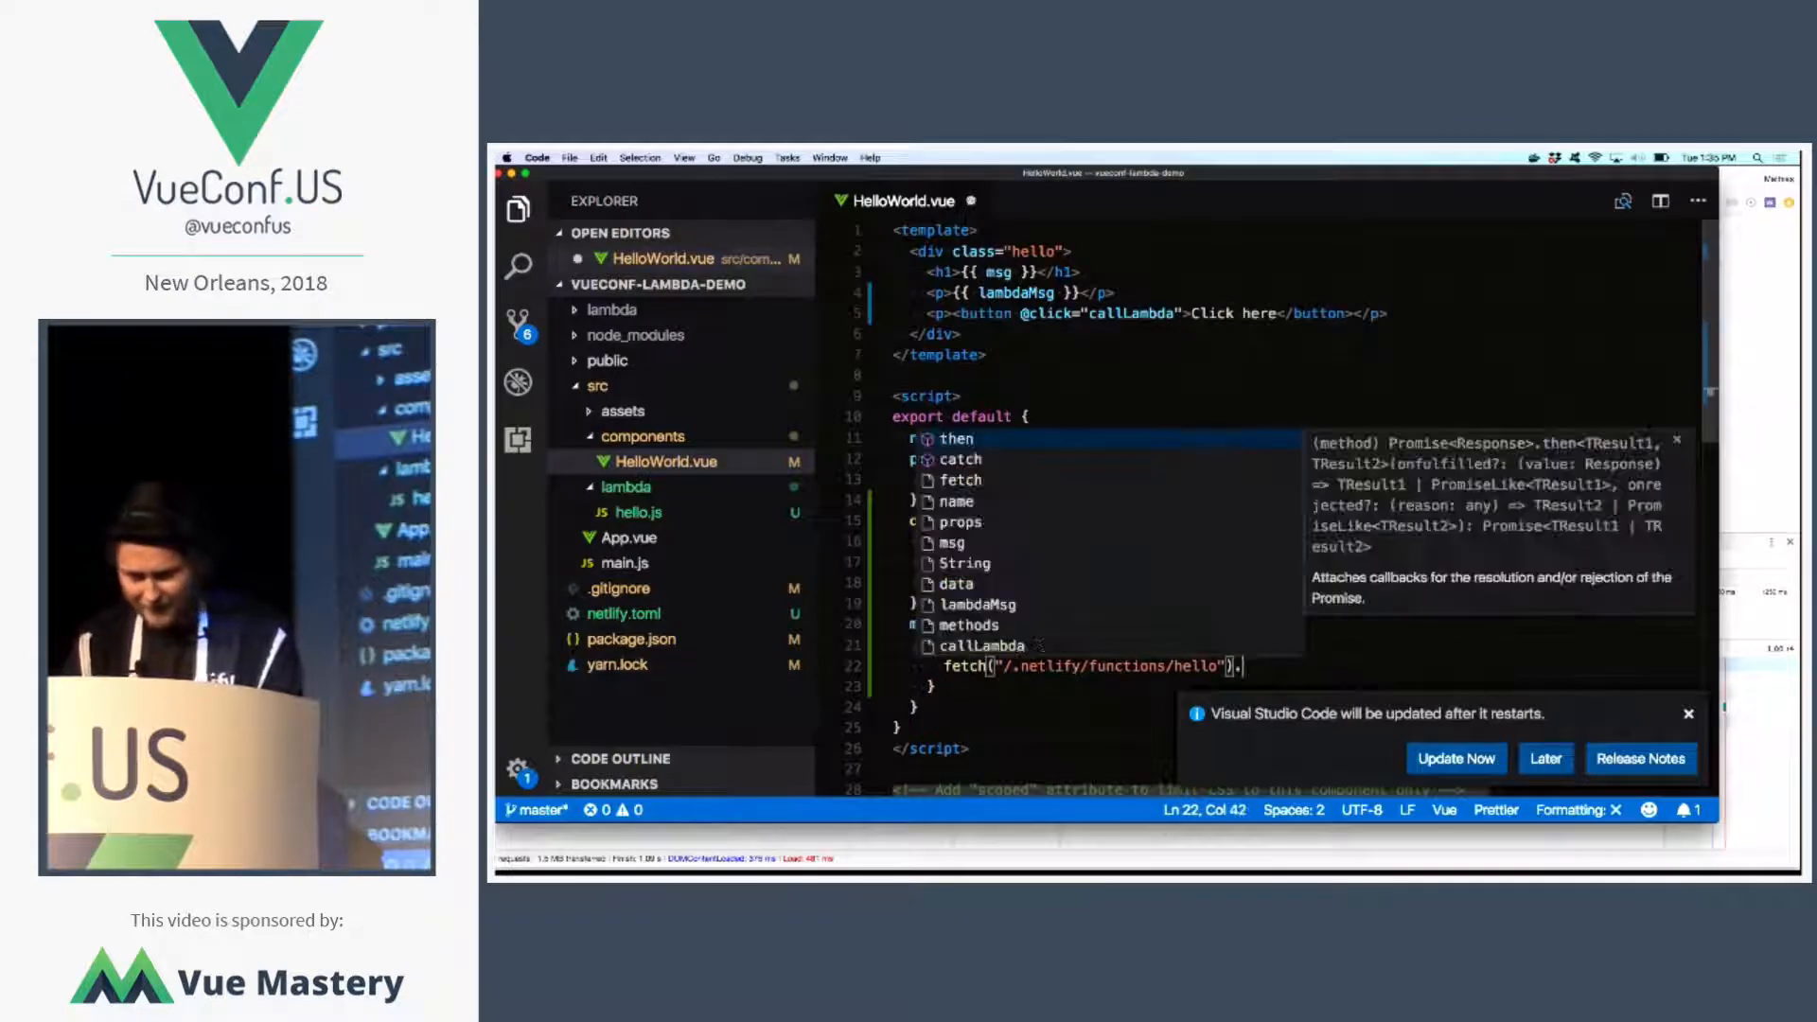
Chain response.json() onto the fetch and assign json.msg to this.lambdaMsg
type(".then(json")
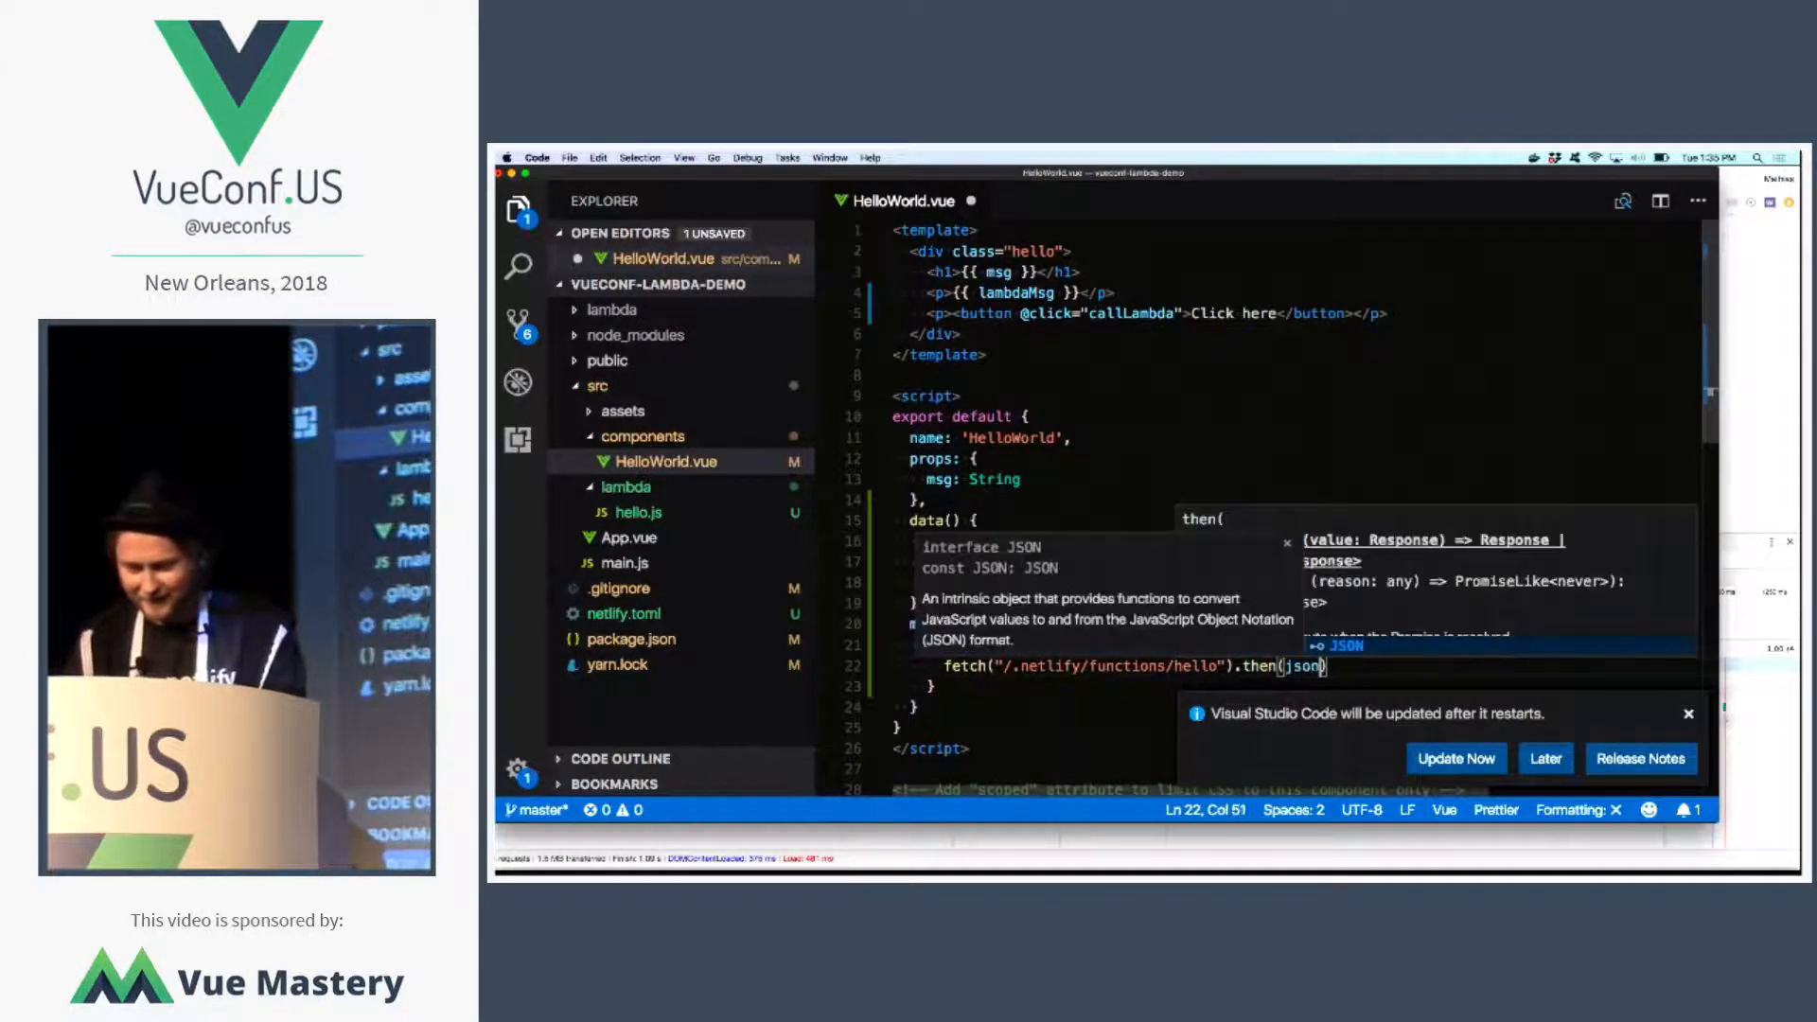
type("response")
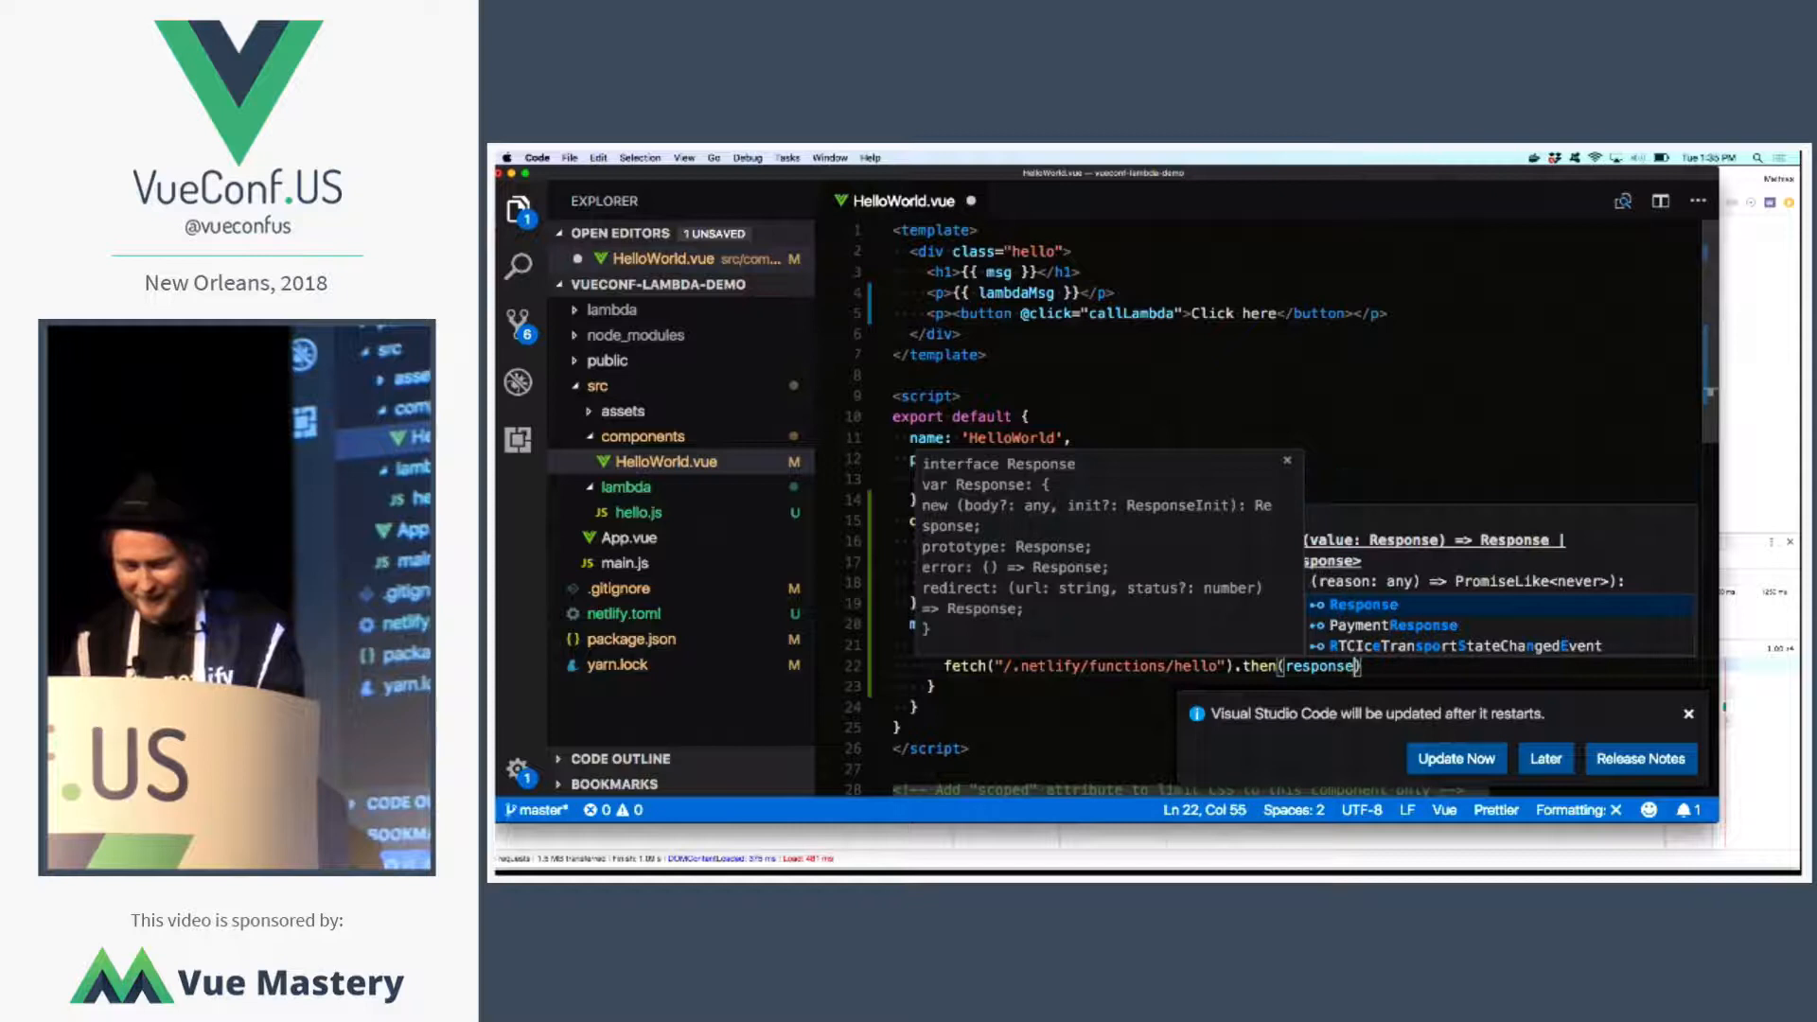
type("=> res")
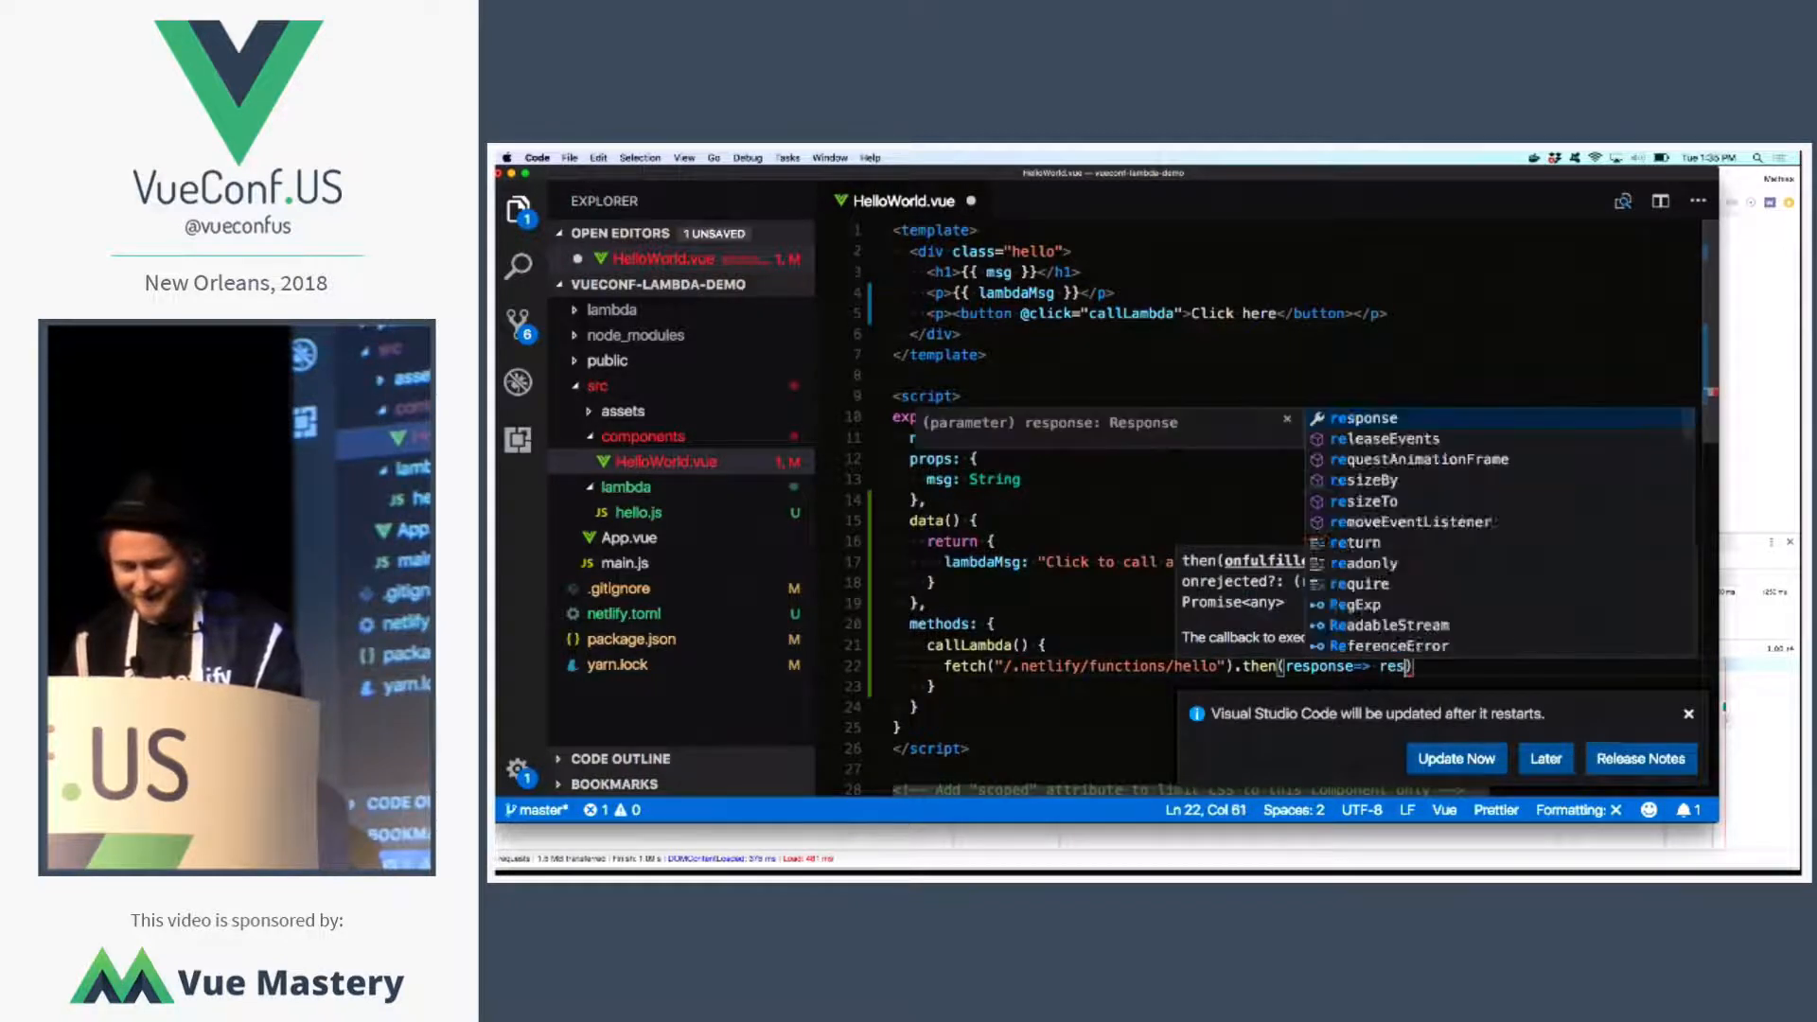
type(".json")
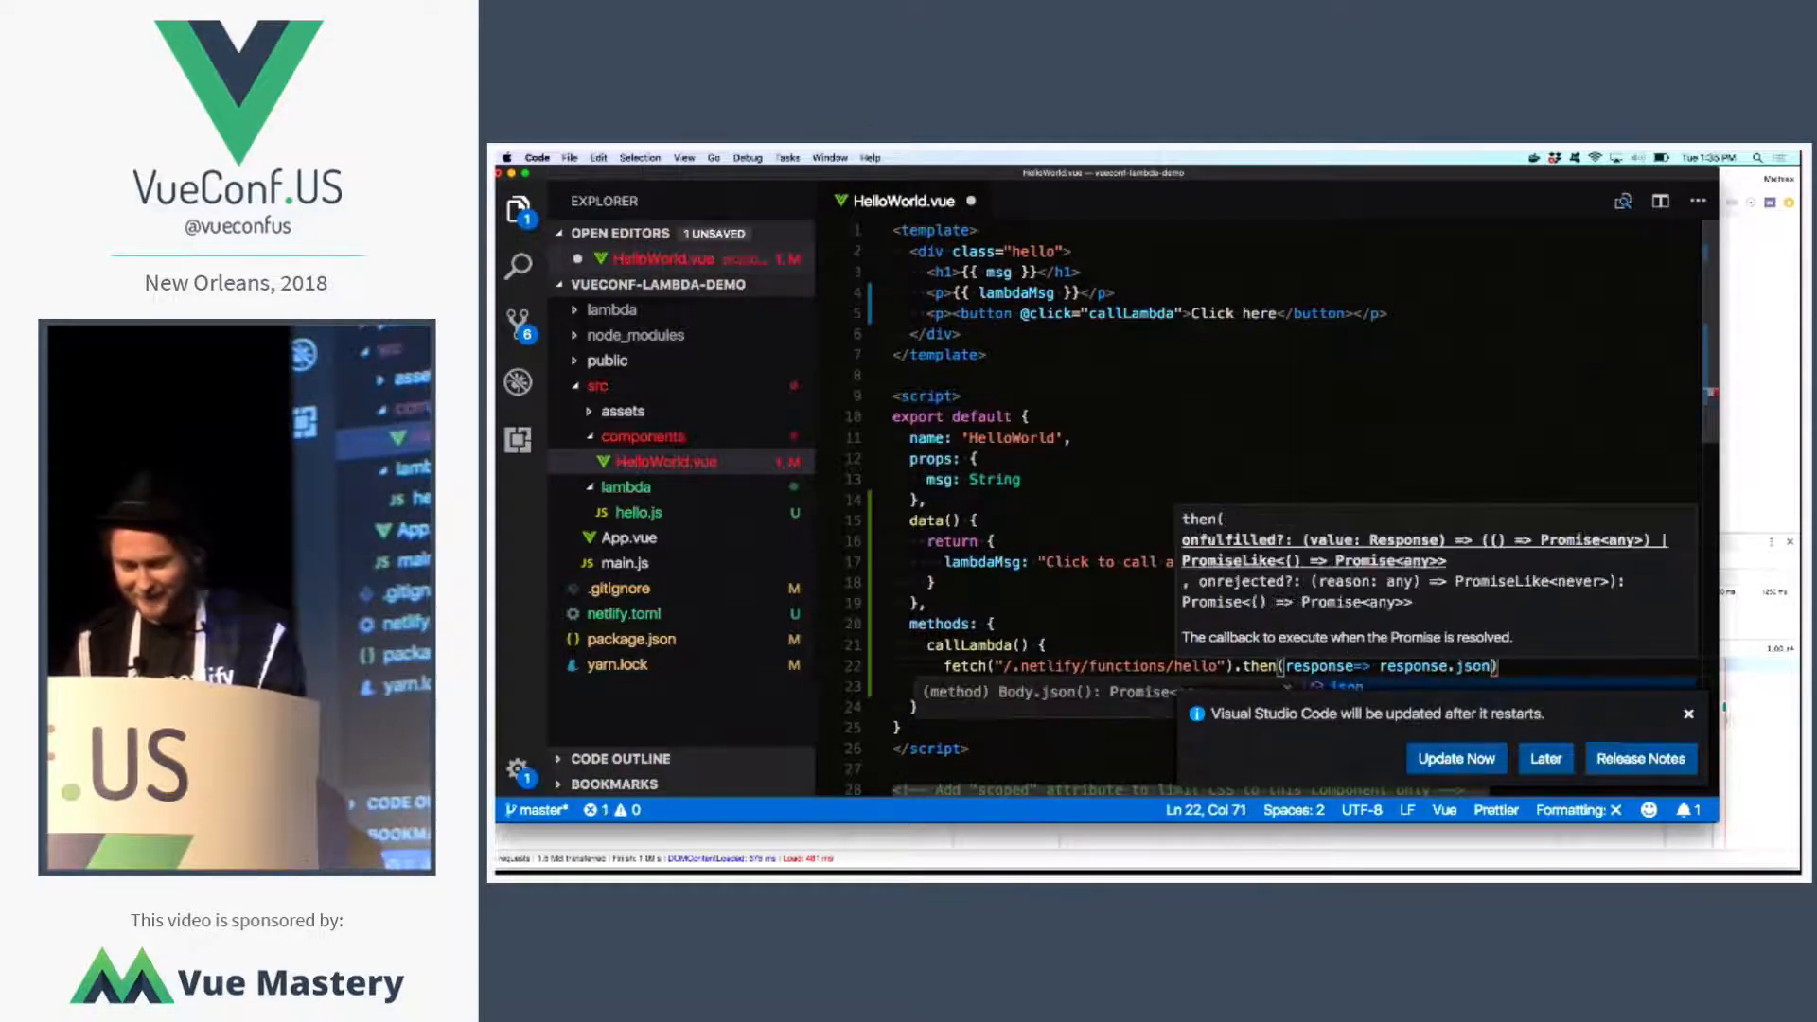
type(").then")
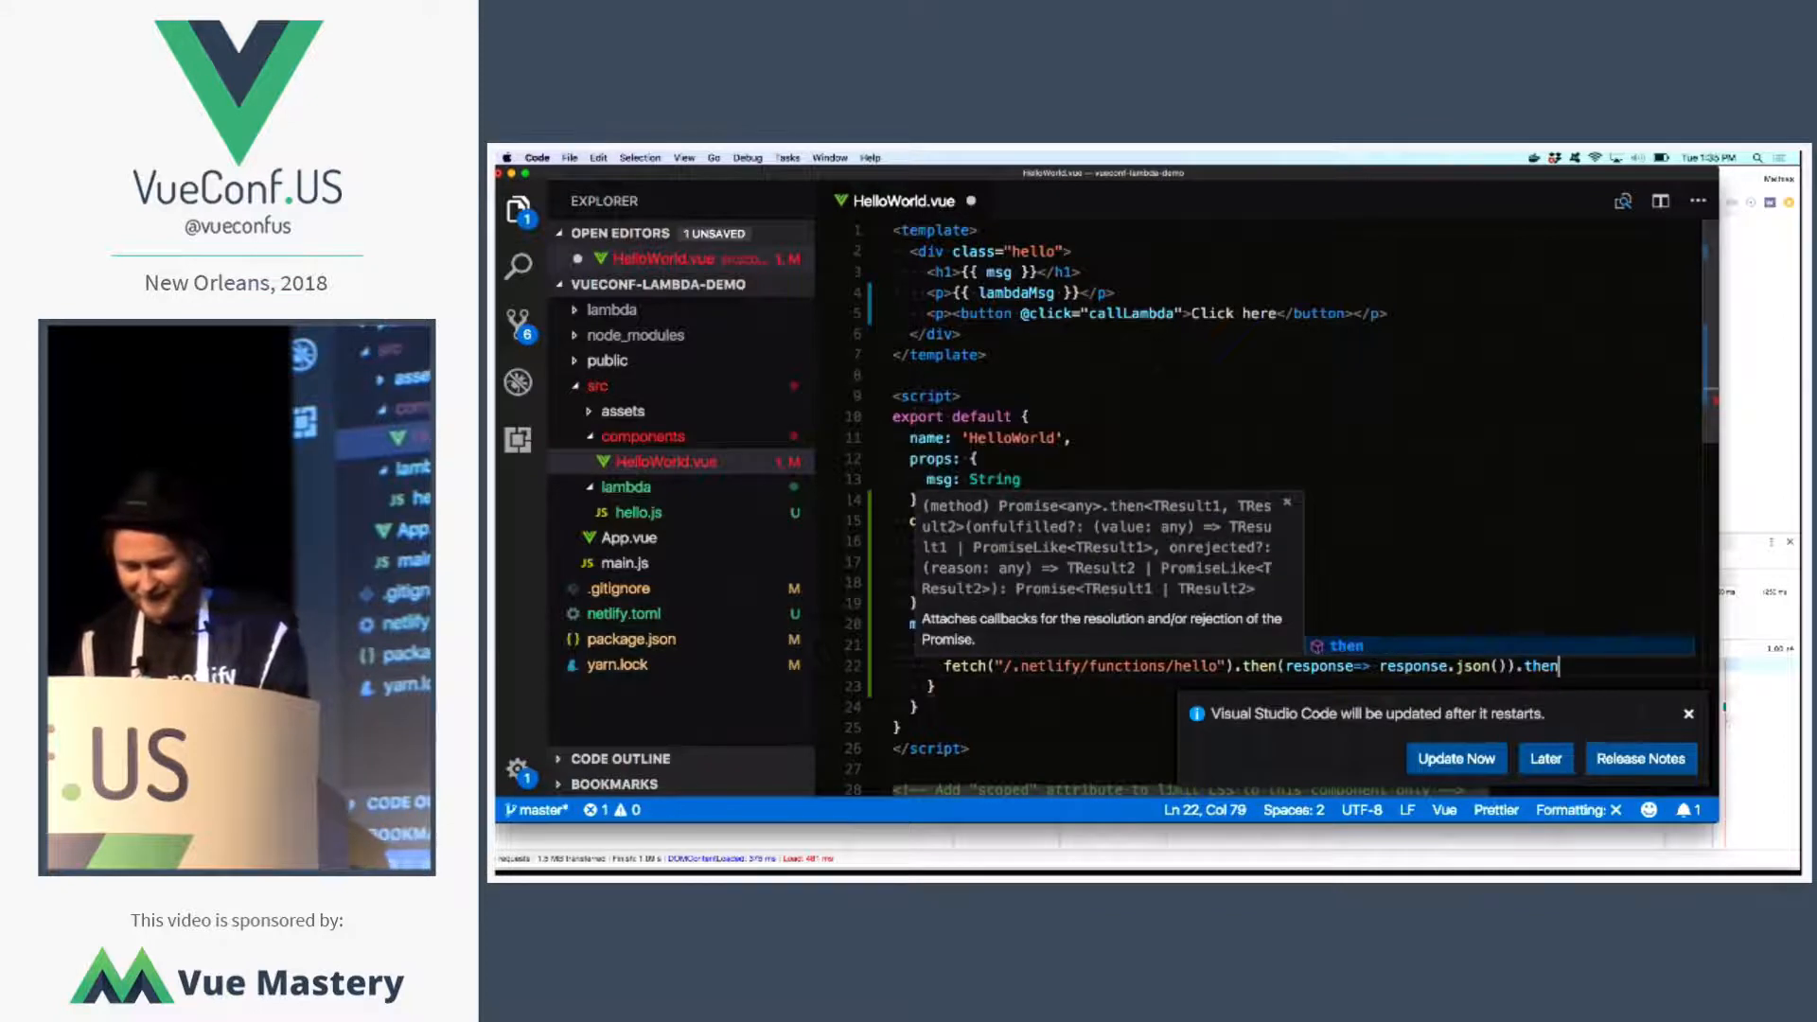
type("json)")
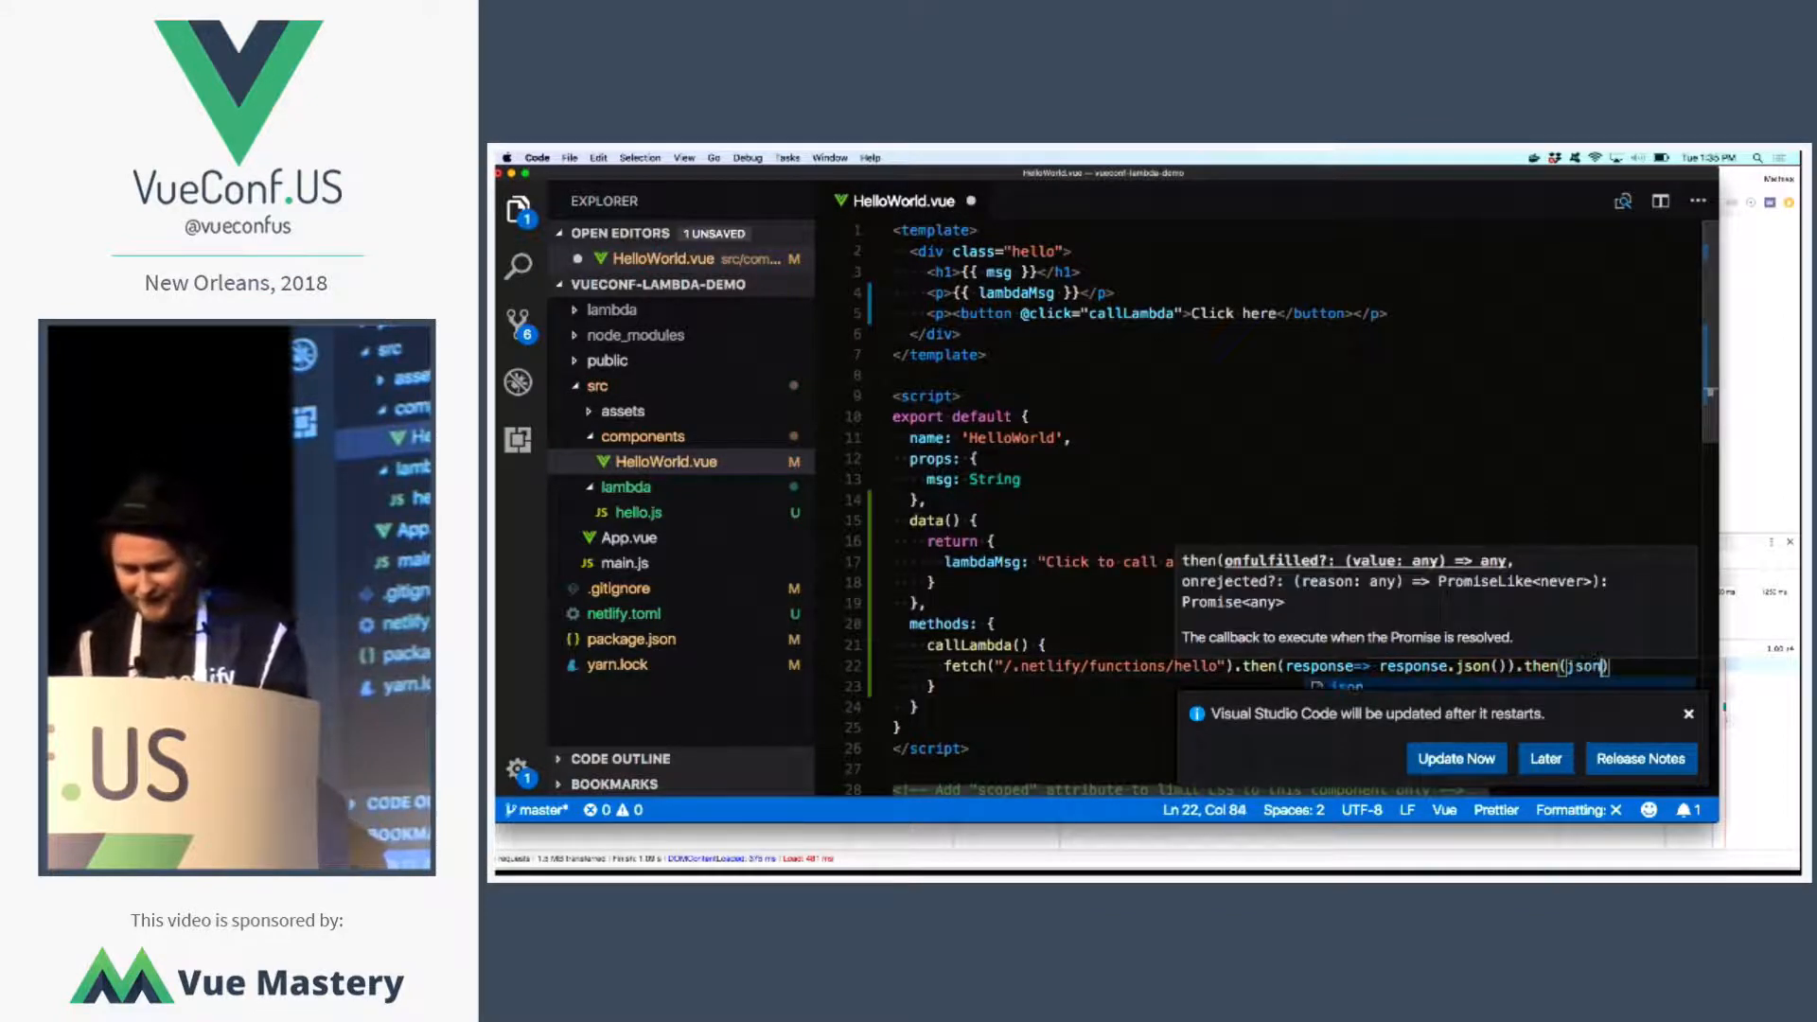
type("())")
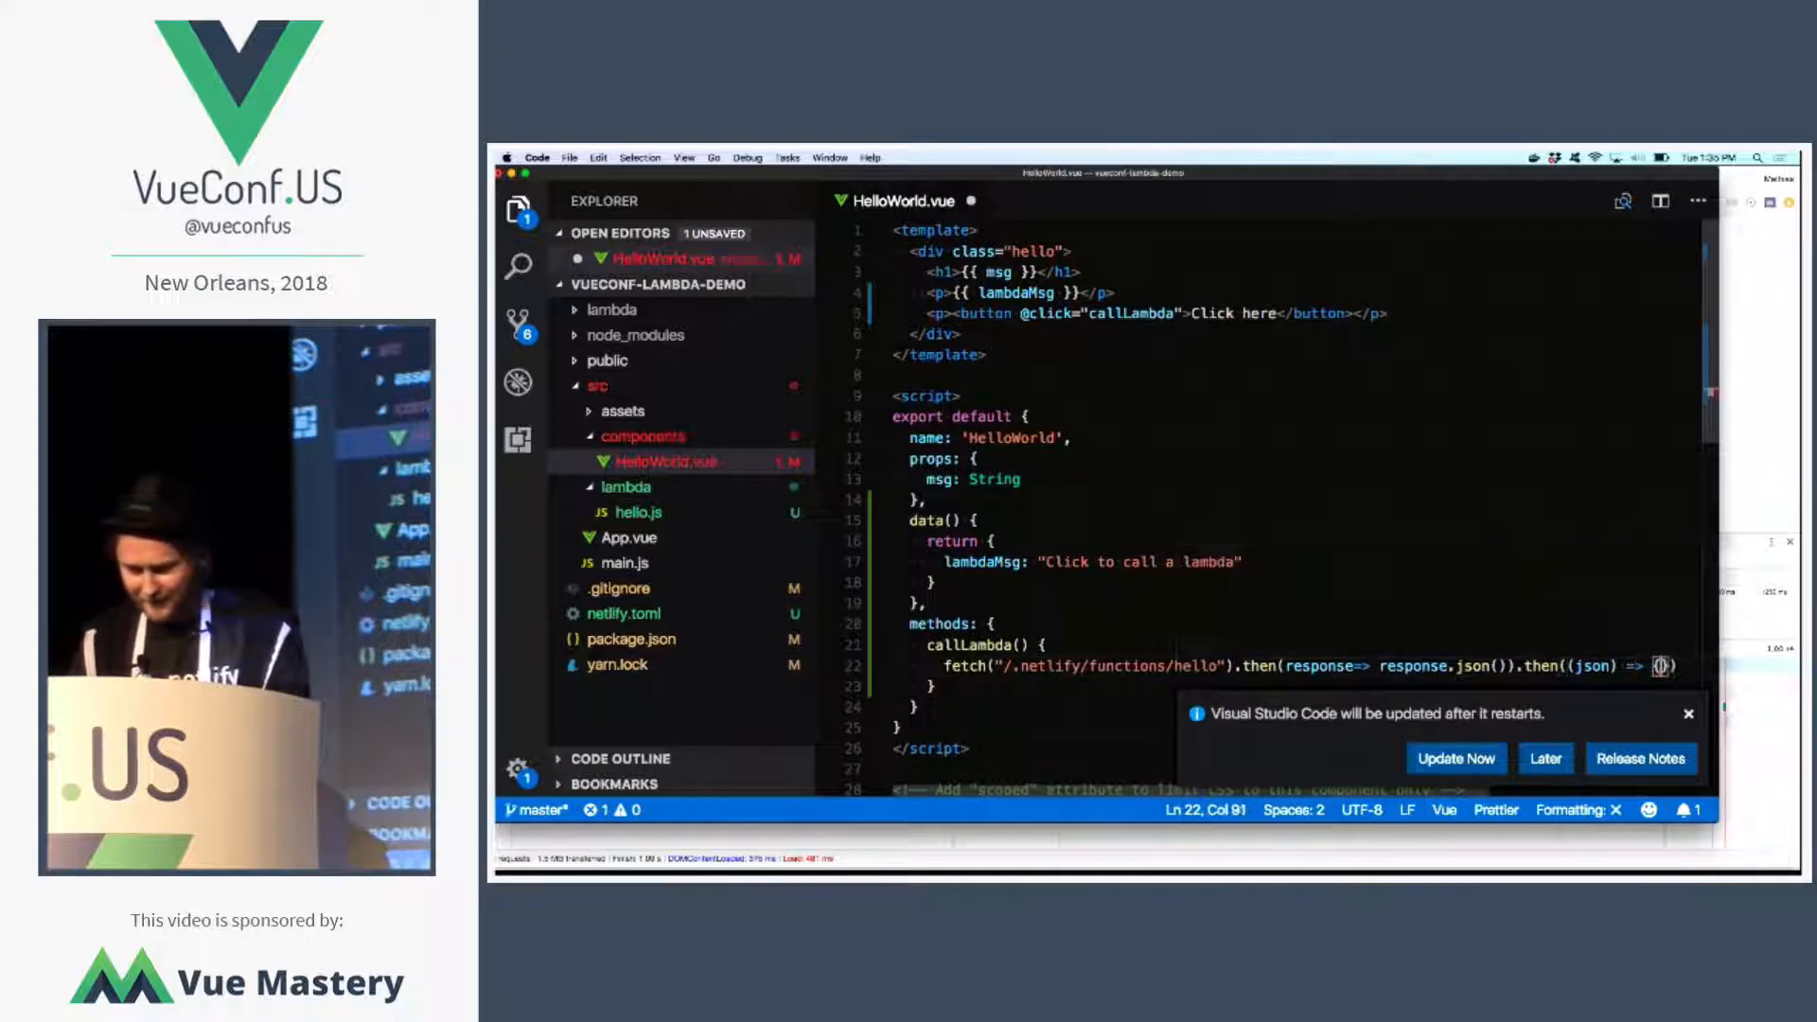
type("this.lam")
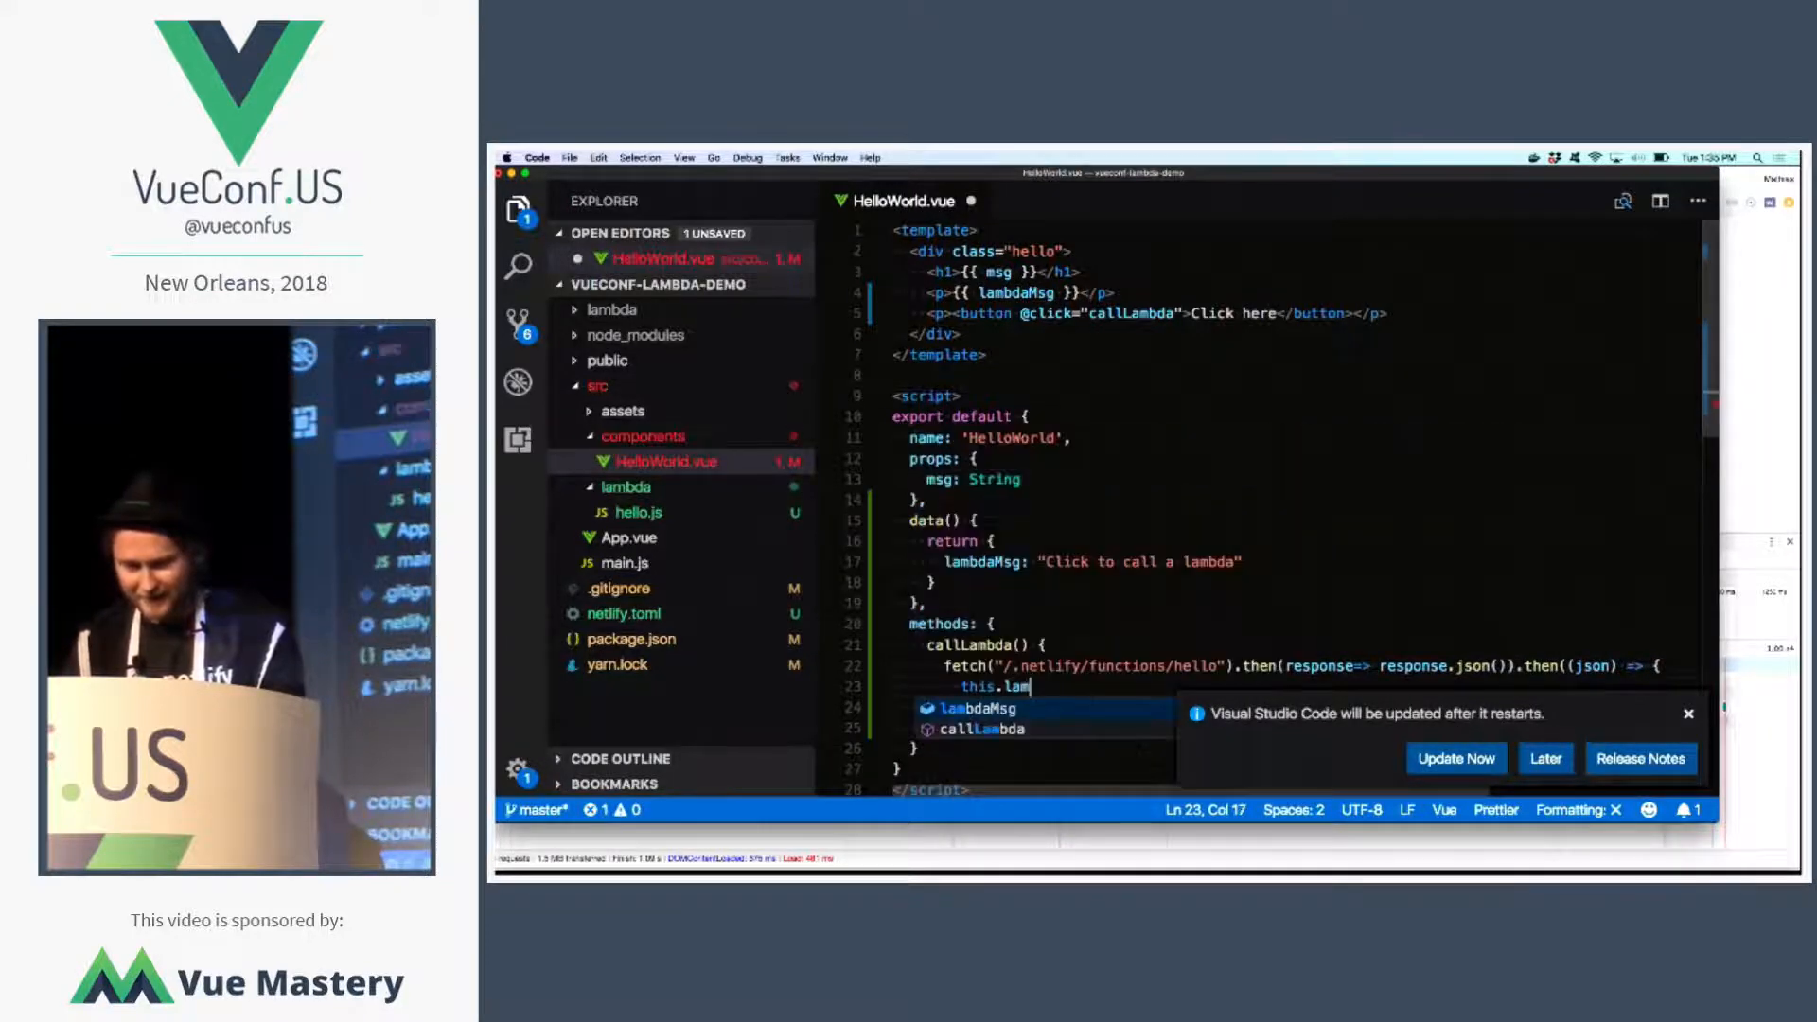
type("bdaMsg =")
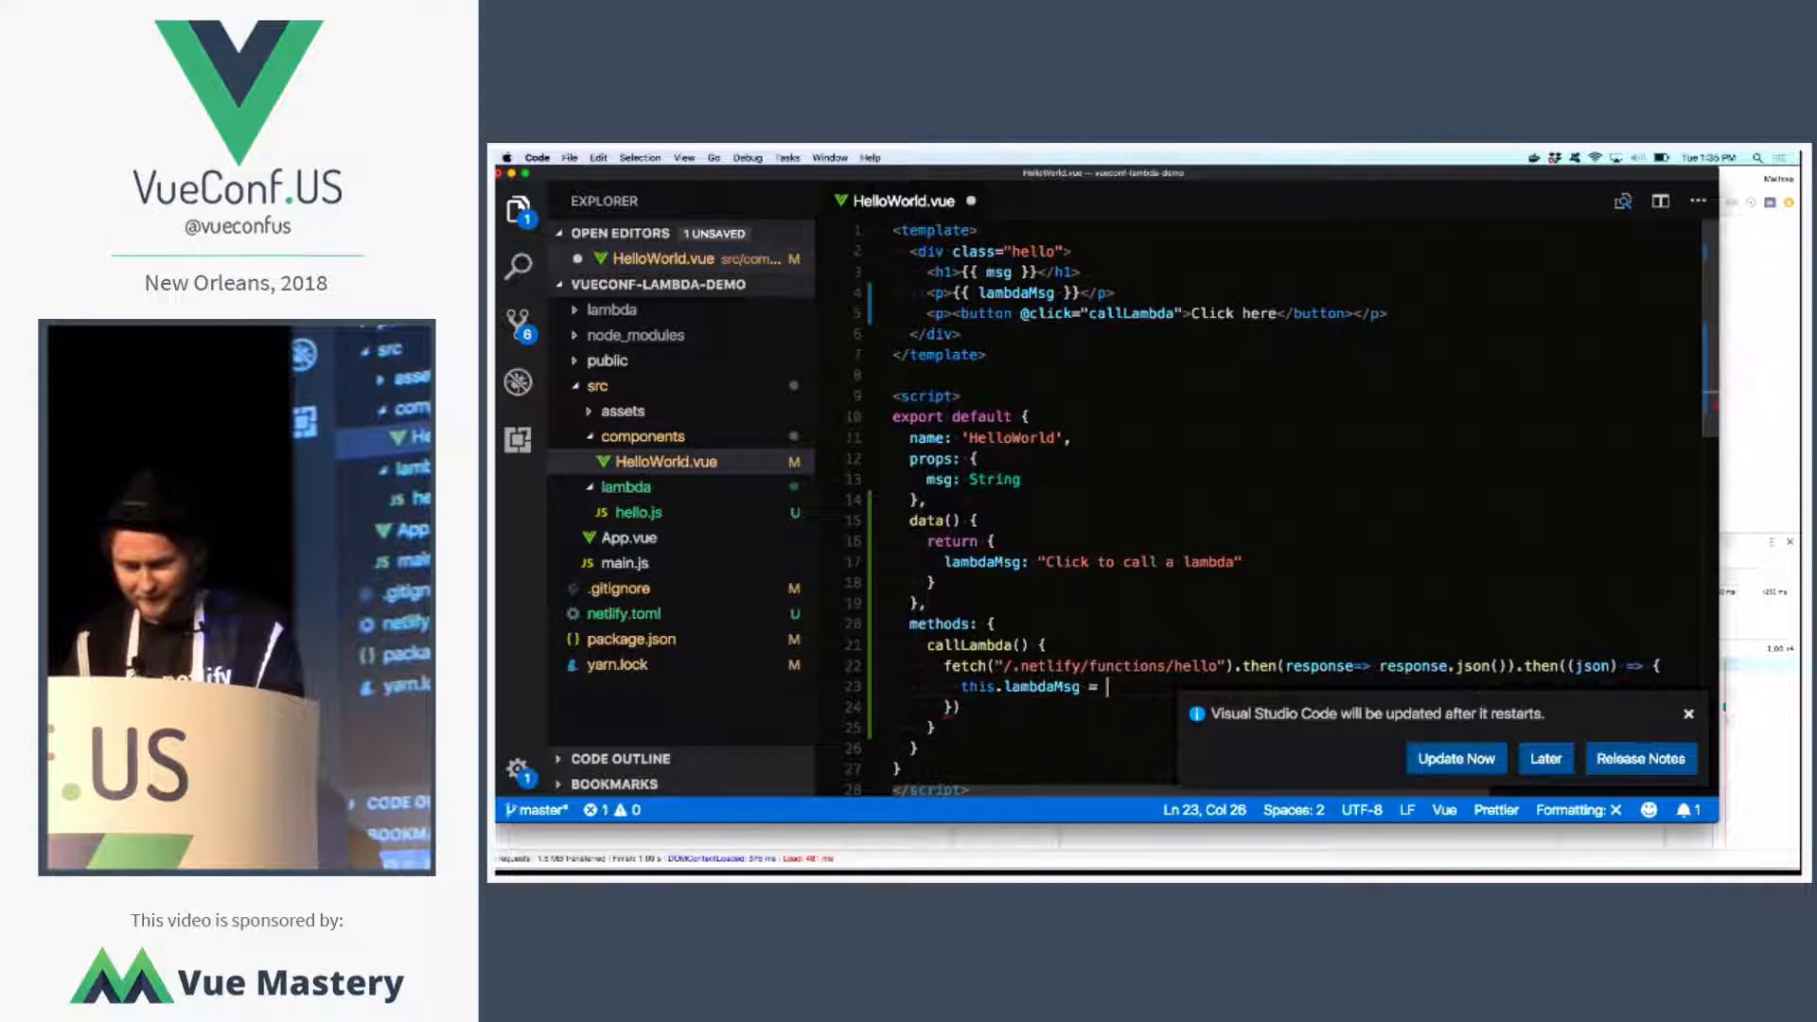
type("json.msg")
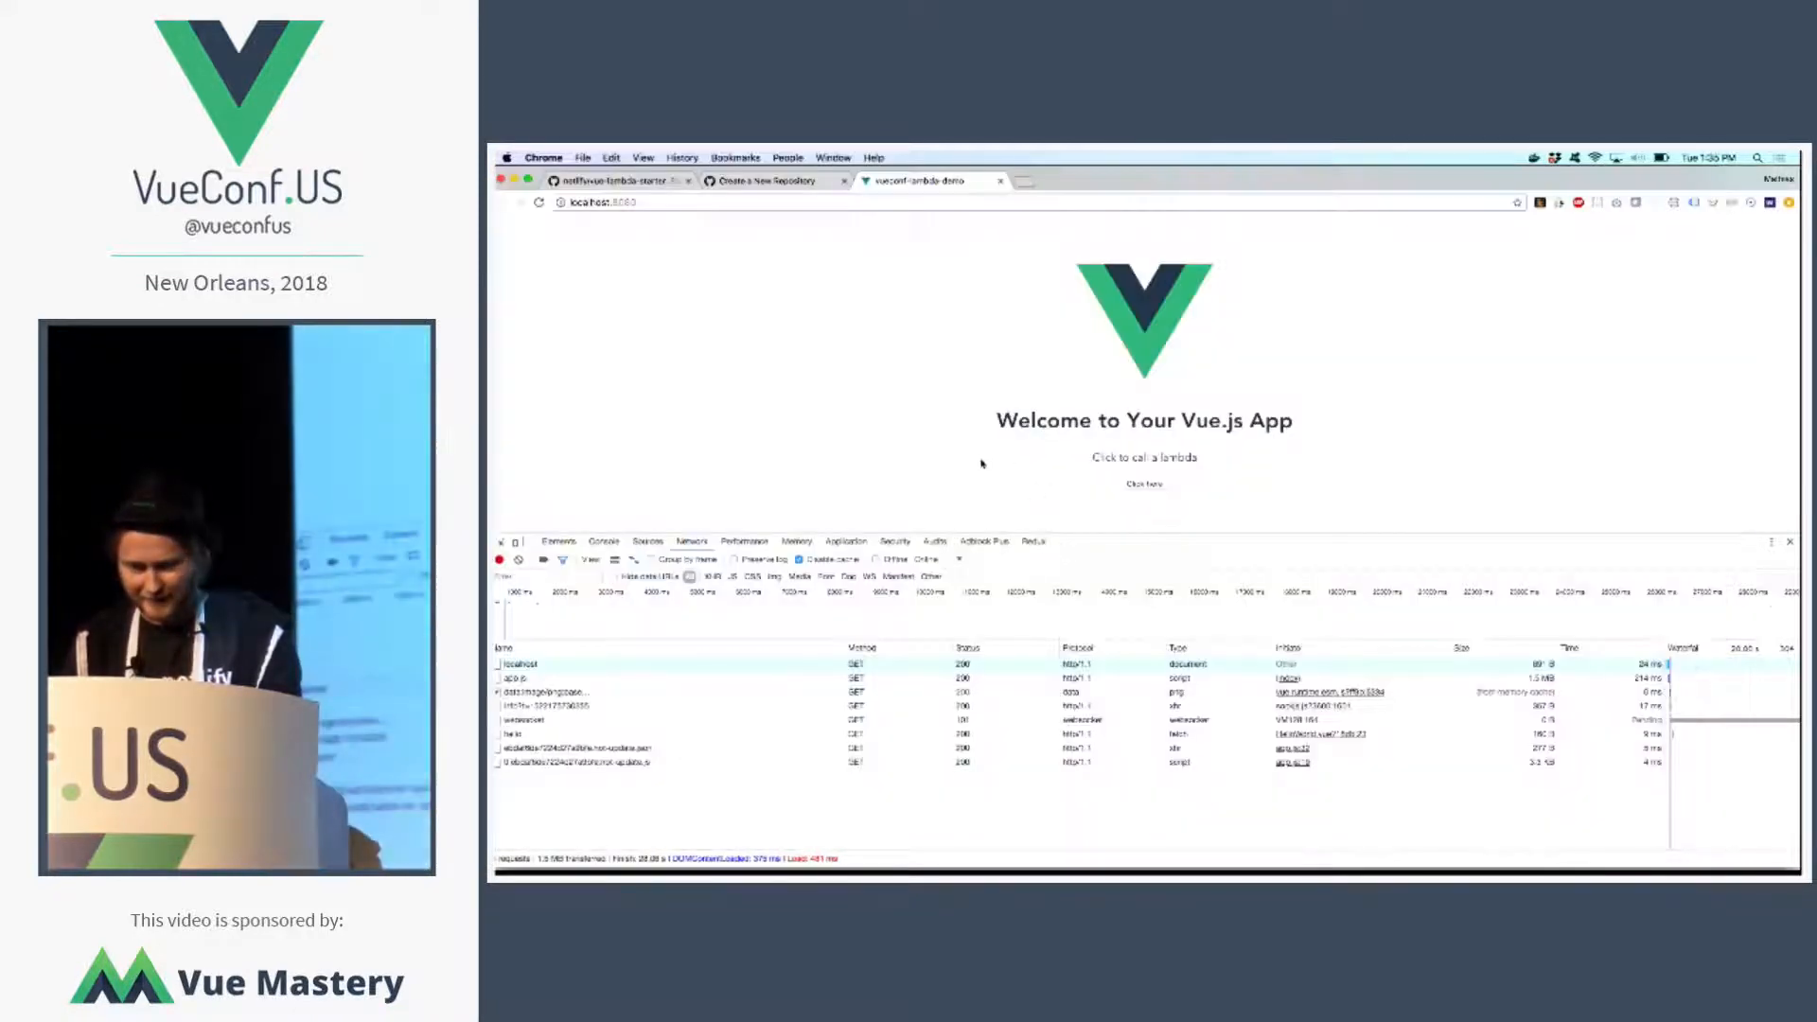
Test the local Click here button, then create the vue-lambda-demo repository on GitHub
left_click(1143, 485)
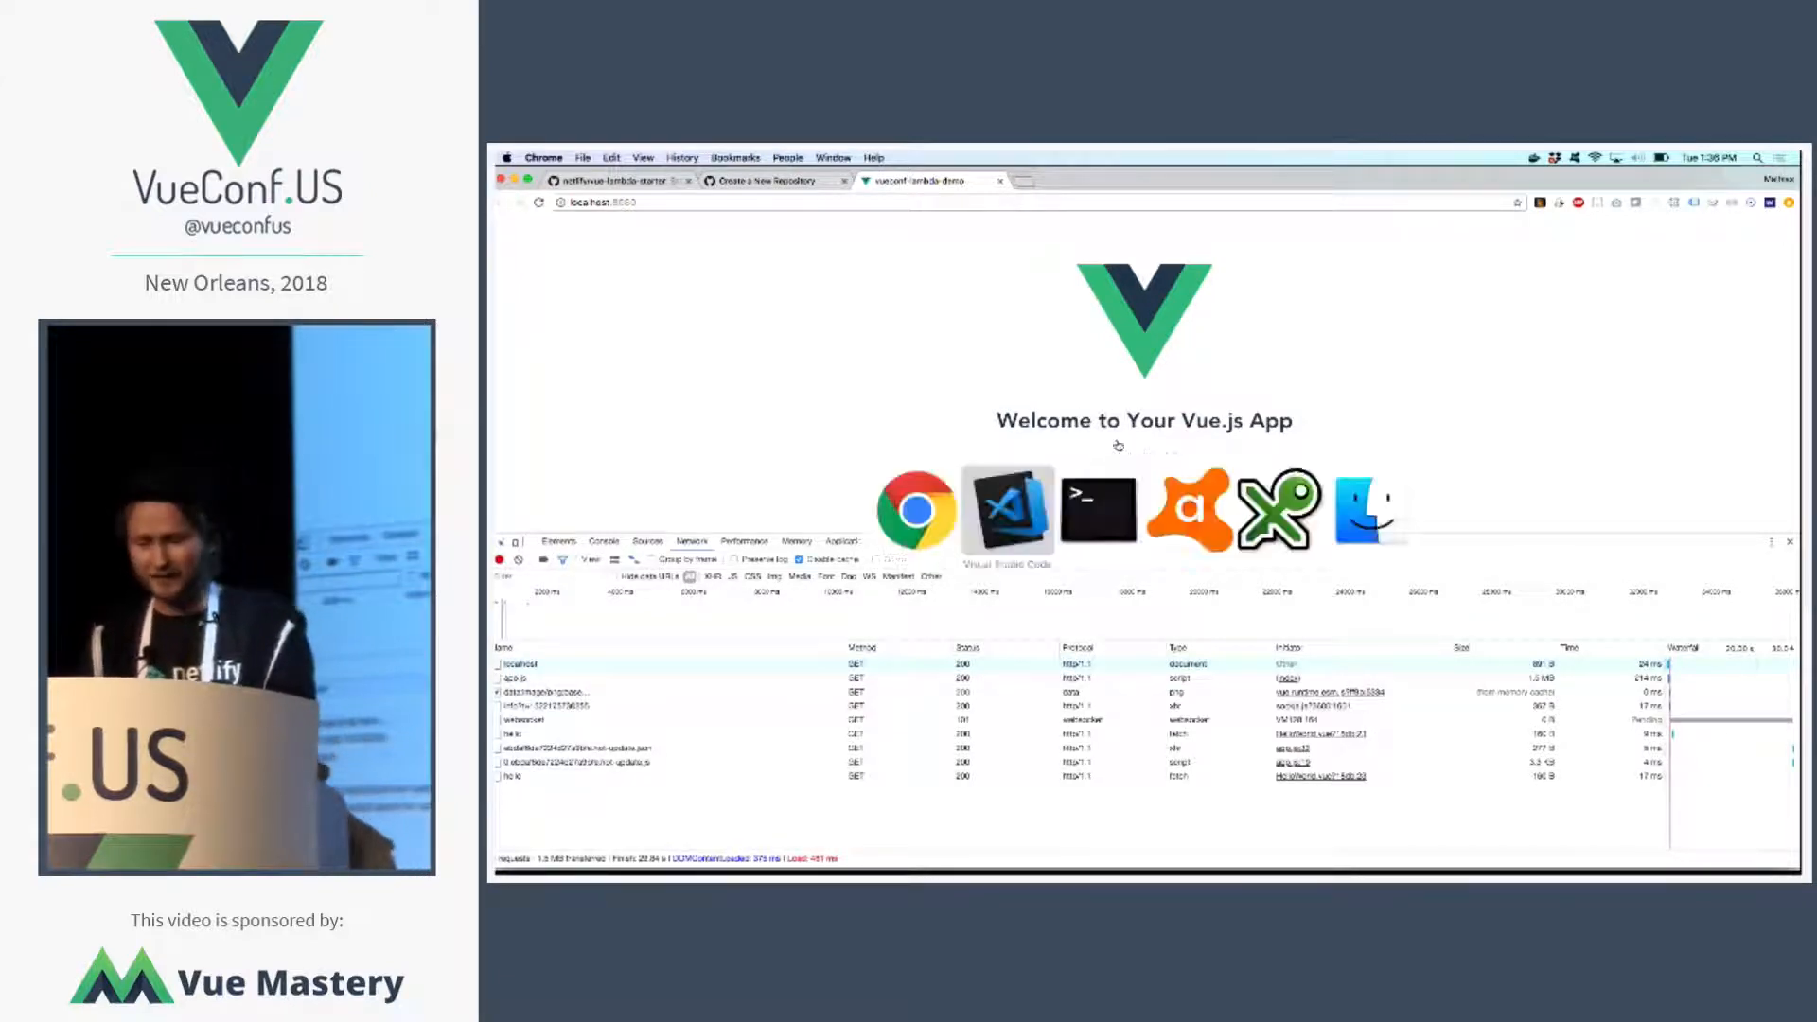
left_click(770, 180)
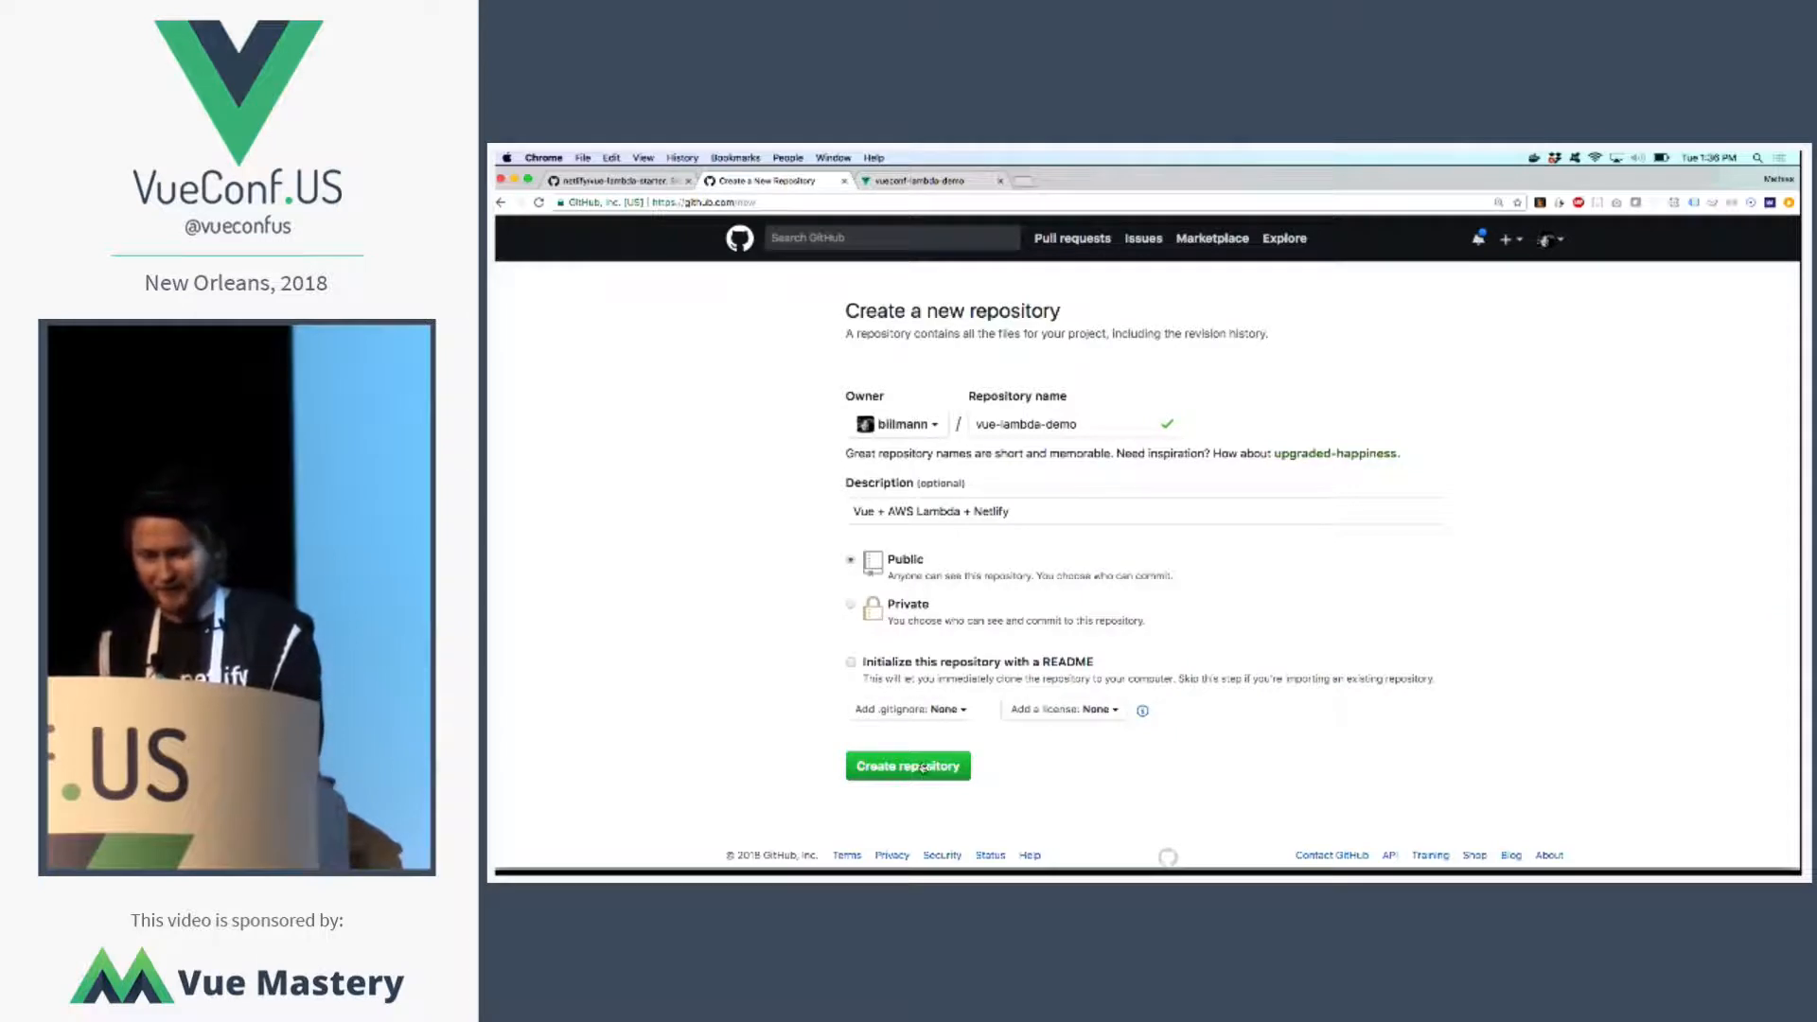
left_click(908, 766)
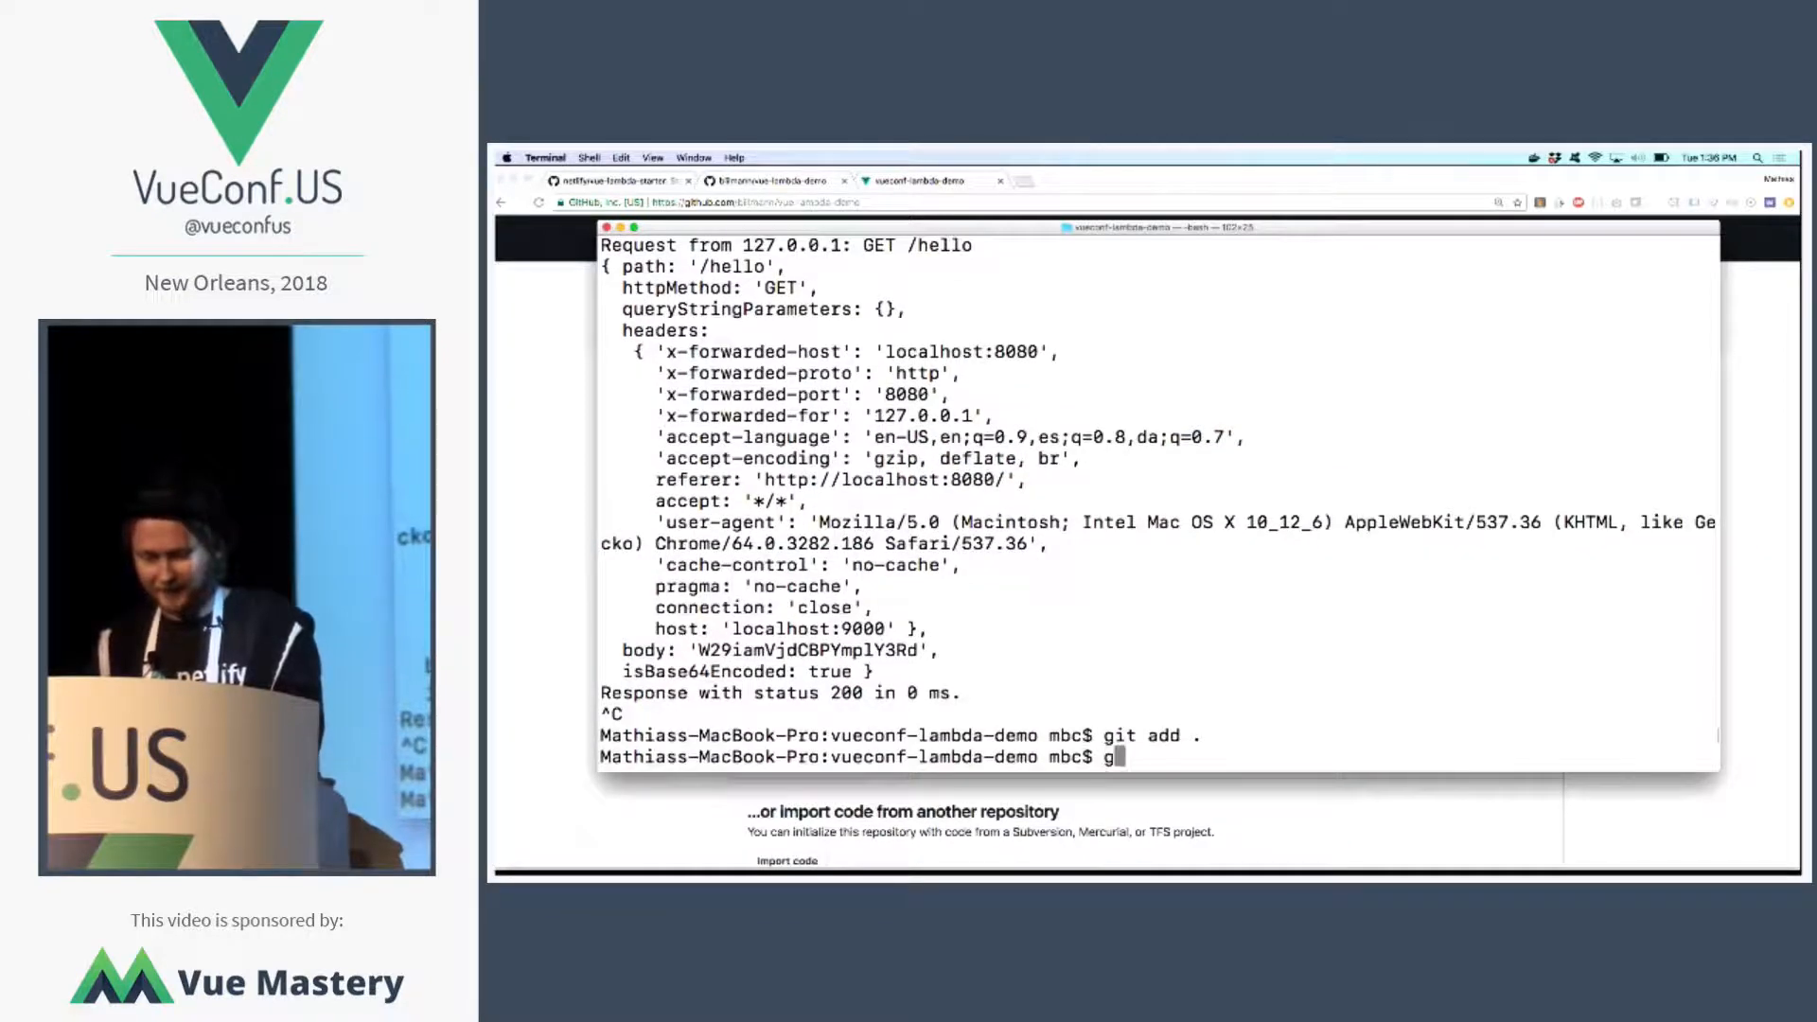
Commit the staged project files with the message "Netlify lambda"
type("it commit -m")
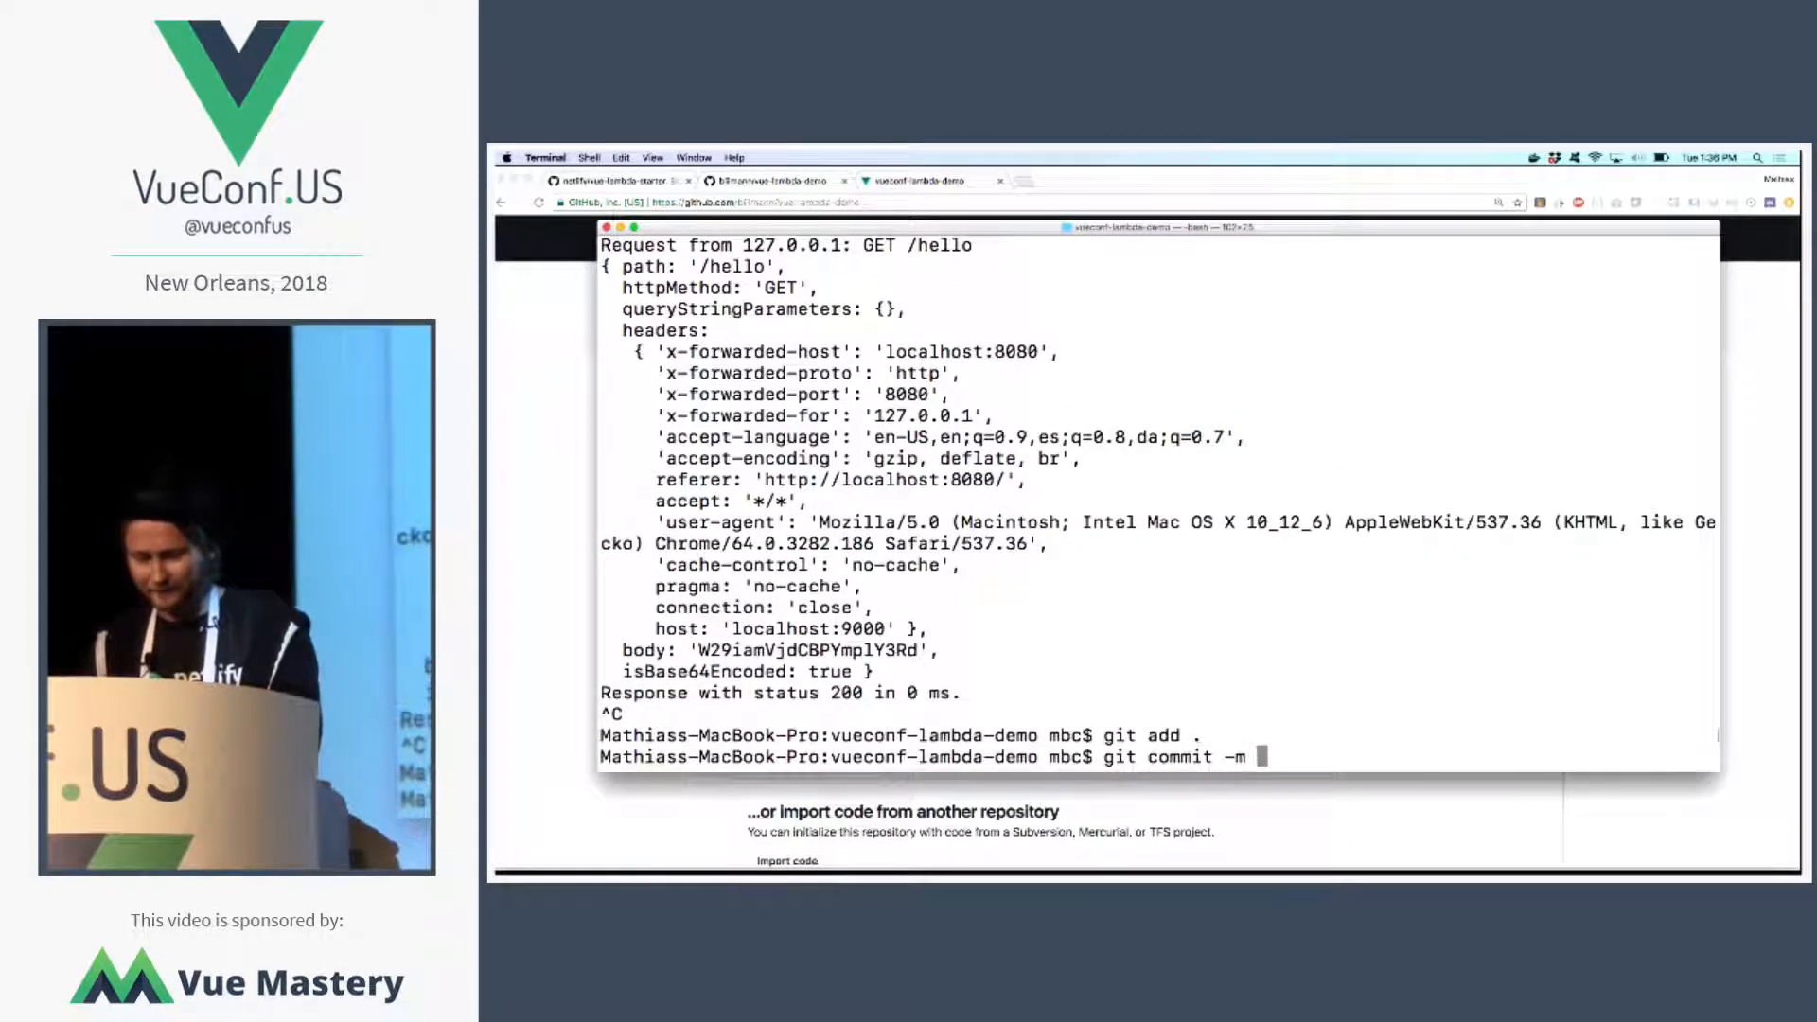
type("\"Netlify lambda")
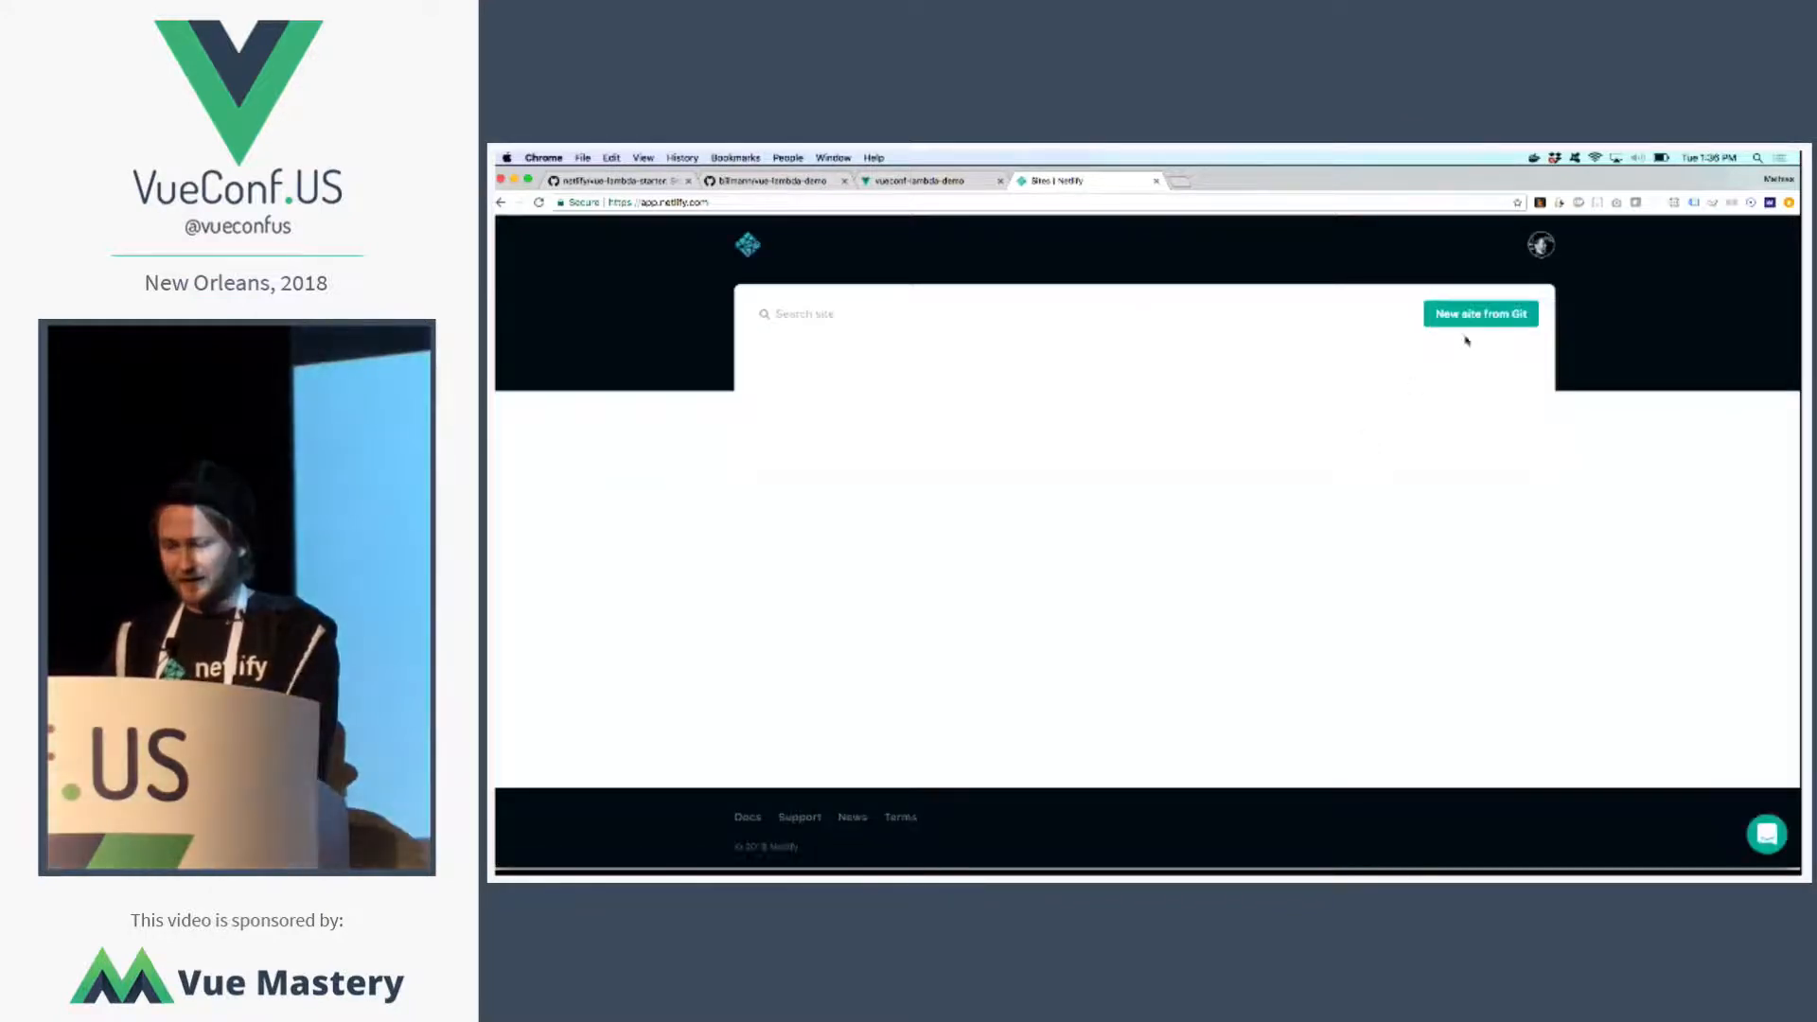
Create a Netlify site from the GitHub repo vue-lambda-demo and deploy it
left_click(1481, 313)
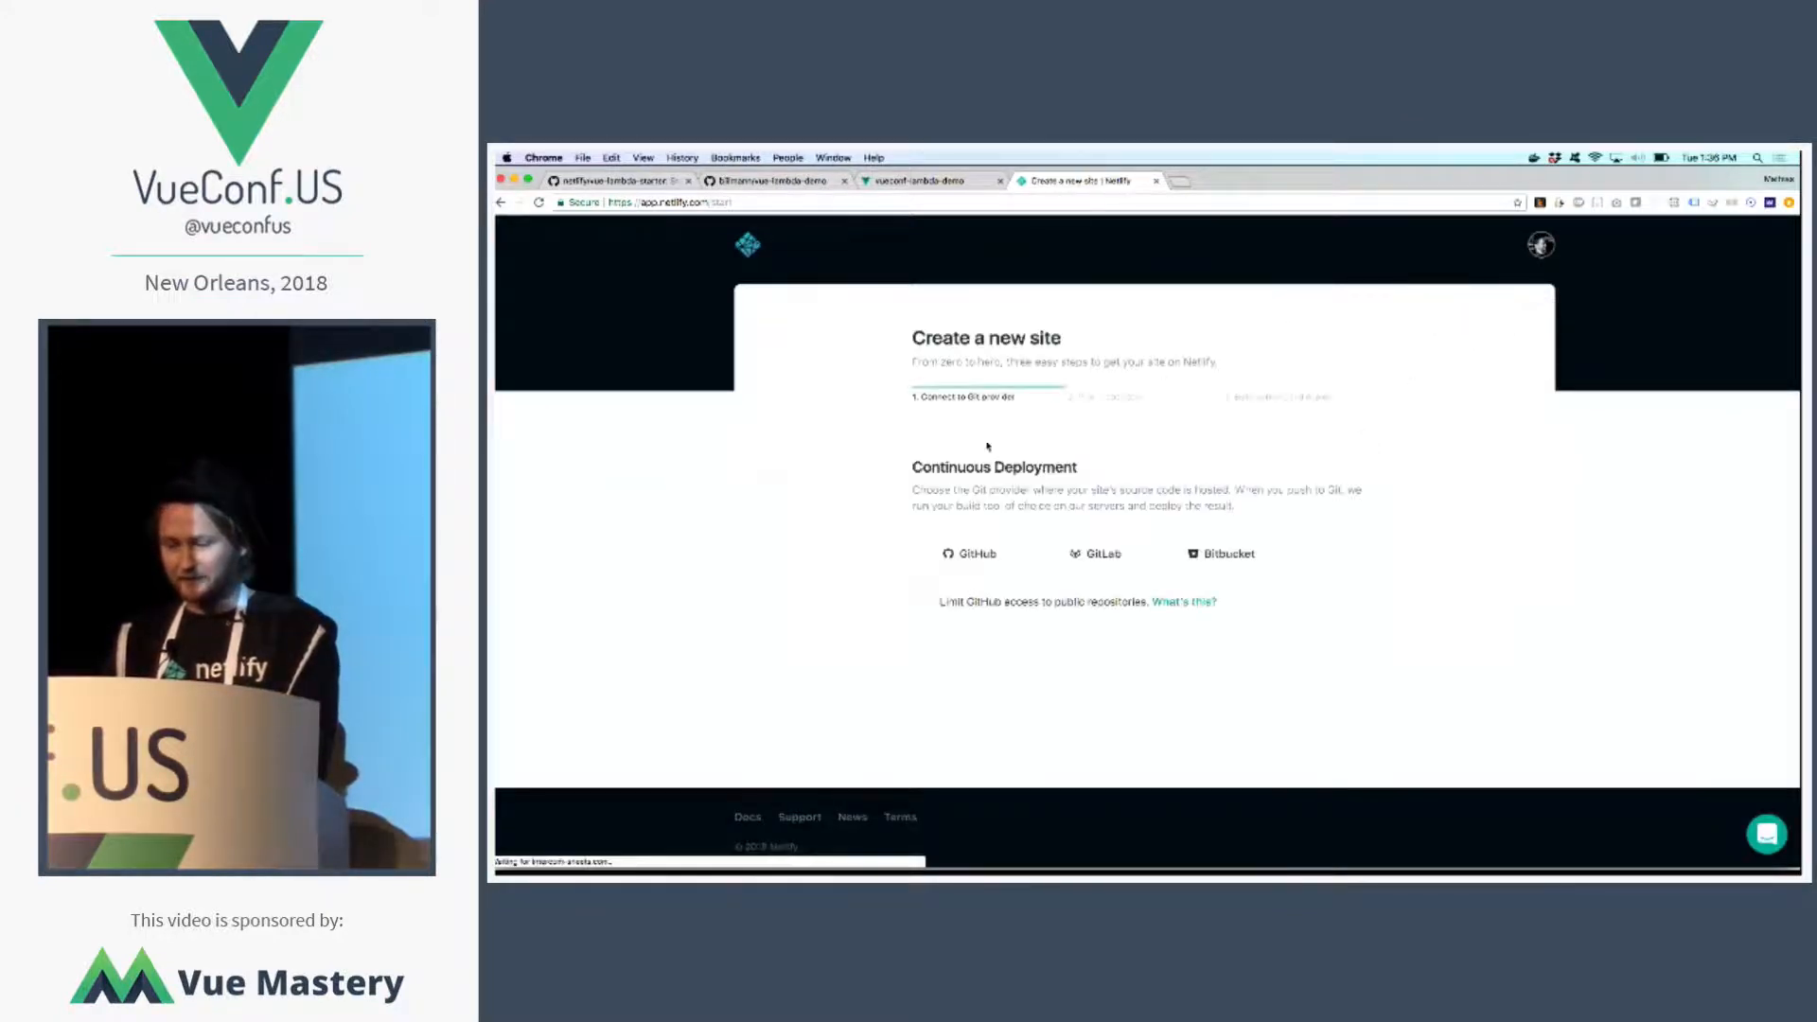
left_click(970, 554)
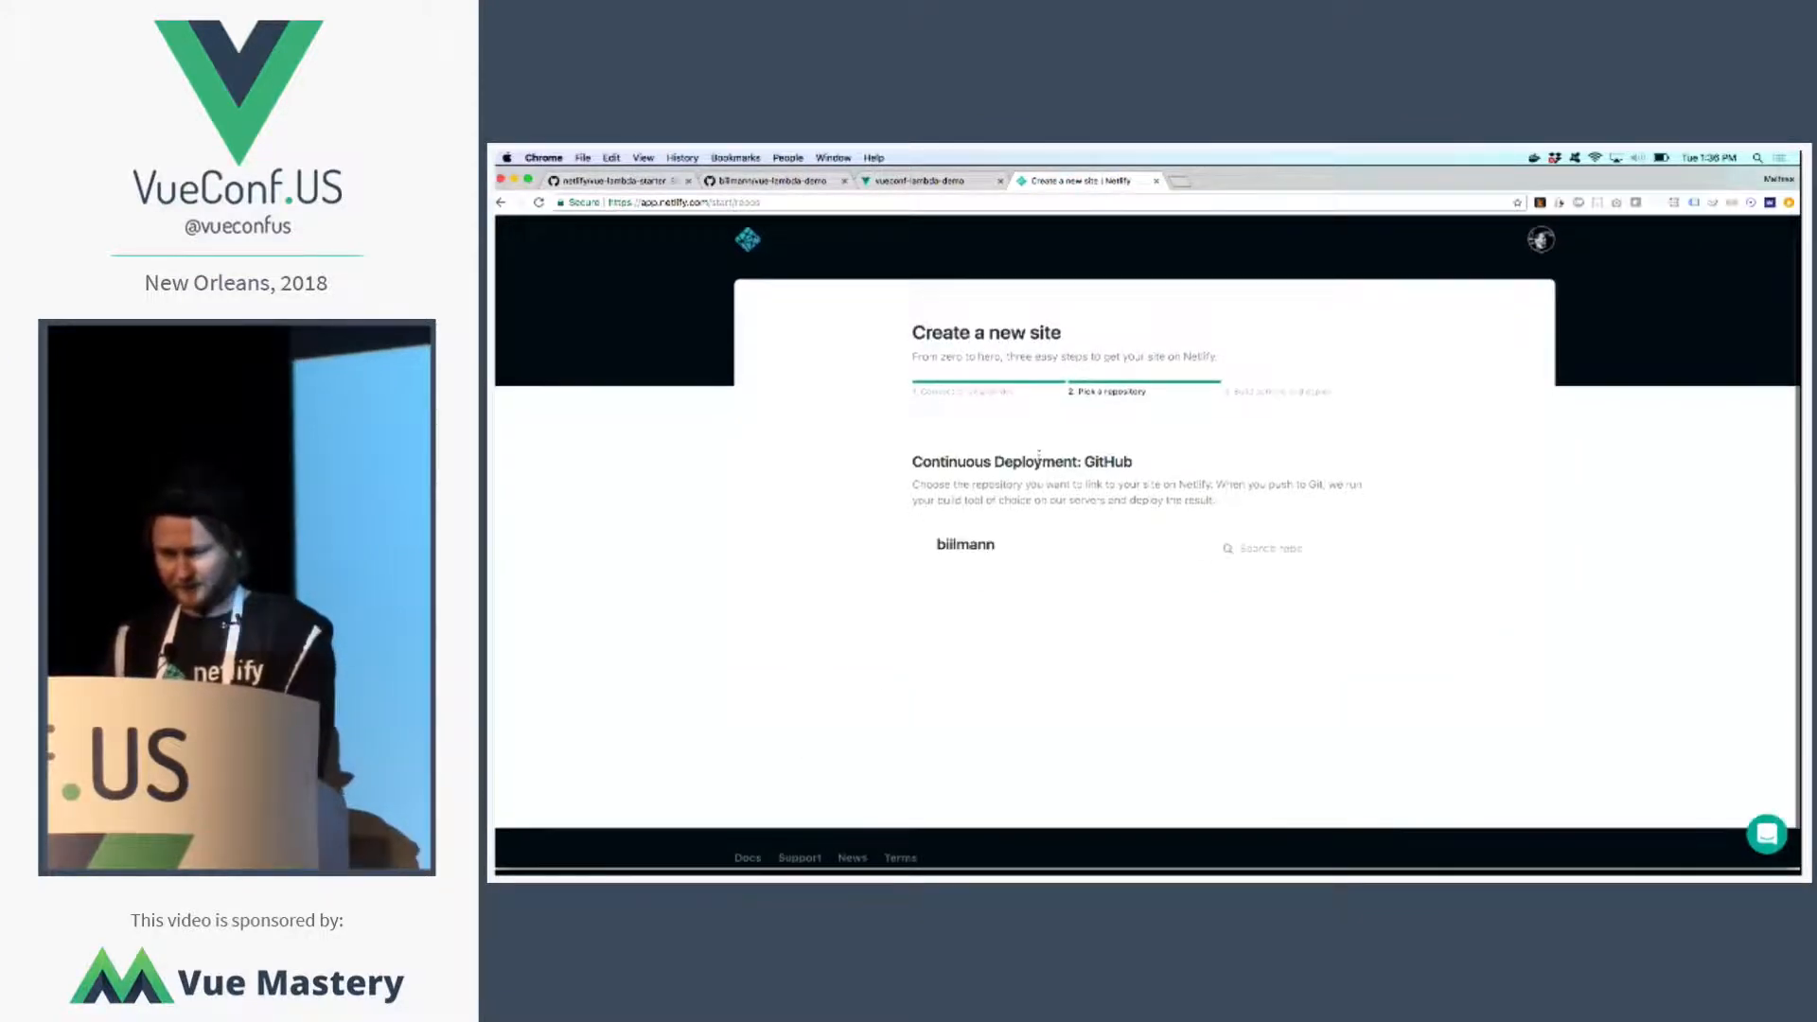
type("vue")
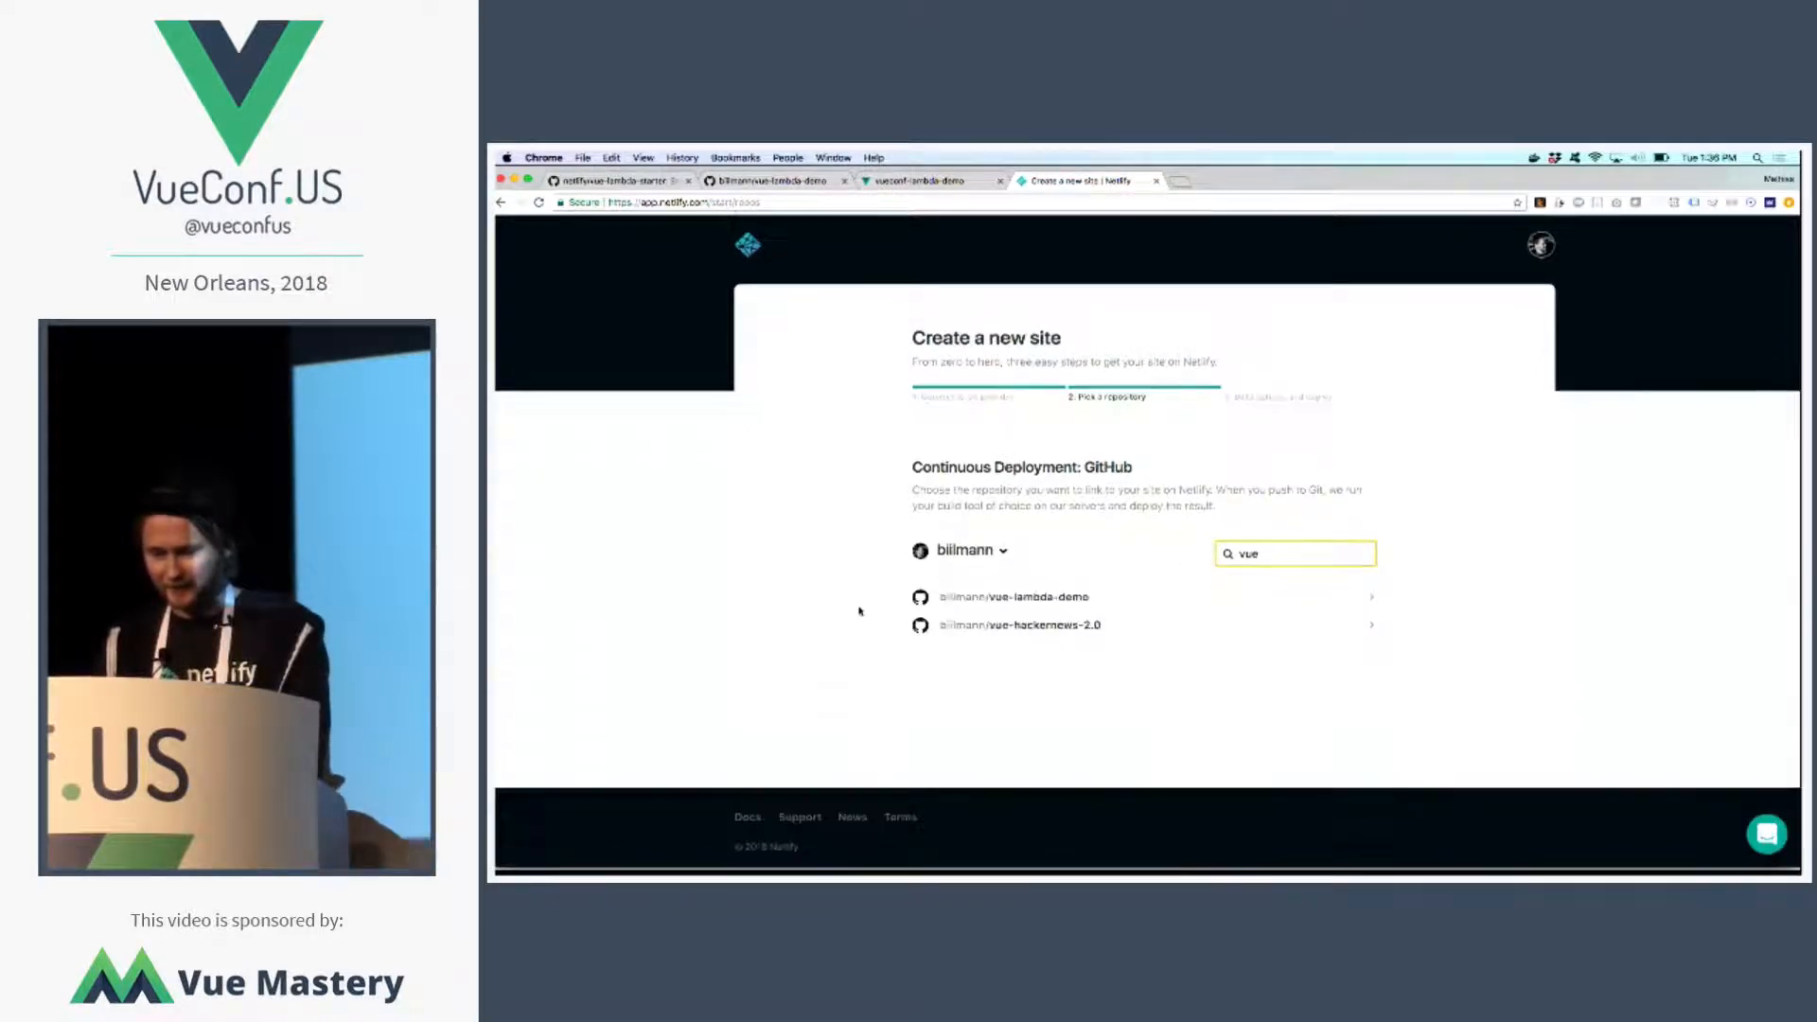
left_click(1013, 598)
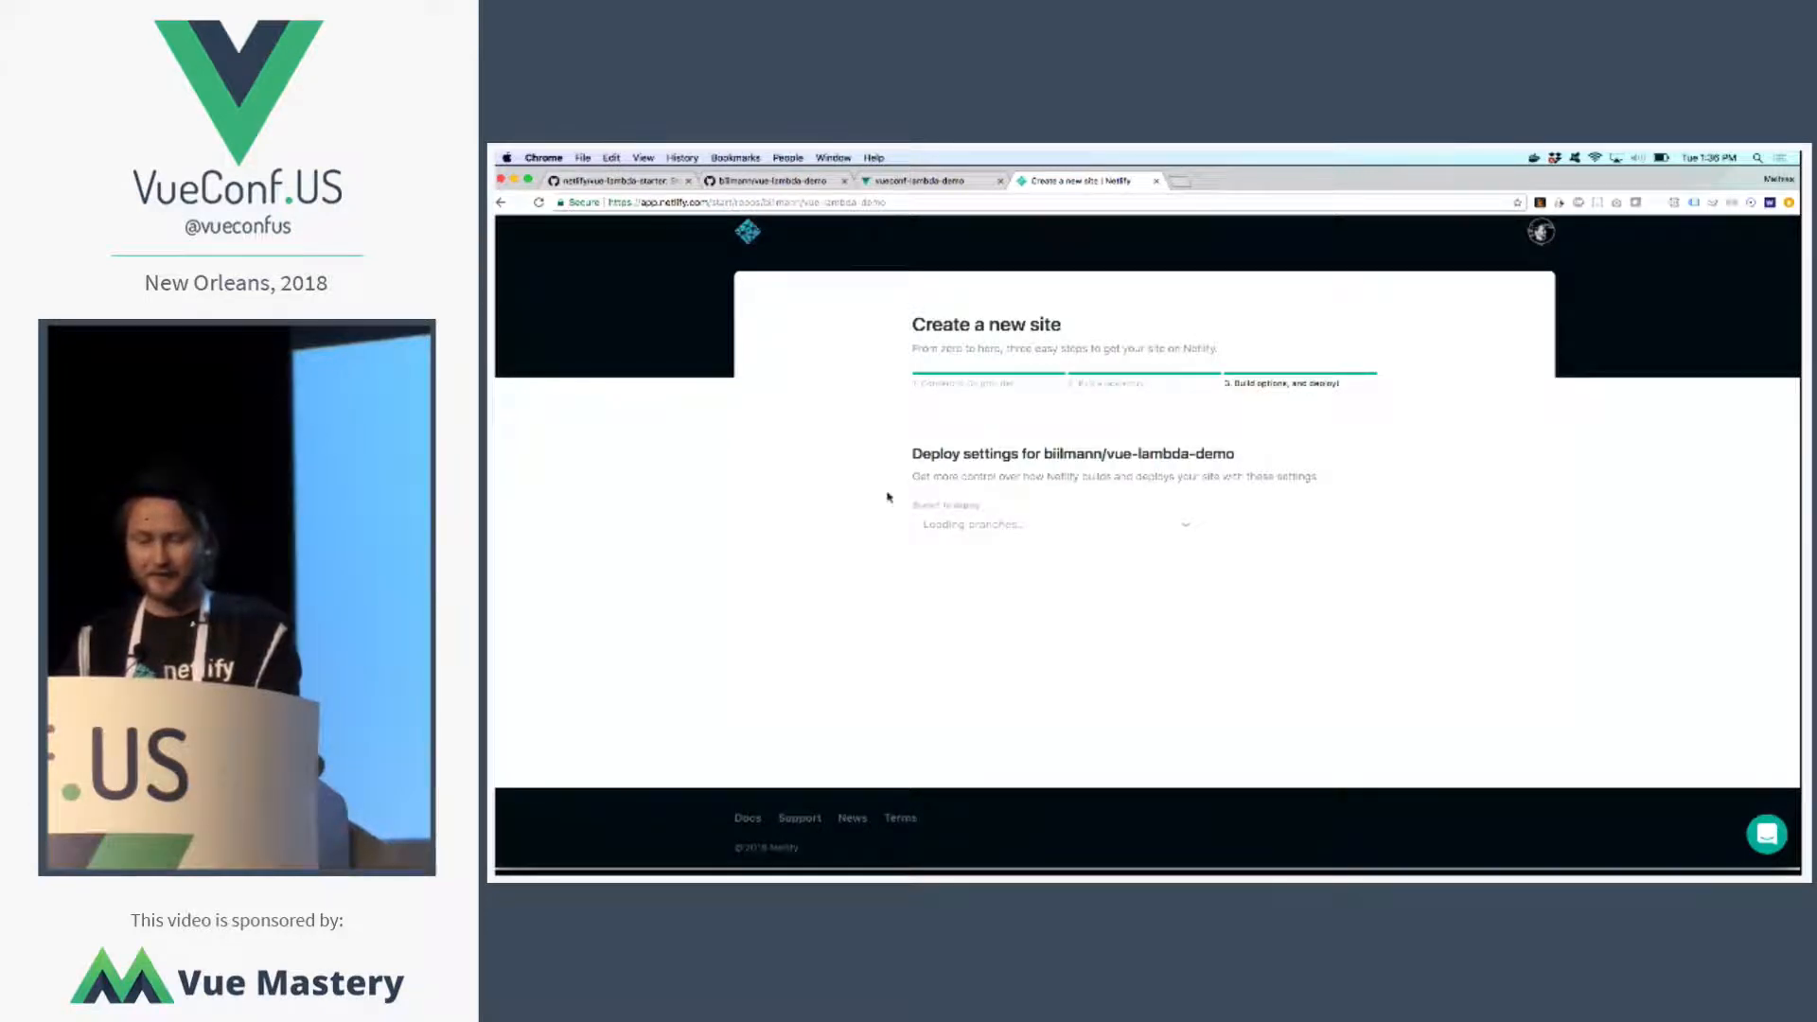
scroll("down", 3)
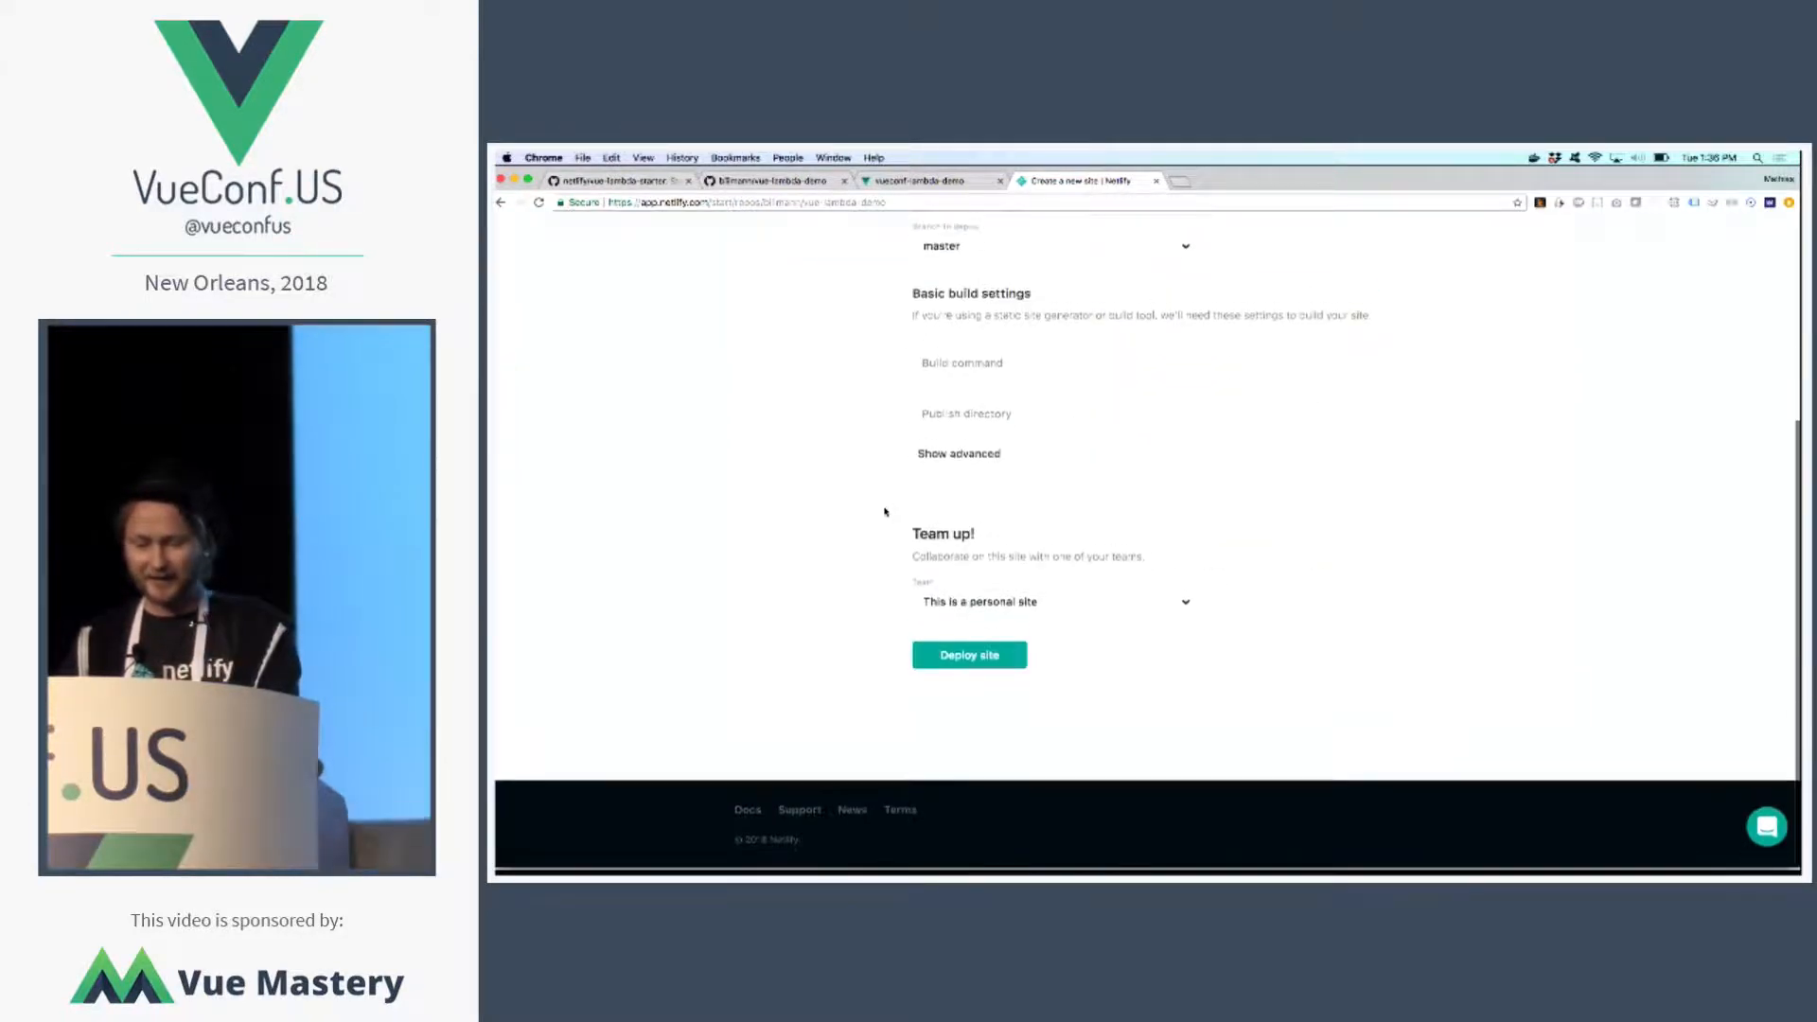
left_click(969, 655)
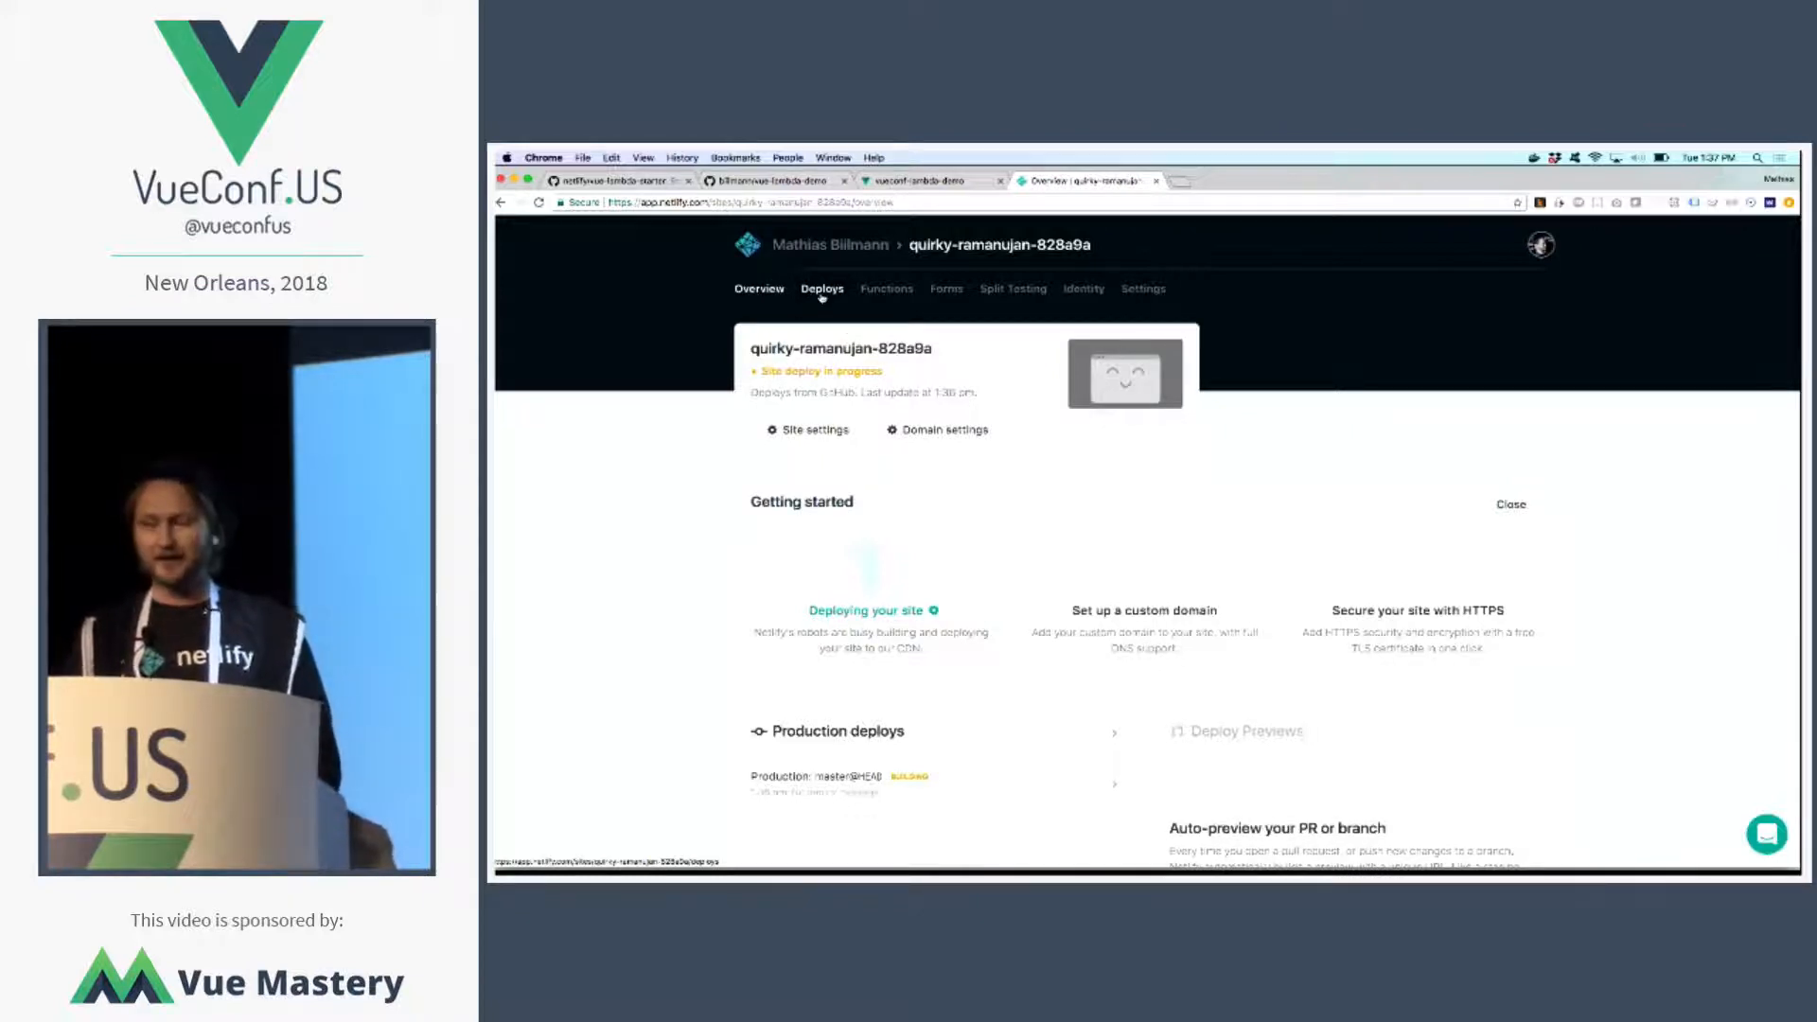
Follow the production deploy log until it publishes, then open the live quirky-ramanujan-828a9a site
left_click(822, 289)
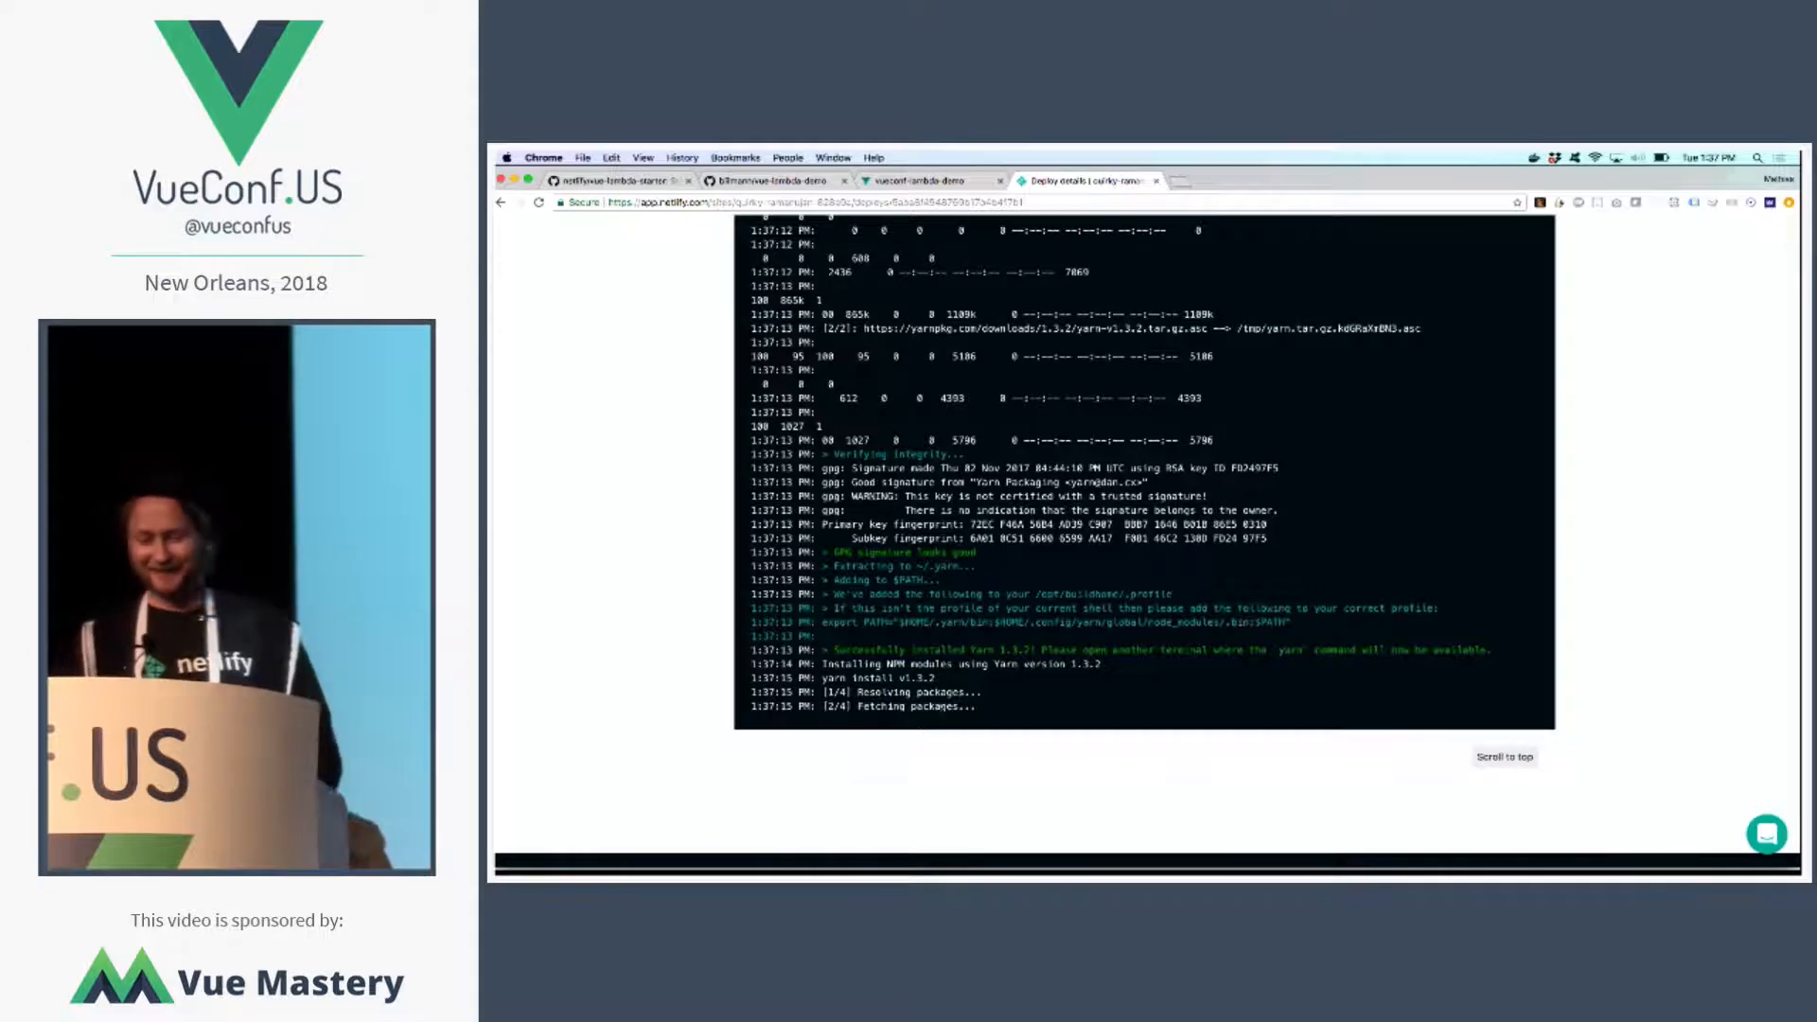
scroll("down", 3)
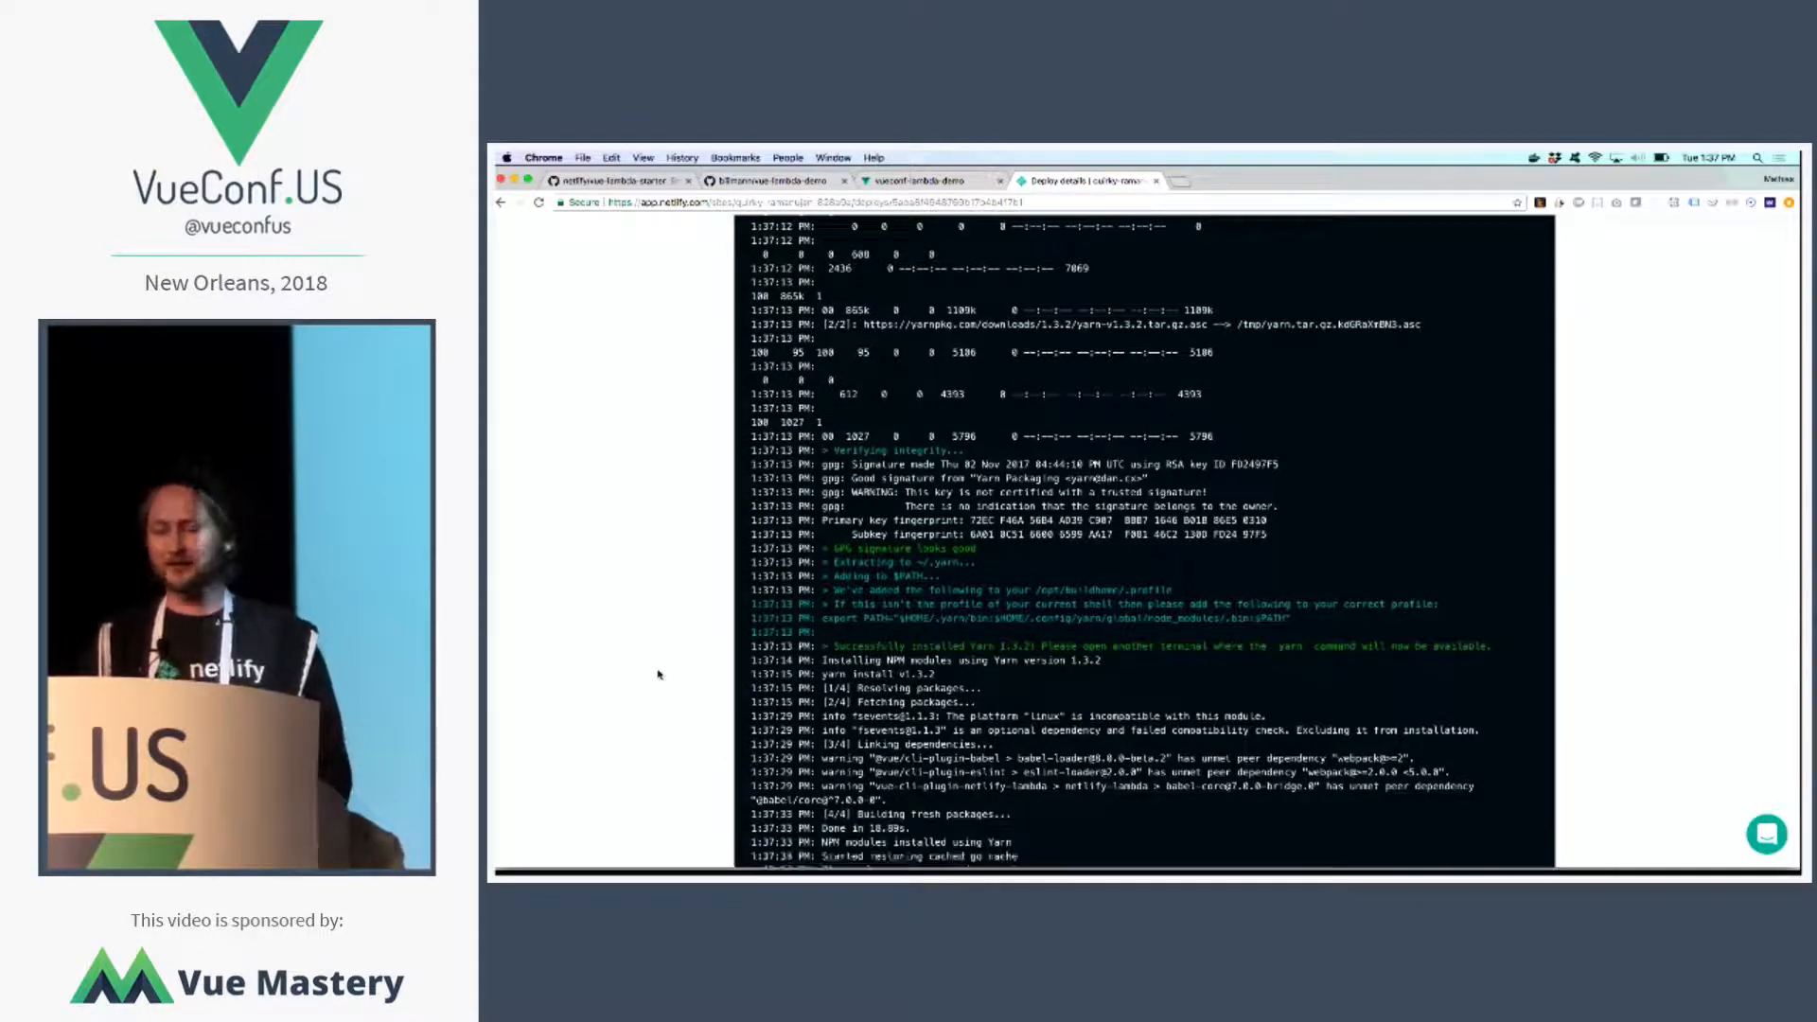
scroll("down", 3)
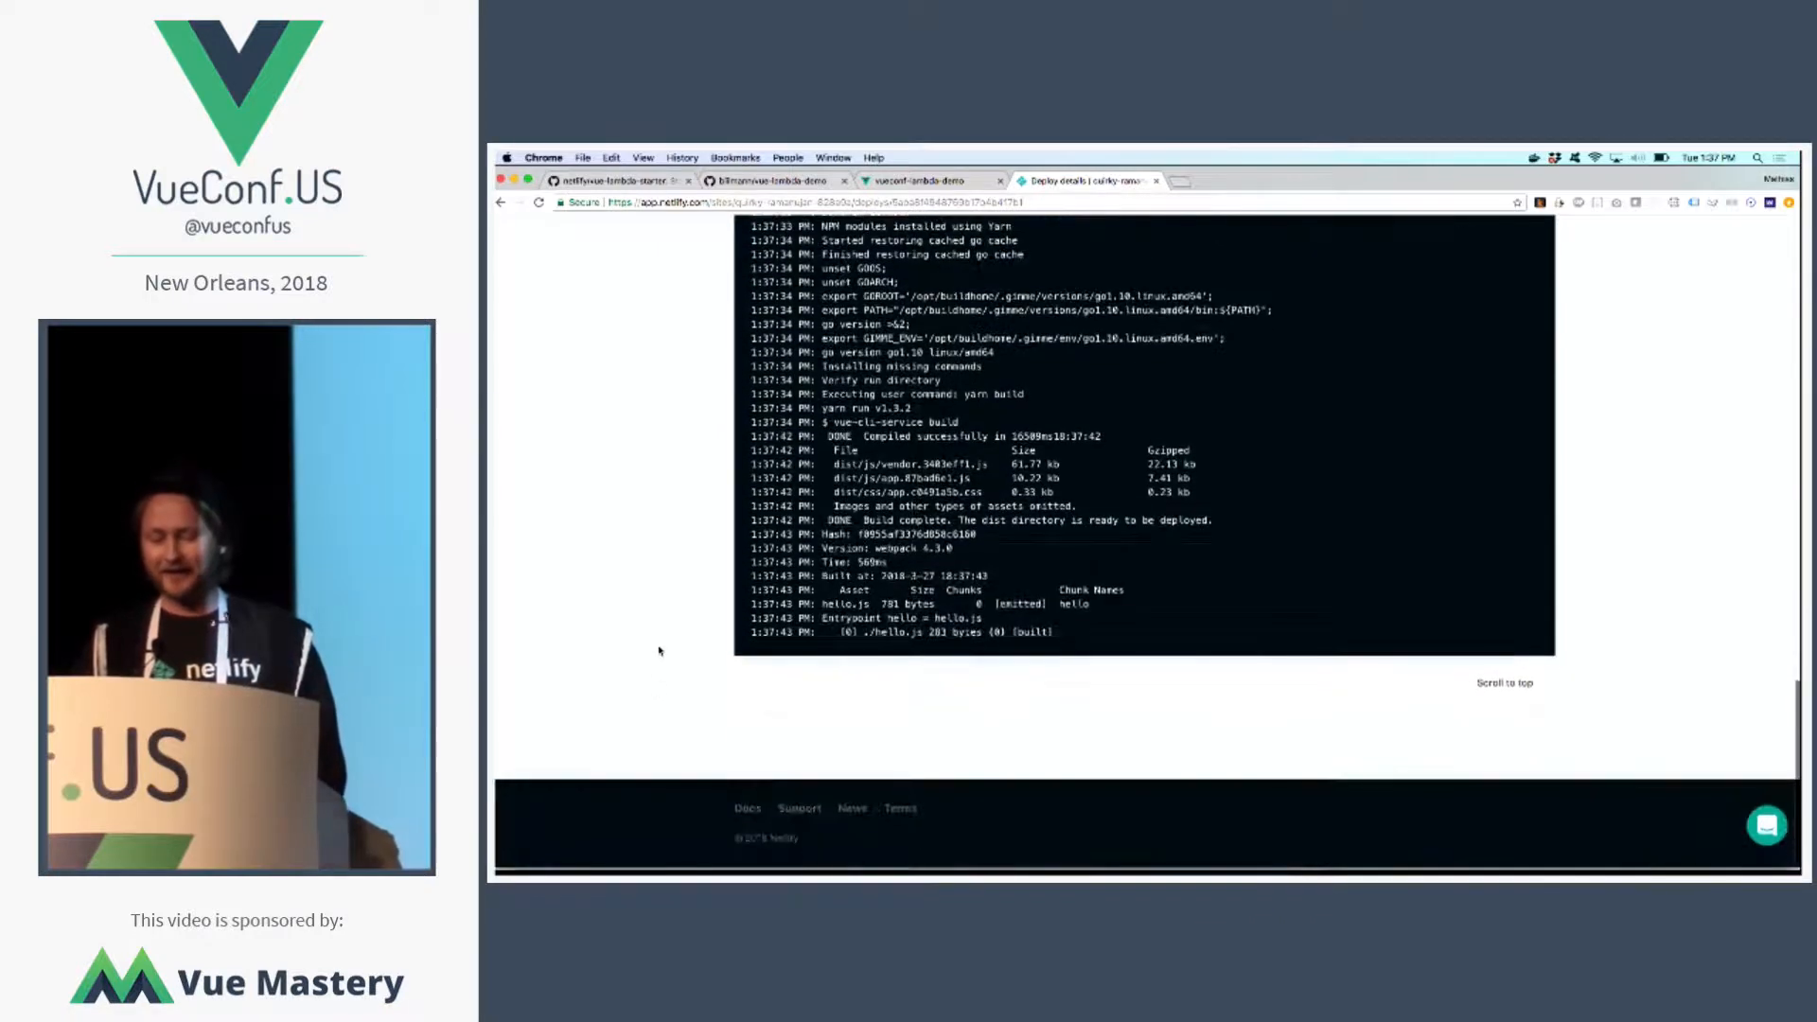
scroll("down", 3)
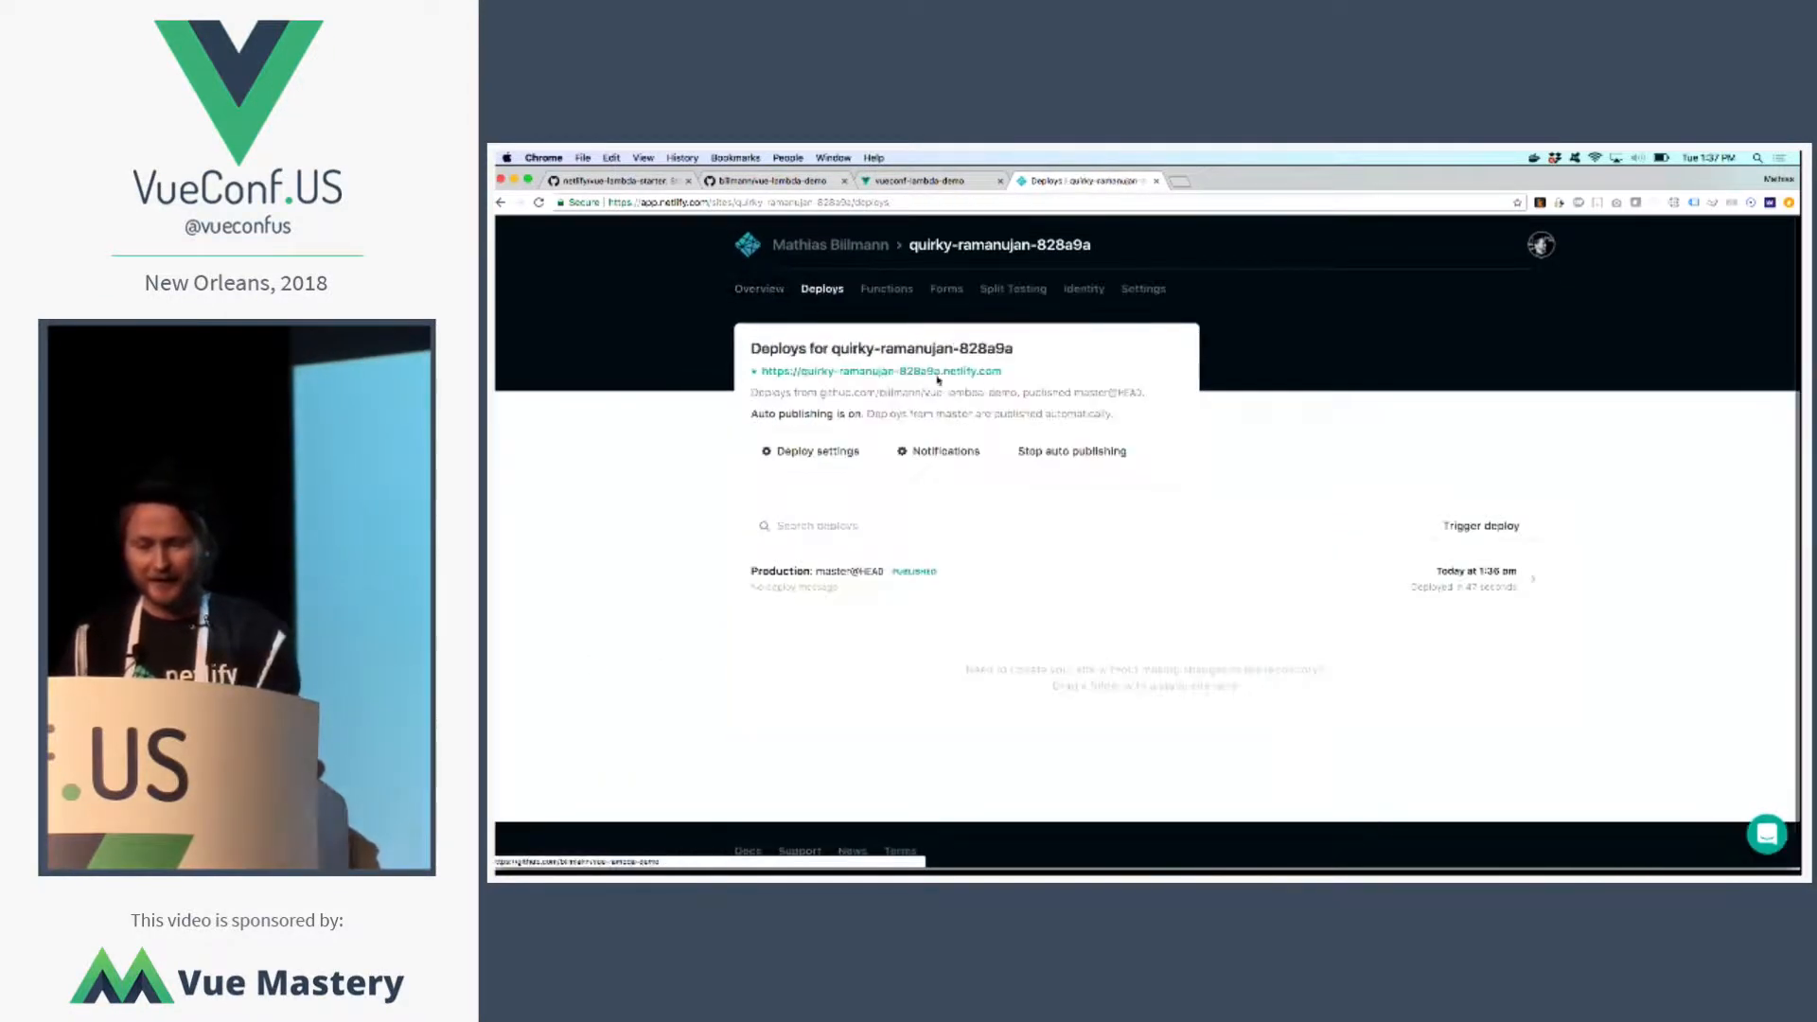
left_click(882, 371)
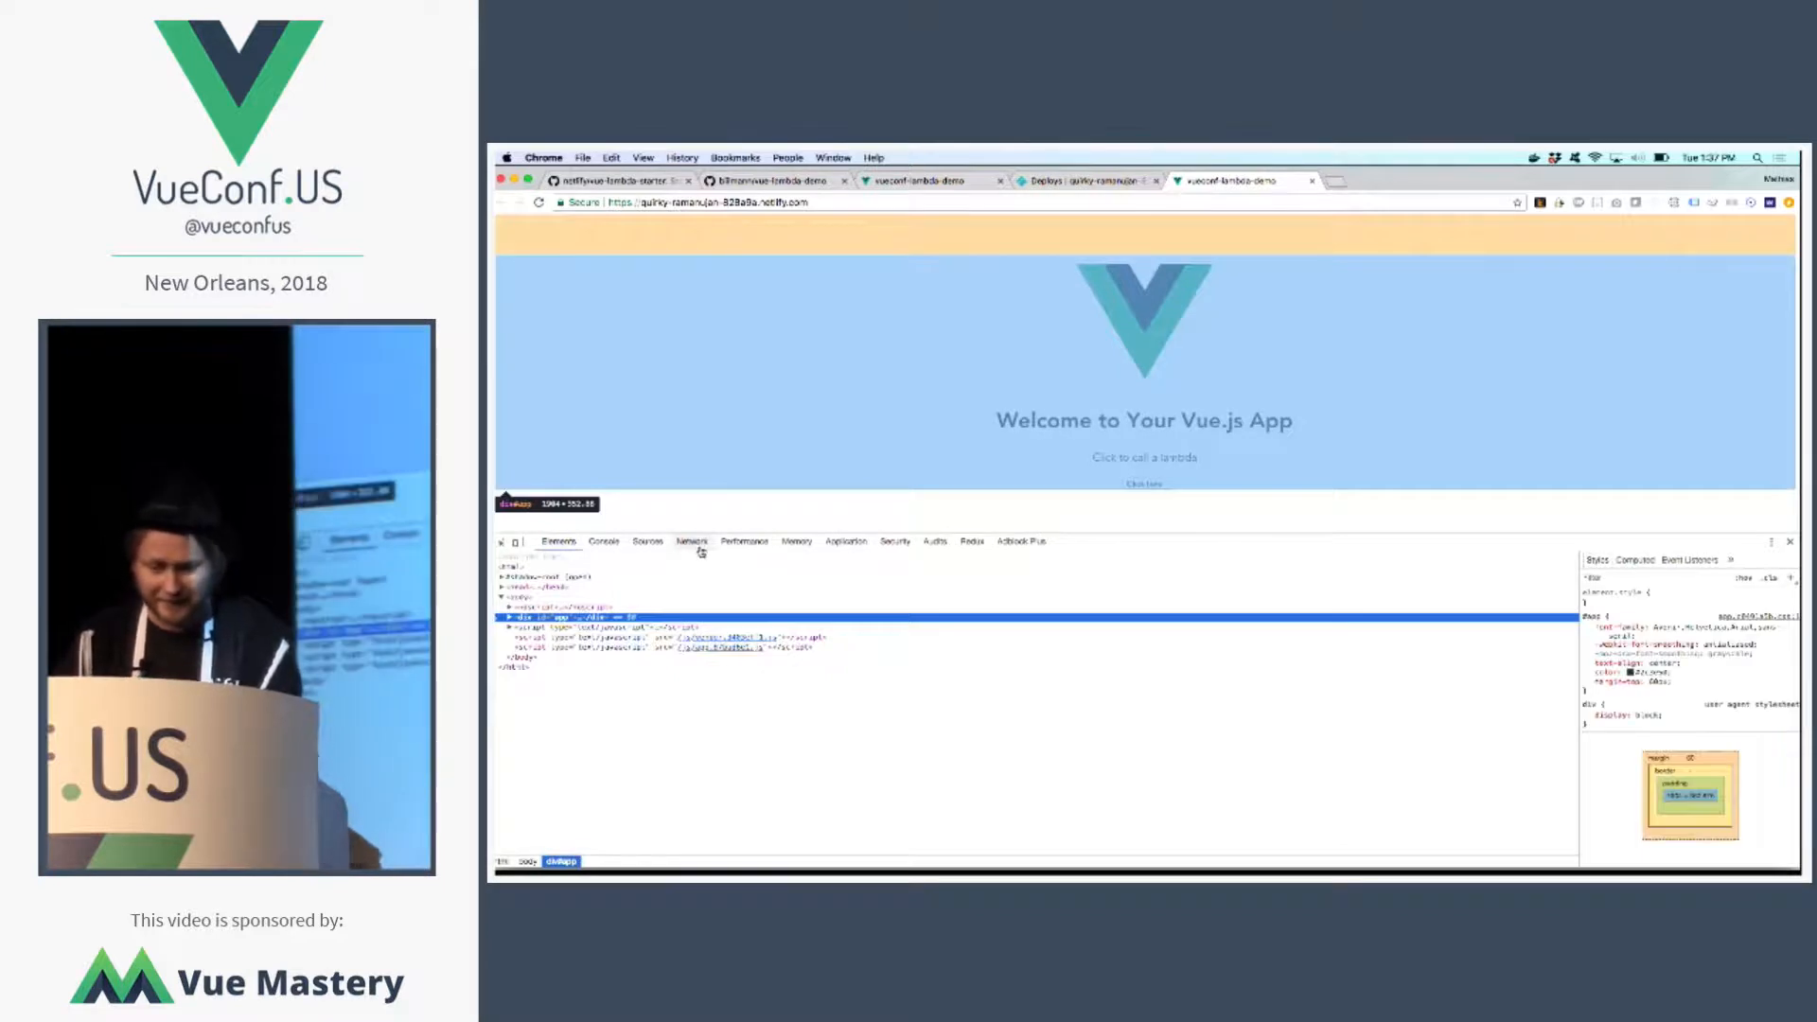
Watch the Network panel while 'Click here' returns Hello, World! from the deployed hello lambda
left_click(692, 541)
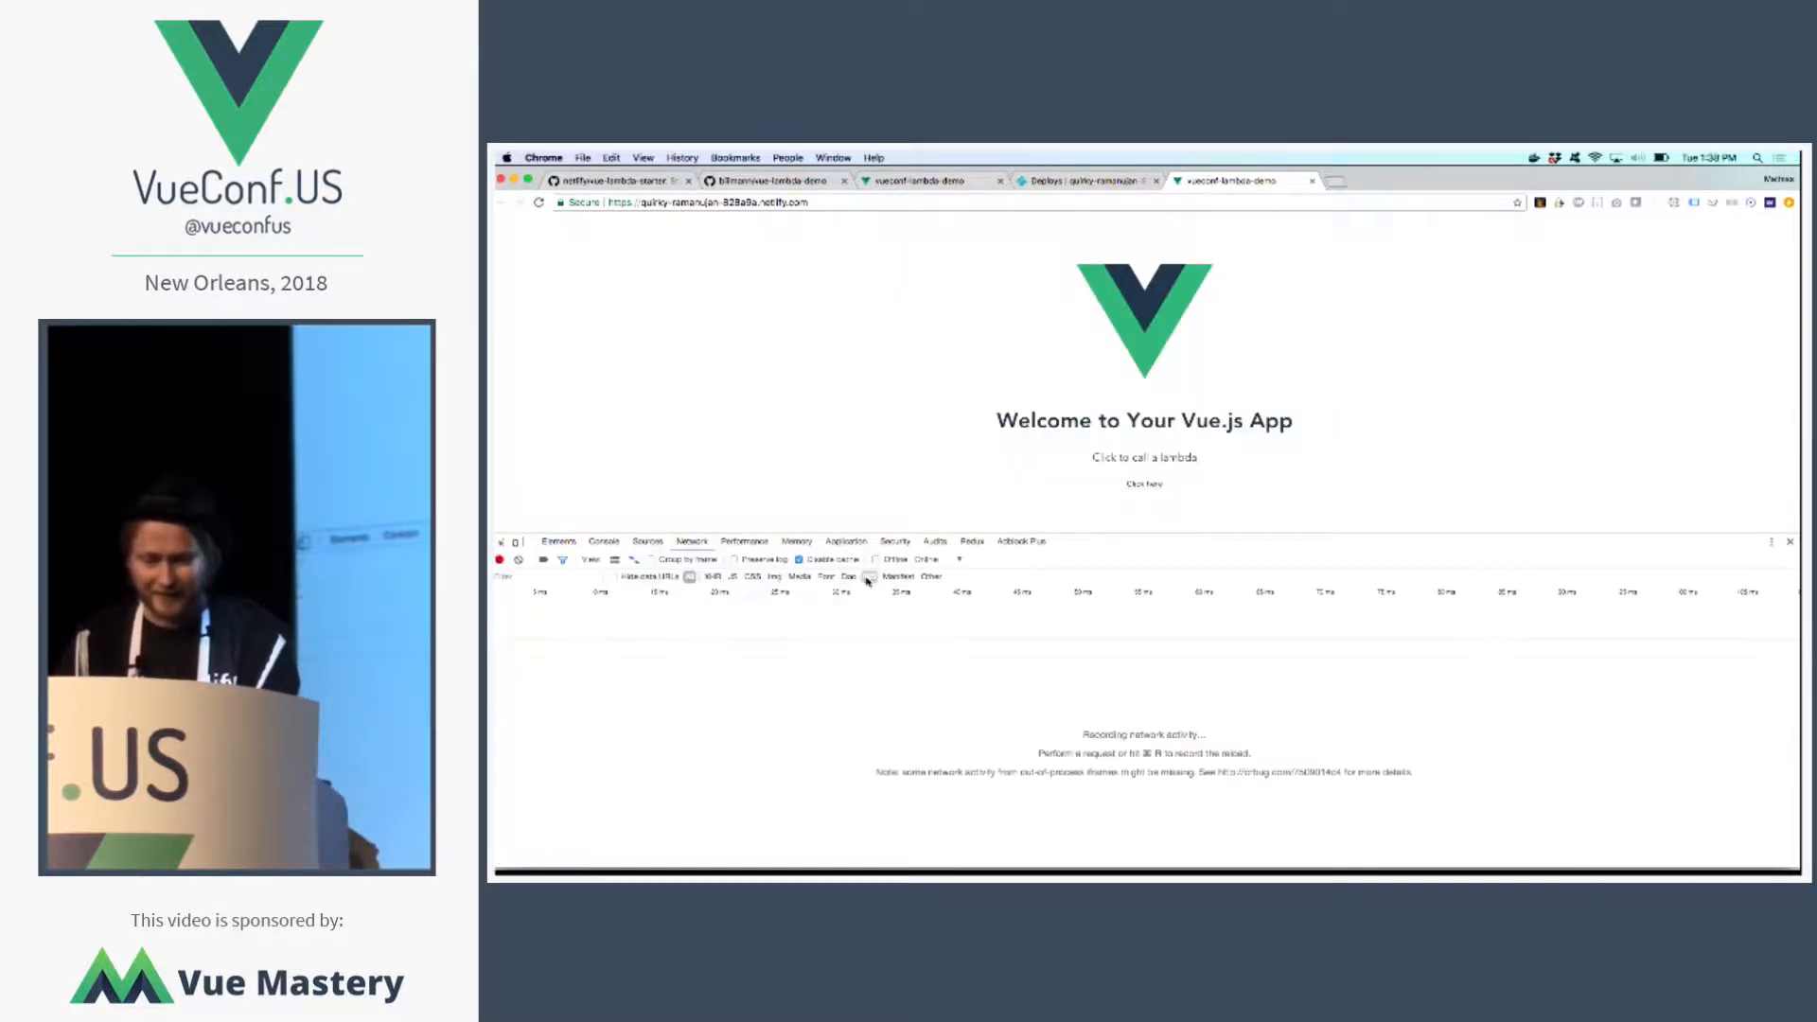
left_click(1143, 484)
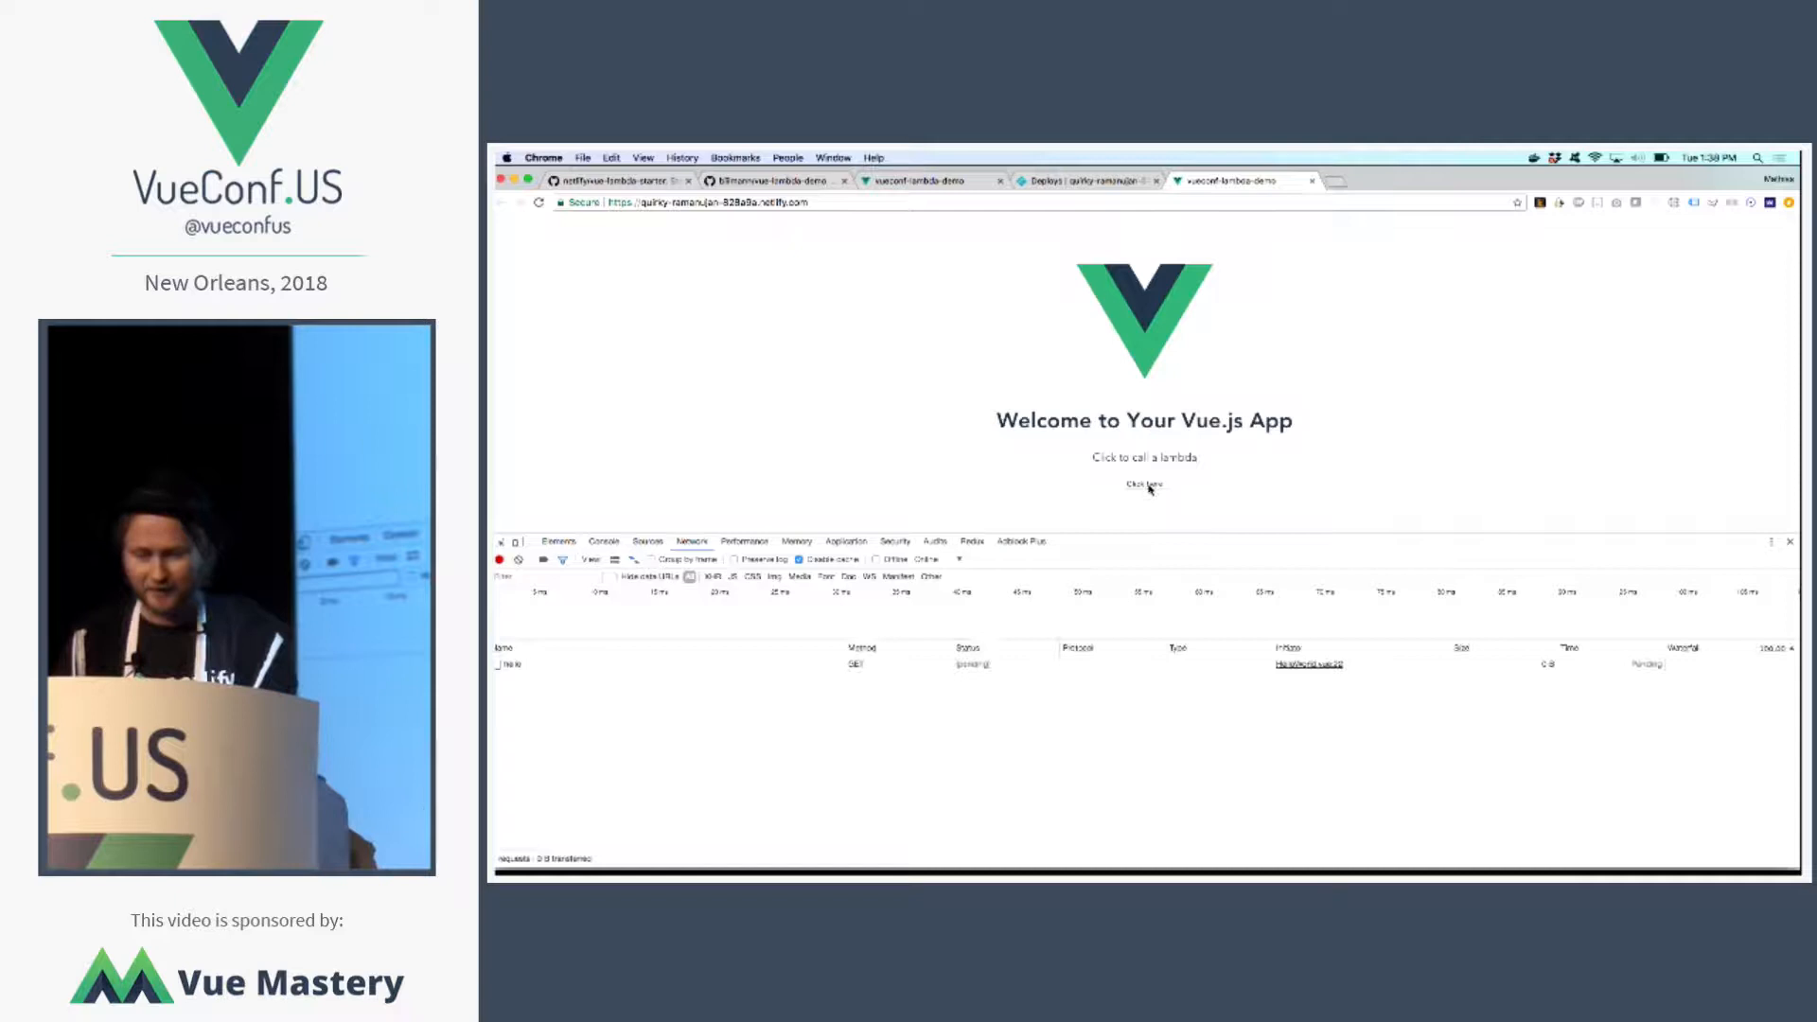
left_click(1144, 485)
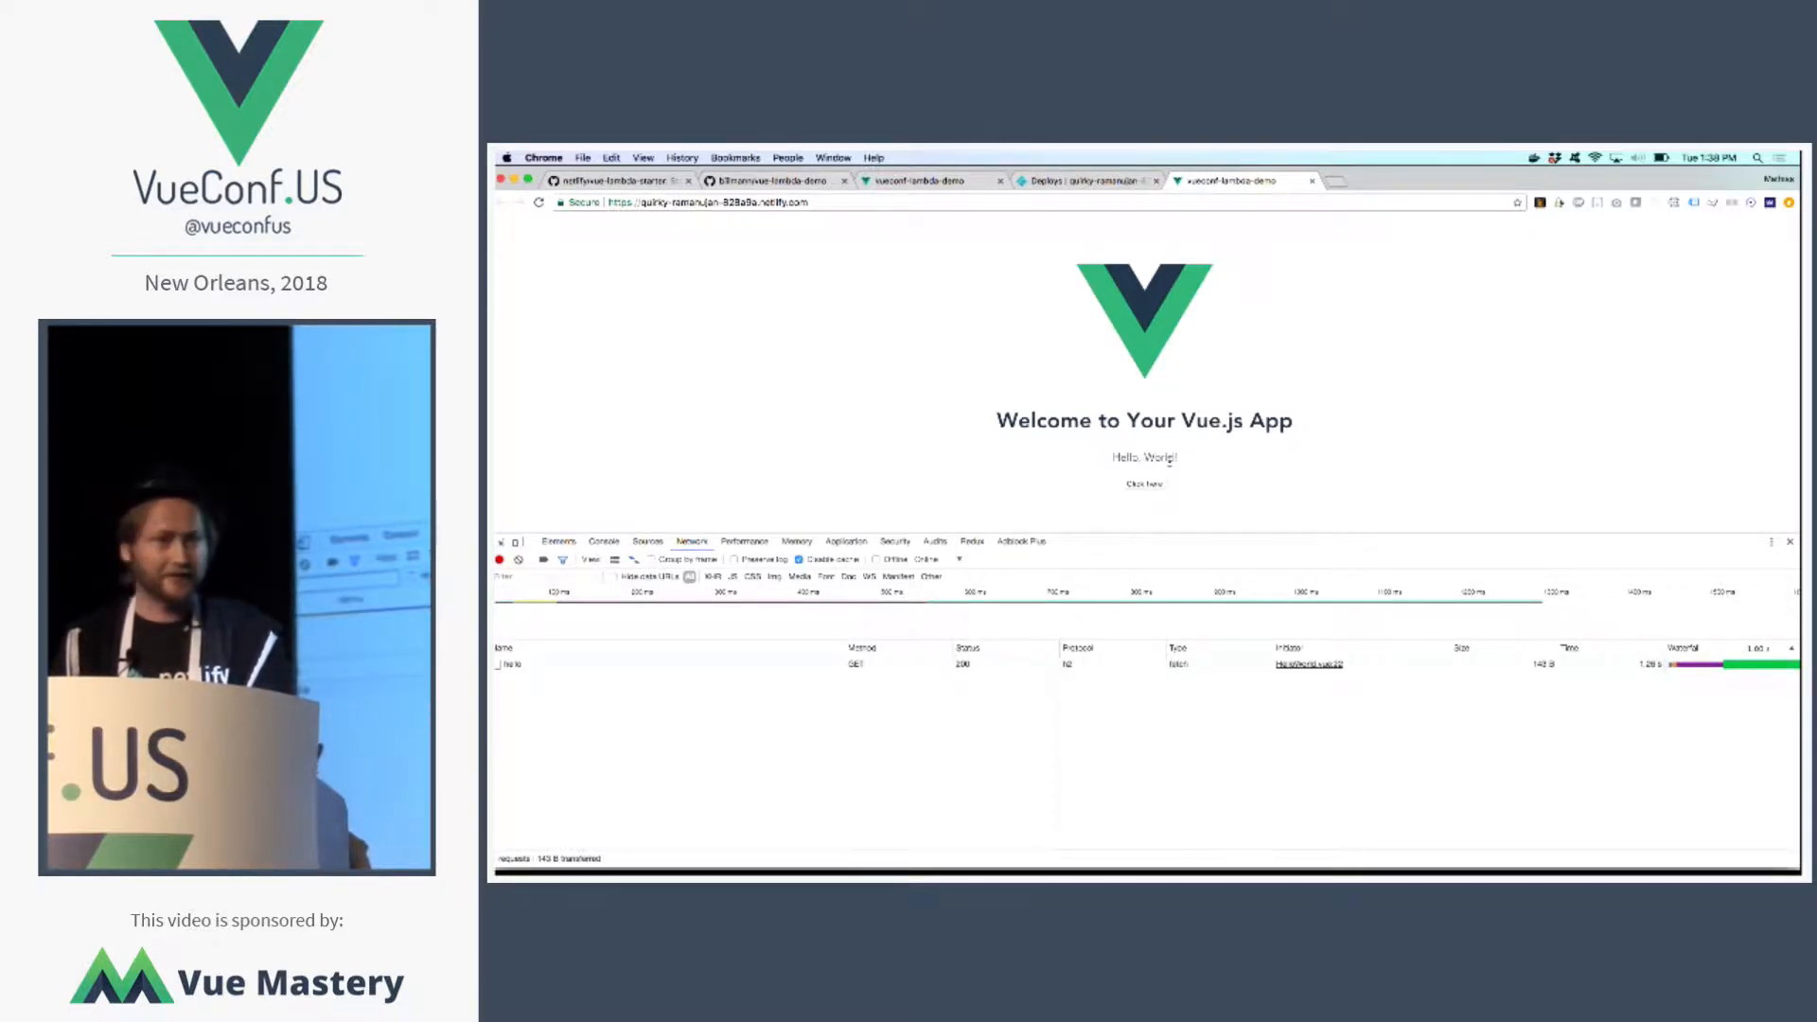
left_click(1086, 180)
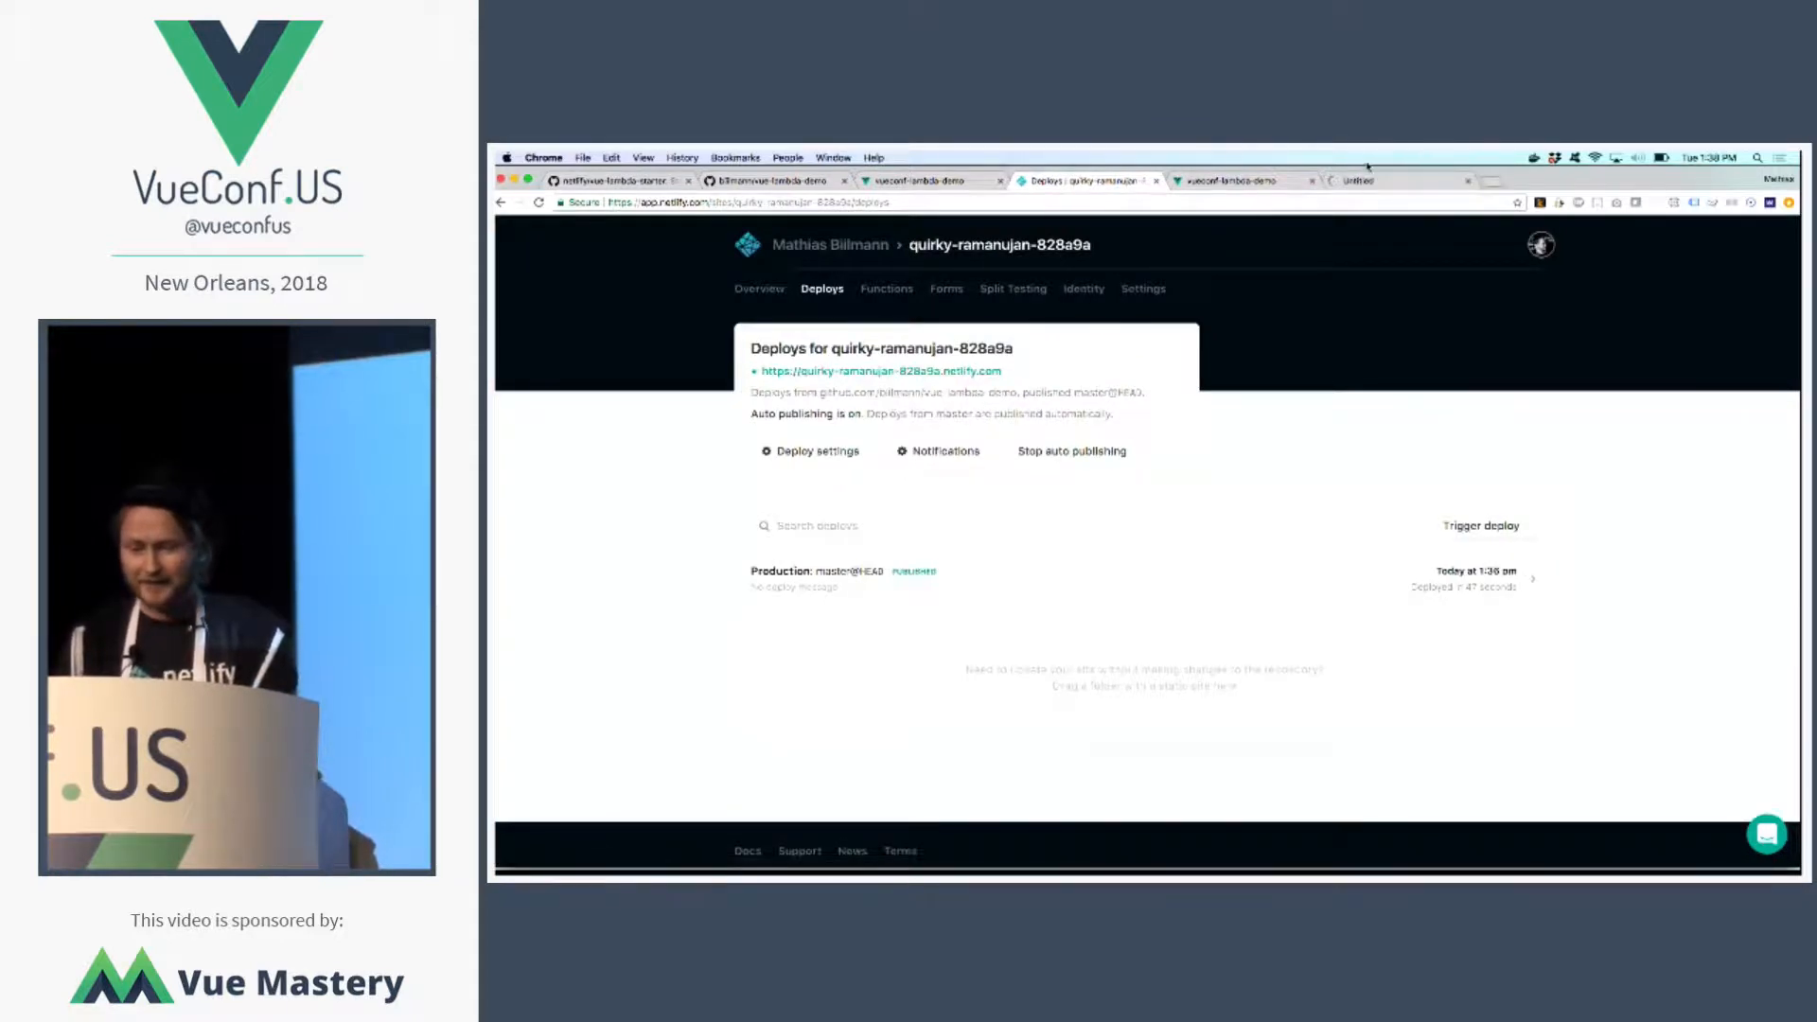
Edit src/lambda/hello.js in the vue-lambda-demo repo, replacing World with Vue
left_click(1397, 179)
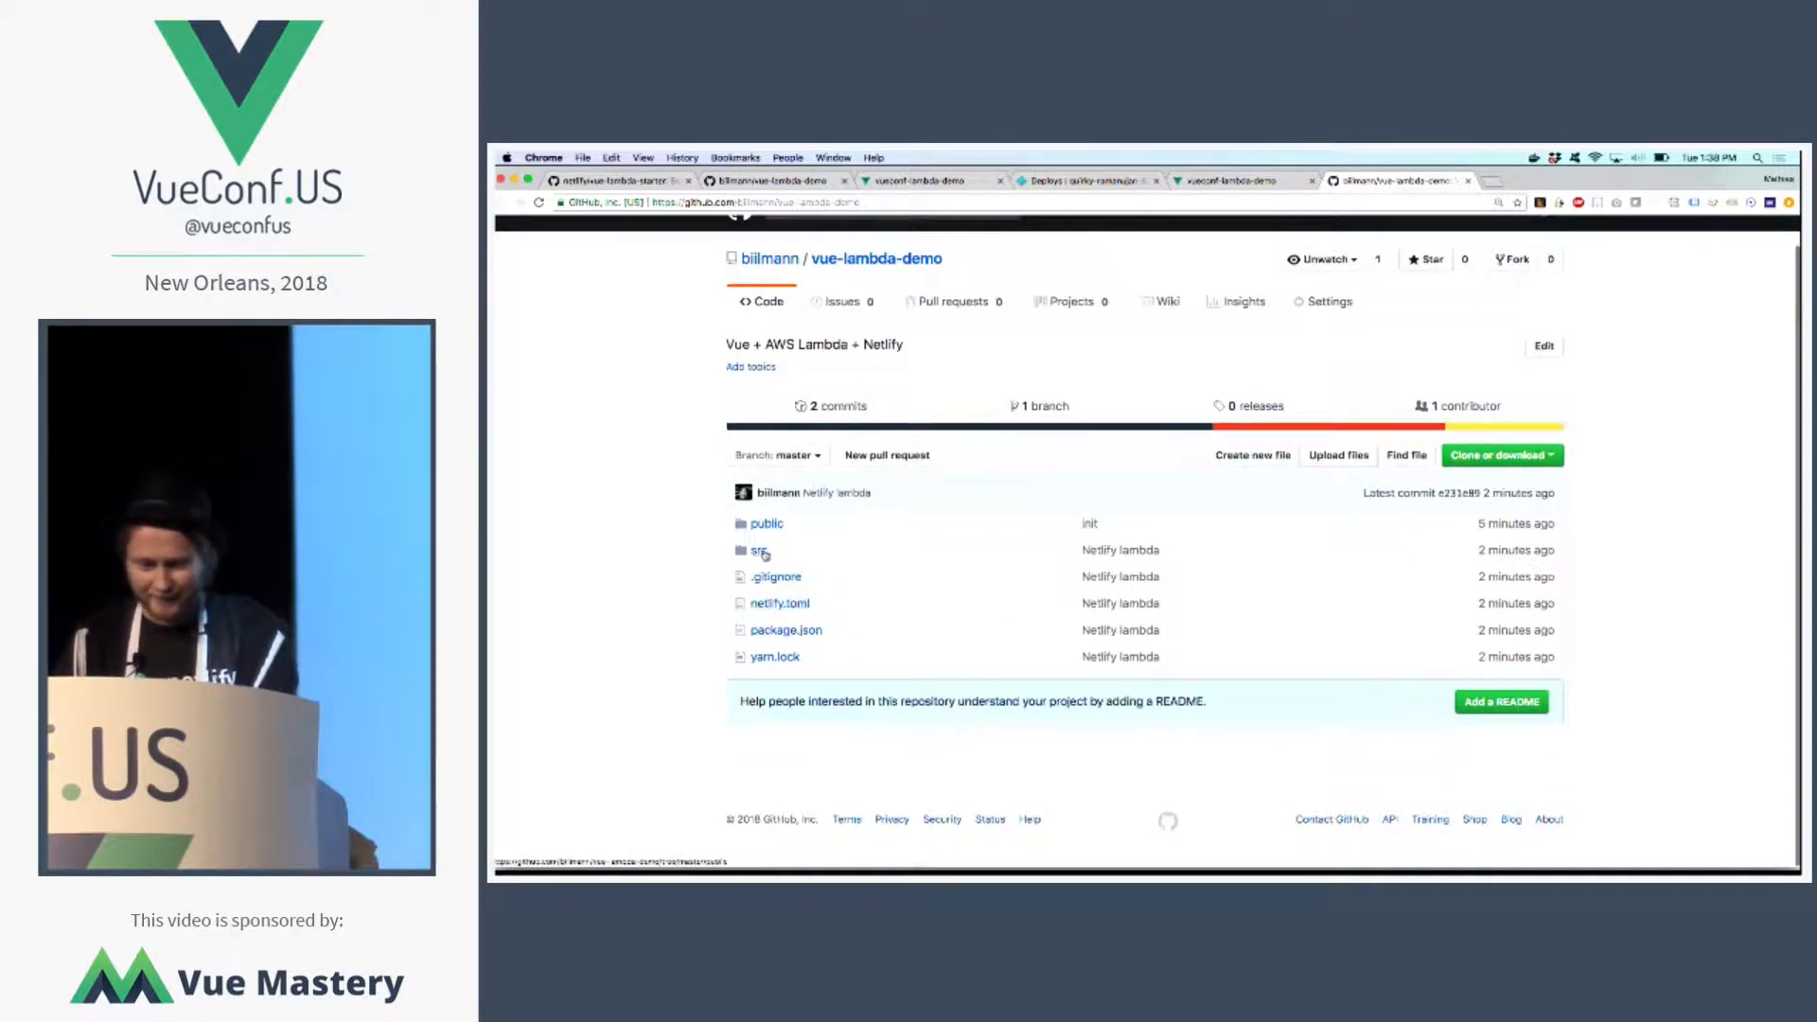
left_click(757, 550)
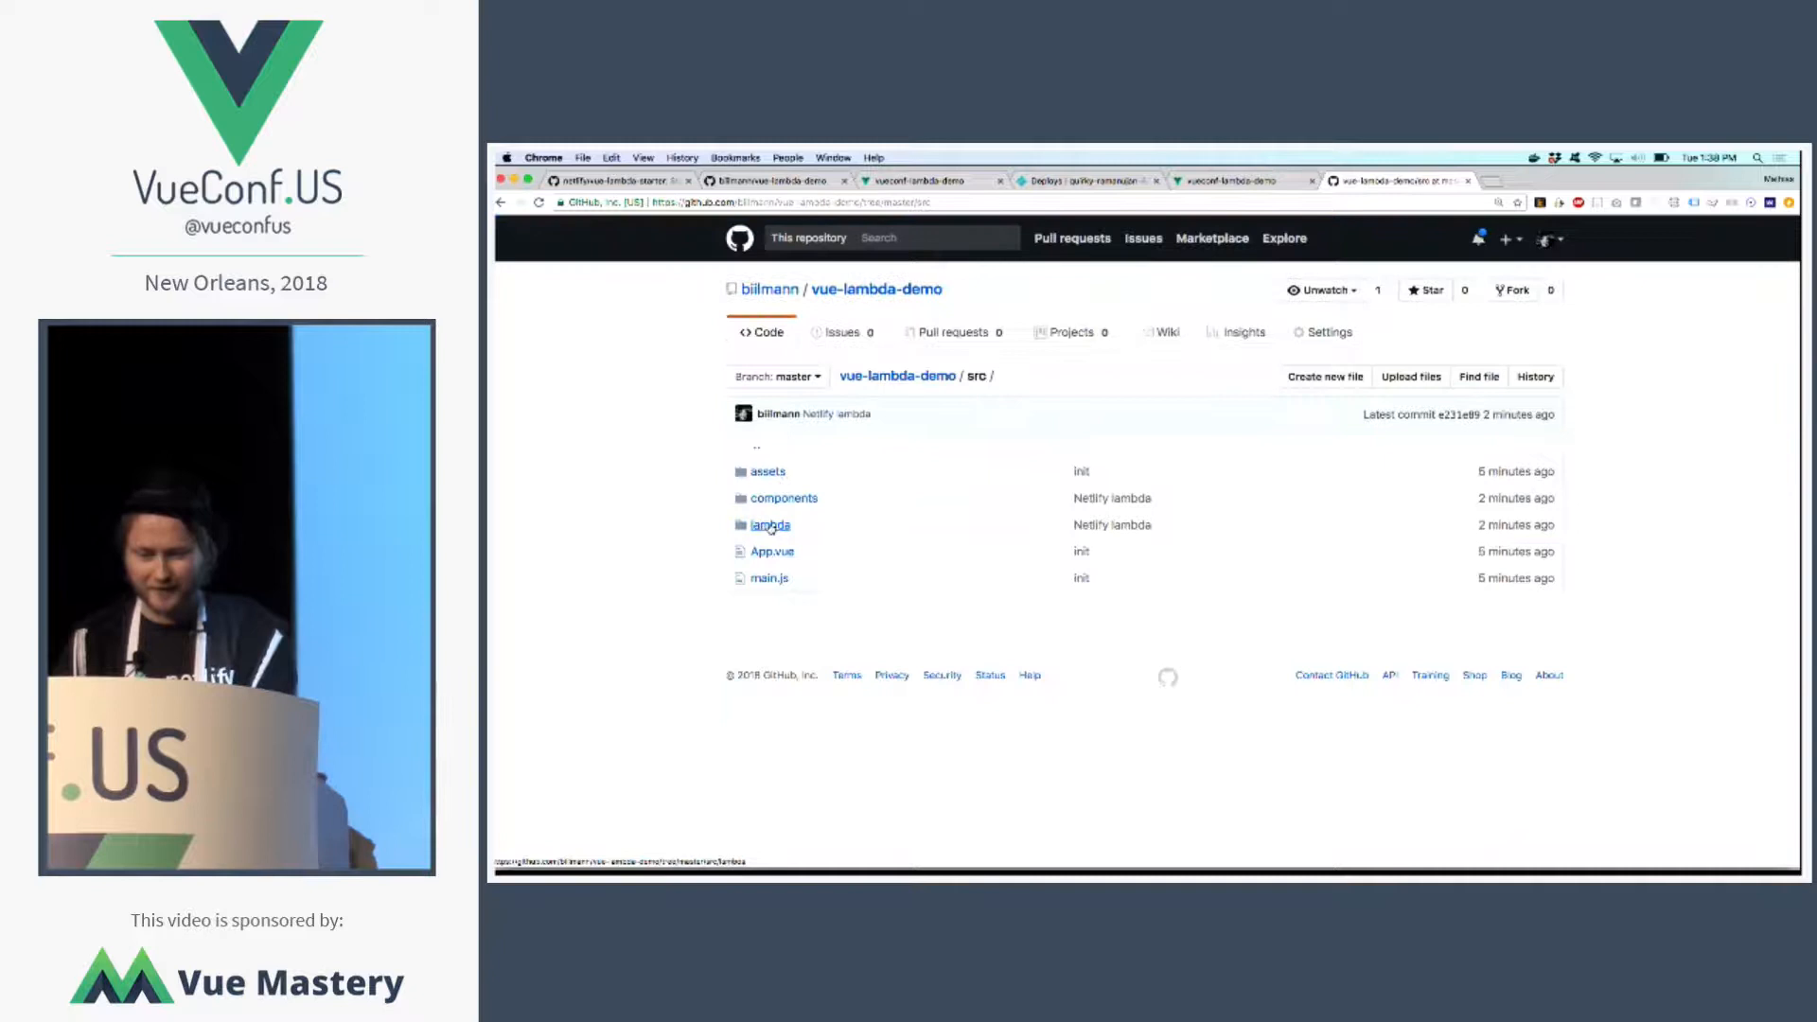
left_click(769, 524)
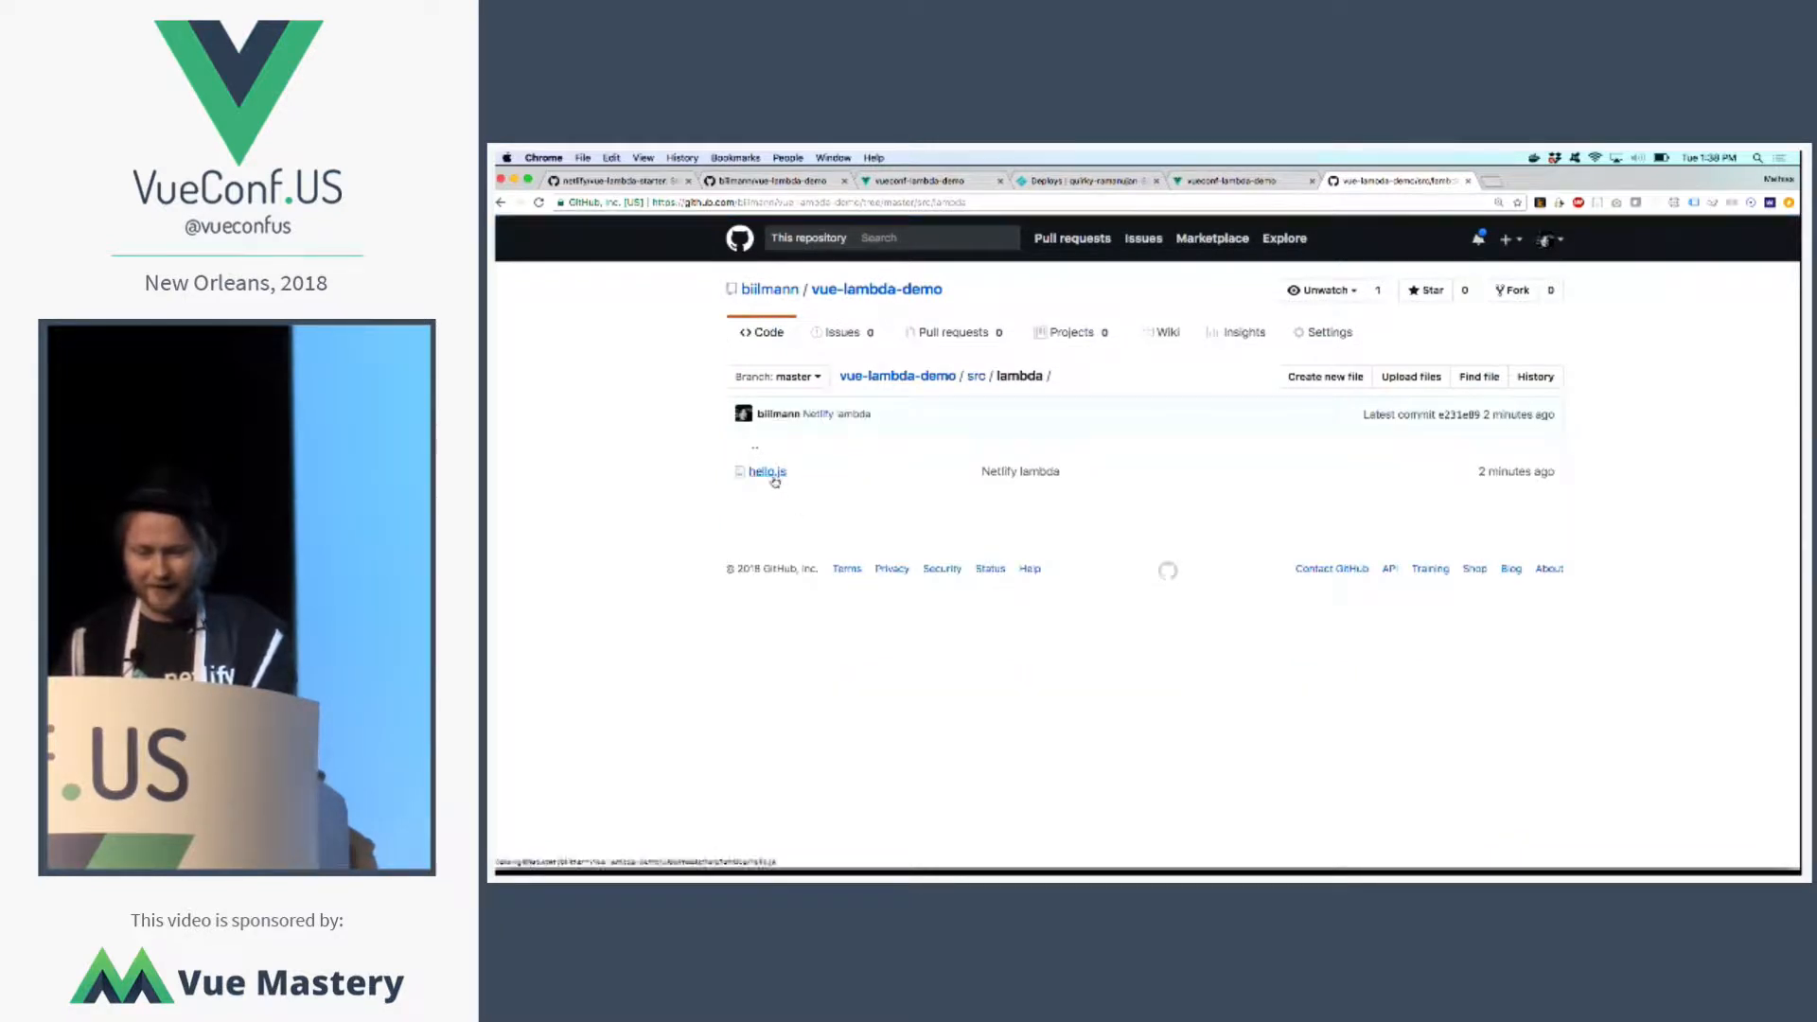
left_click(765, 471)
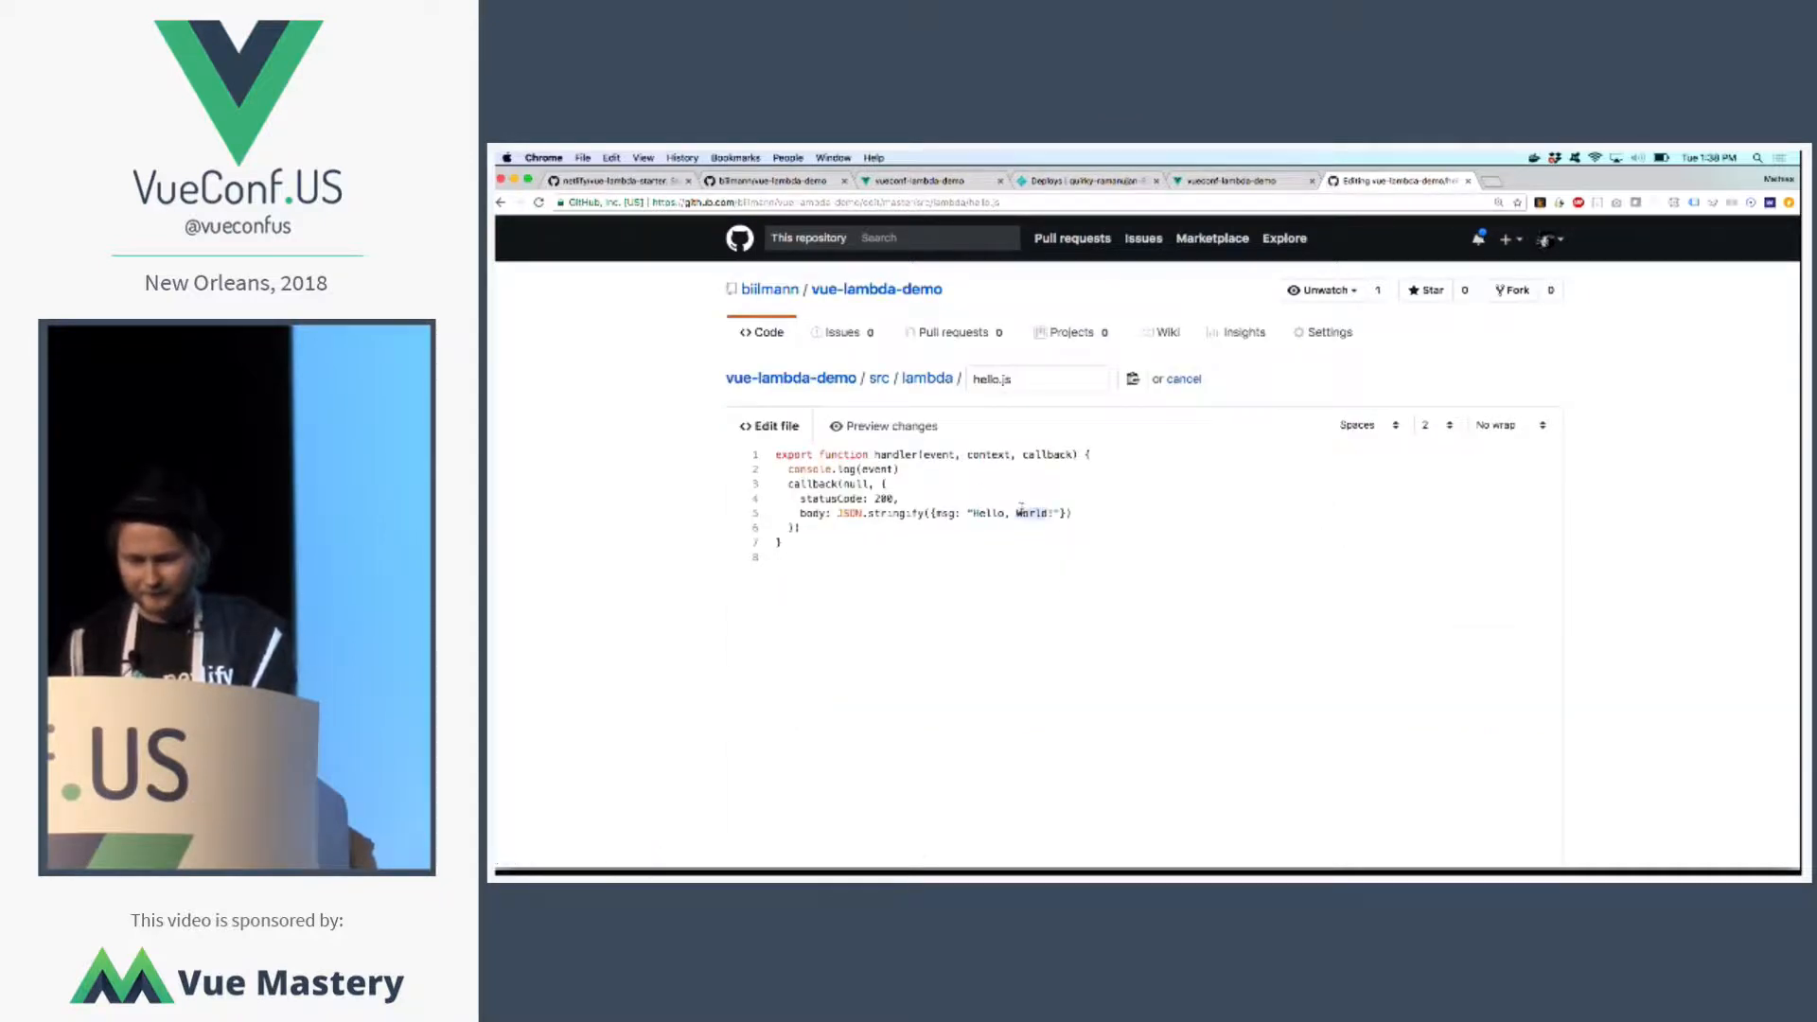
type("Vue !")
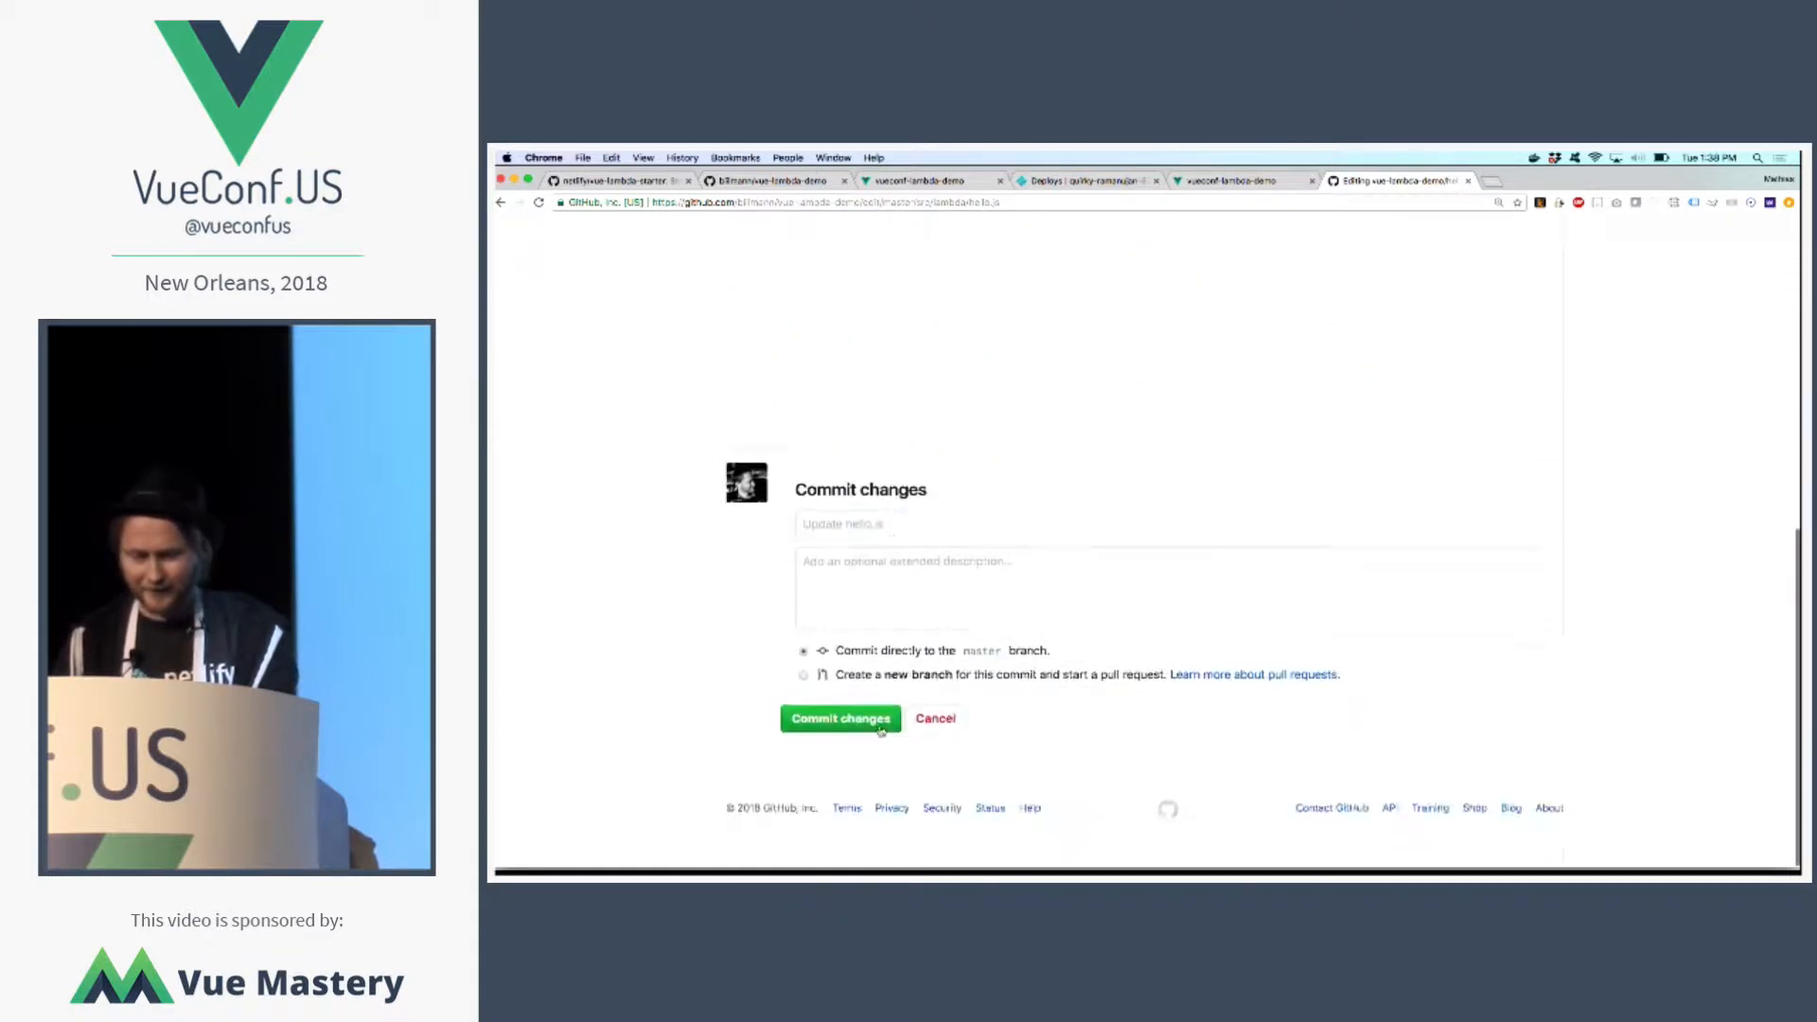
Propose the hello.js change on a new branch, billmann-patch-1
left_click(803, 675)
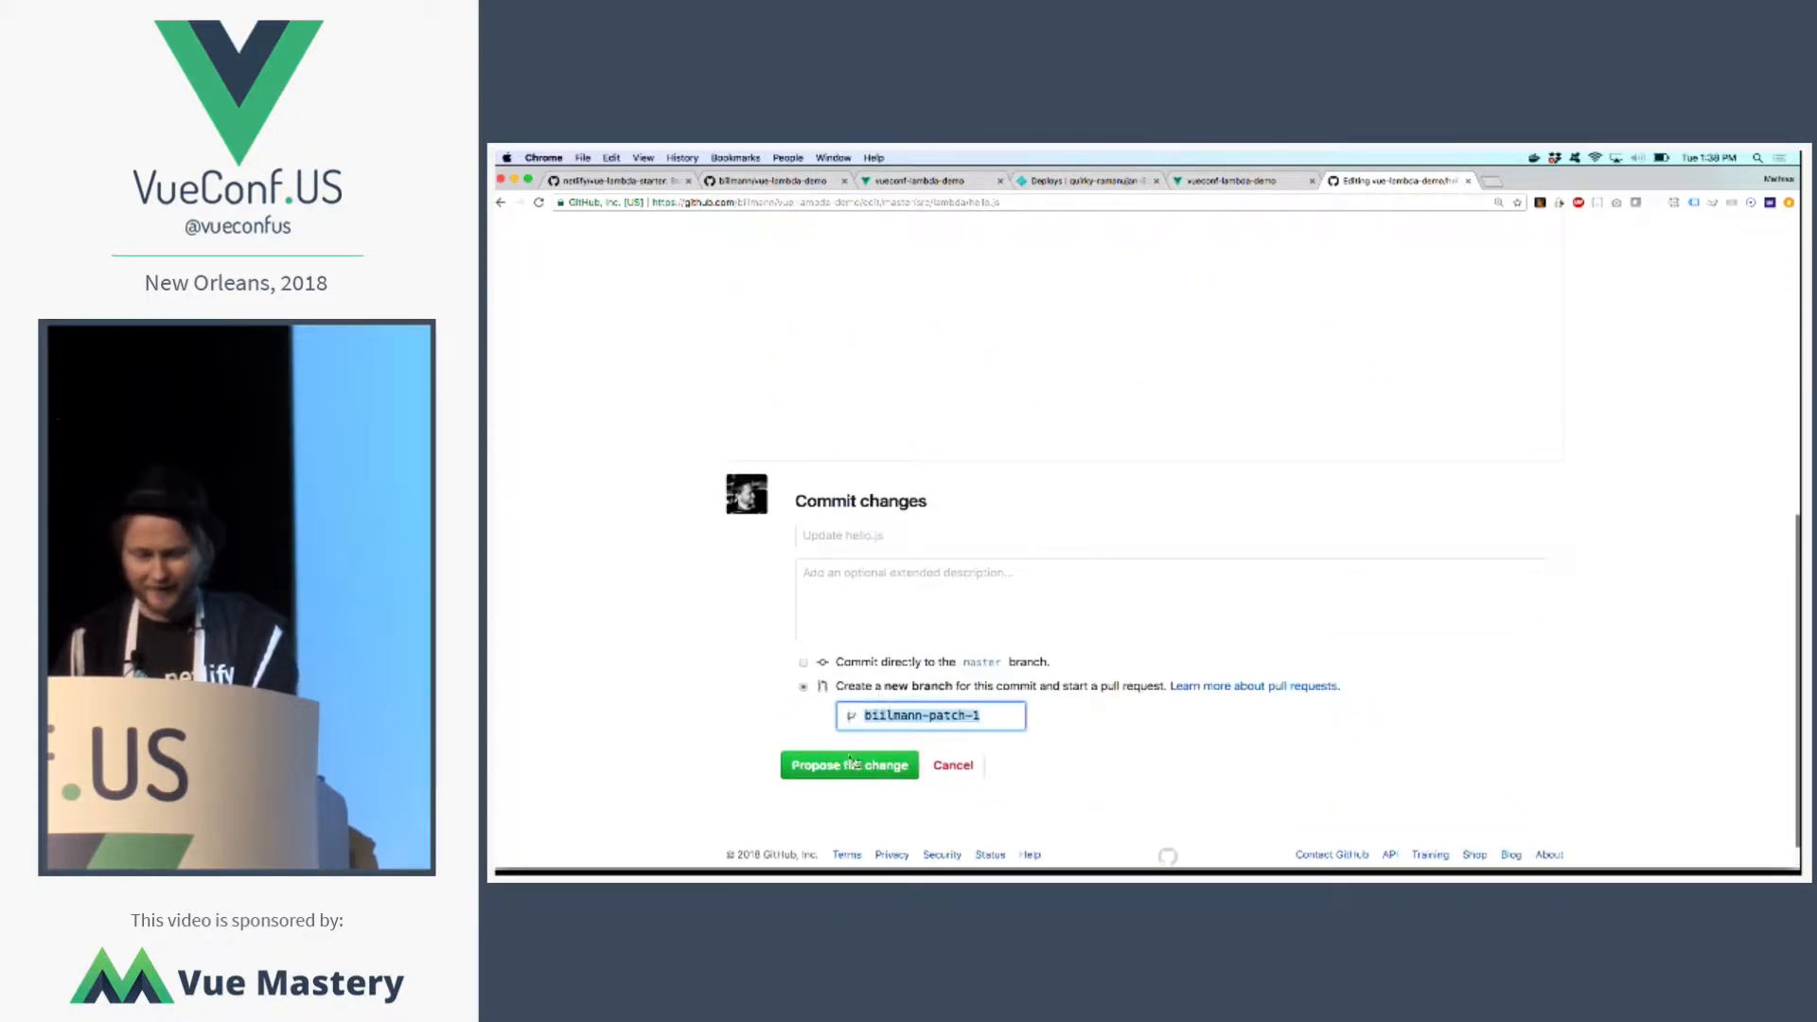
left_click(849, 765)
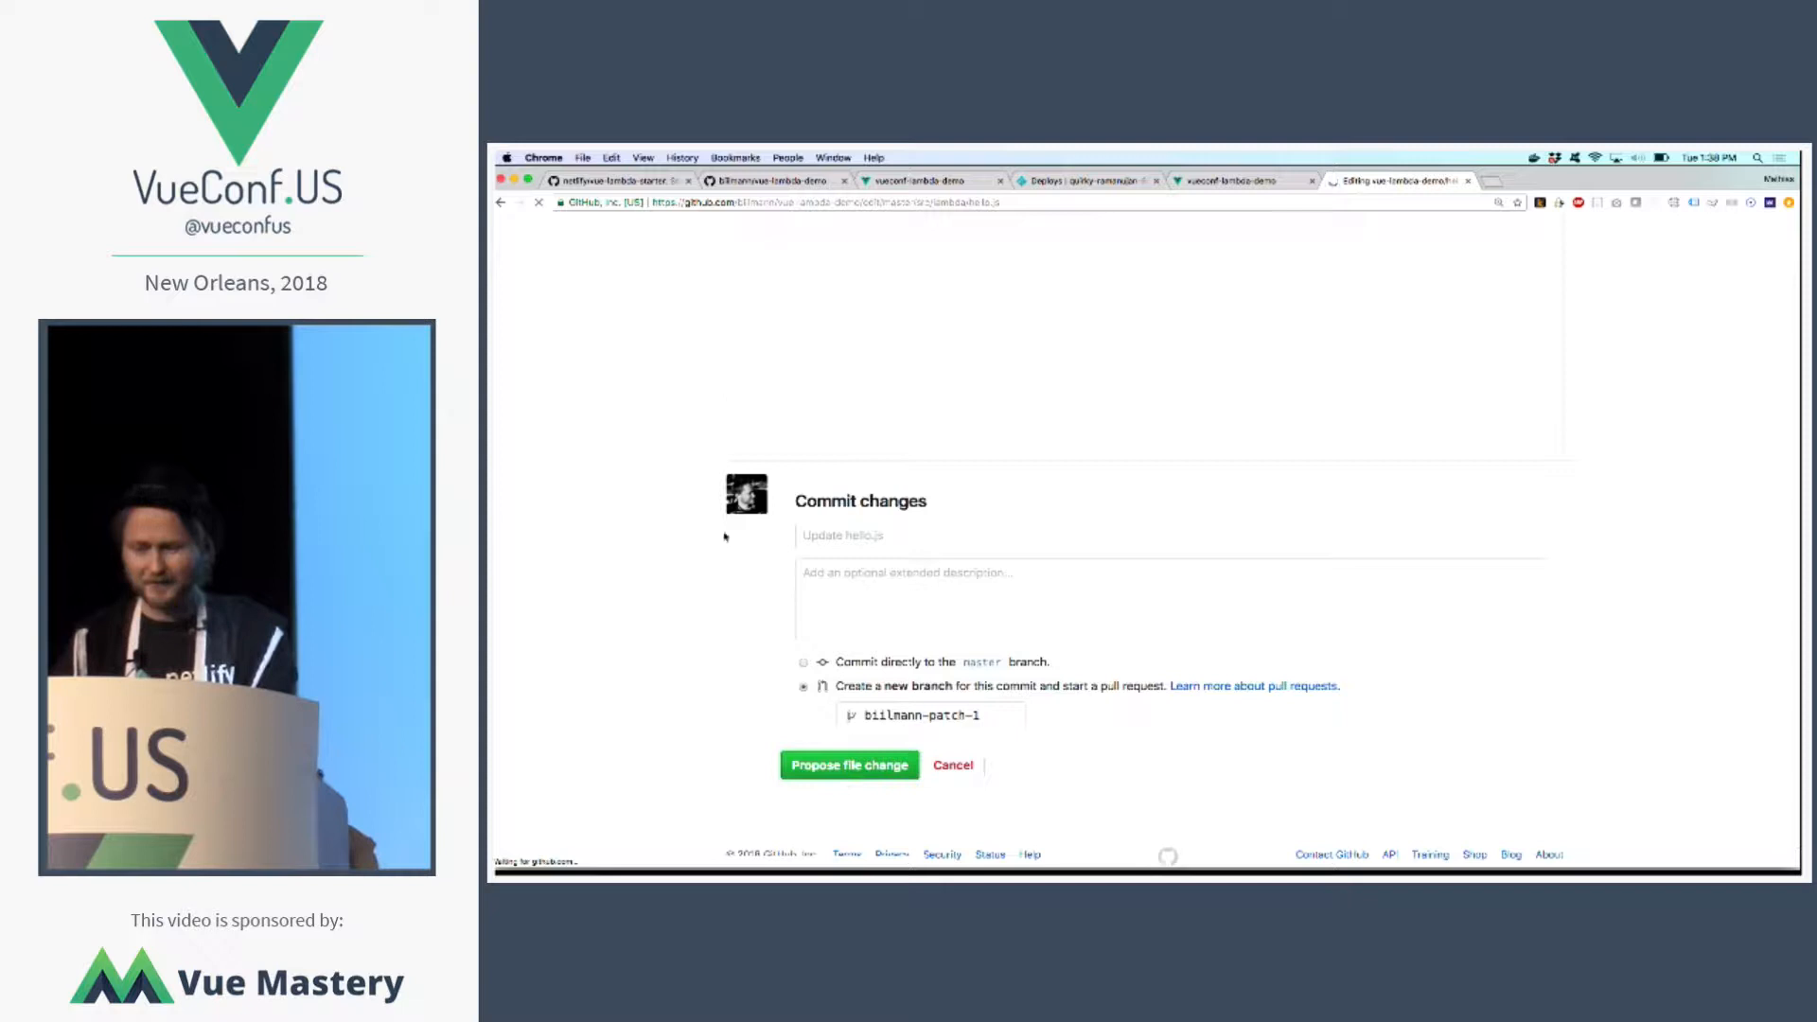
left_click(849, 765)
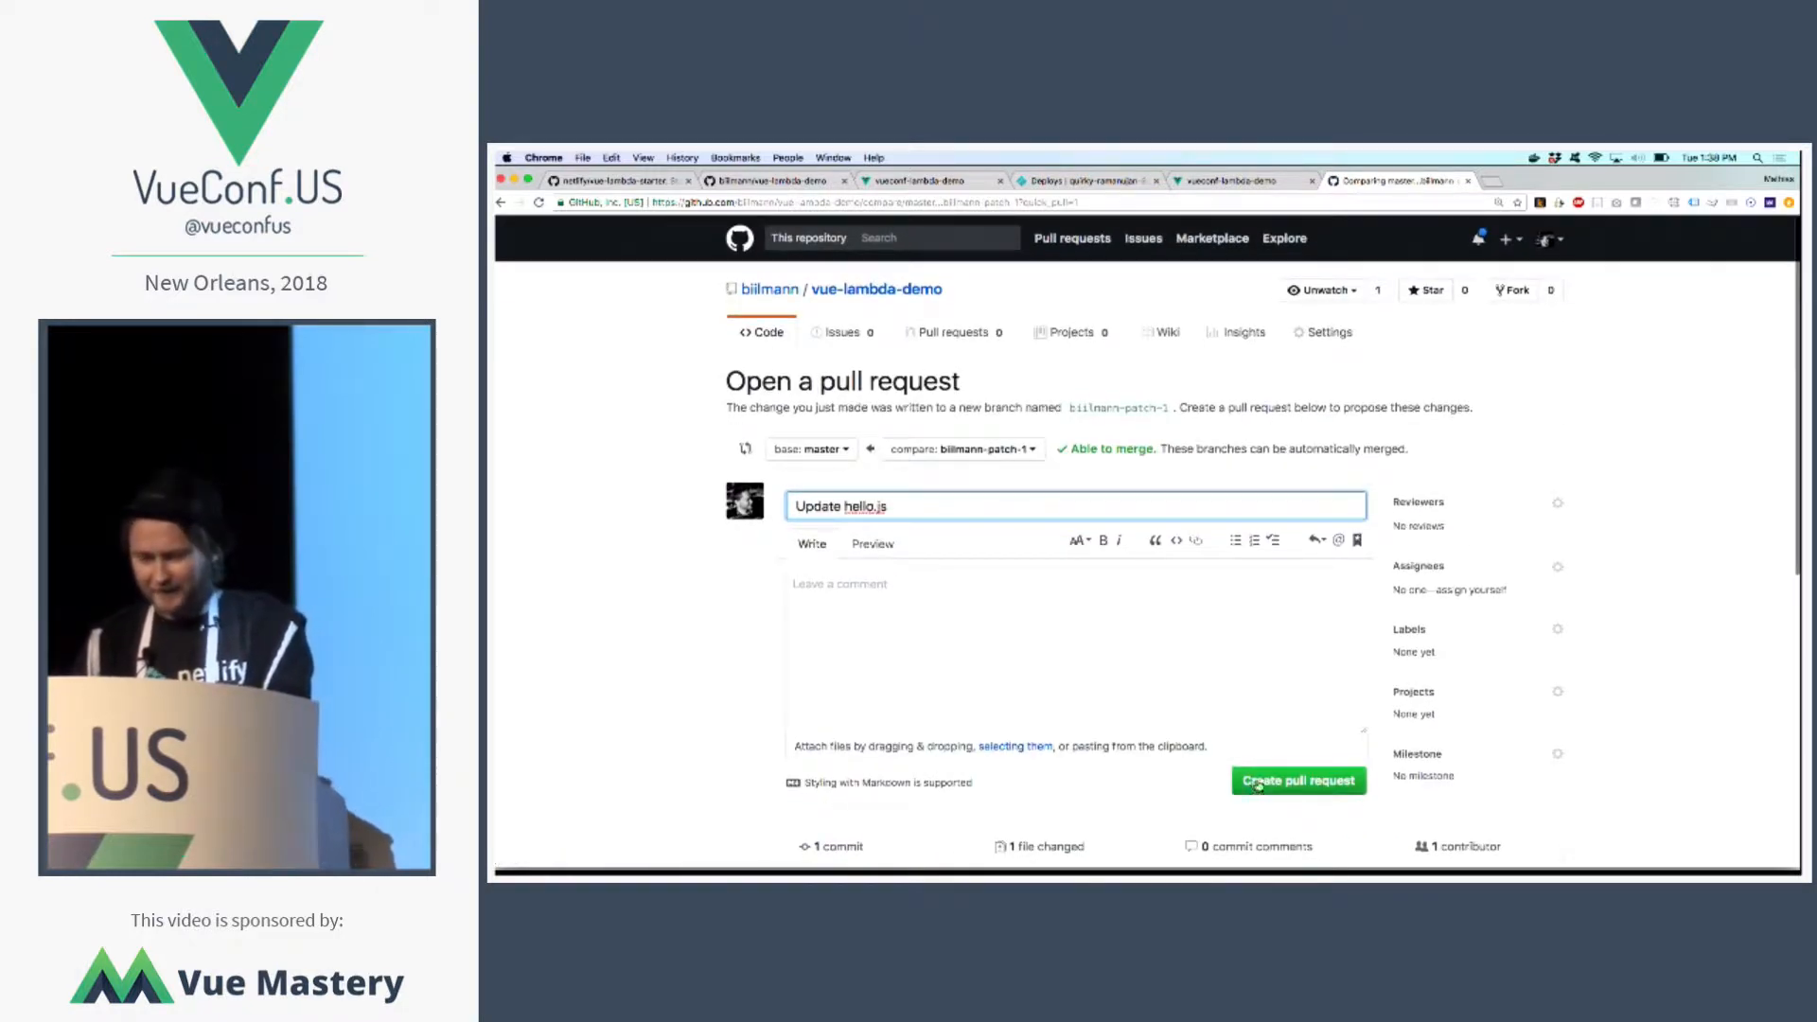
Create pull request #1 'Update hello.js' and check Netlify for Deploy Preview #1
left_click(1299, 780)
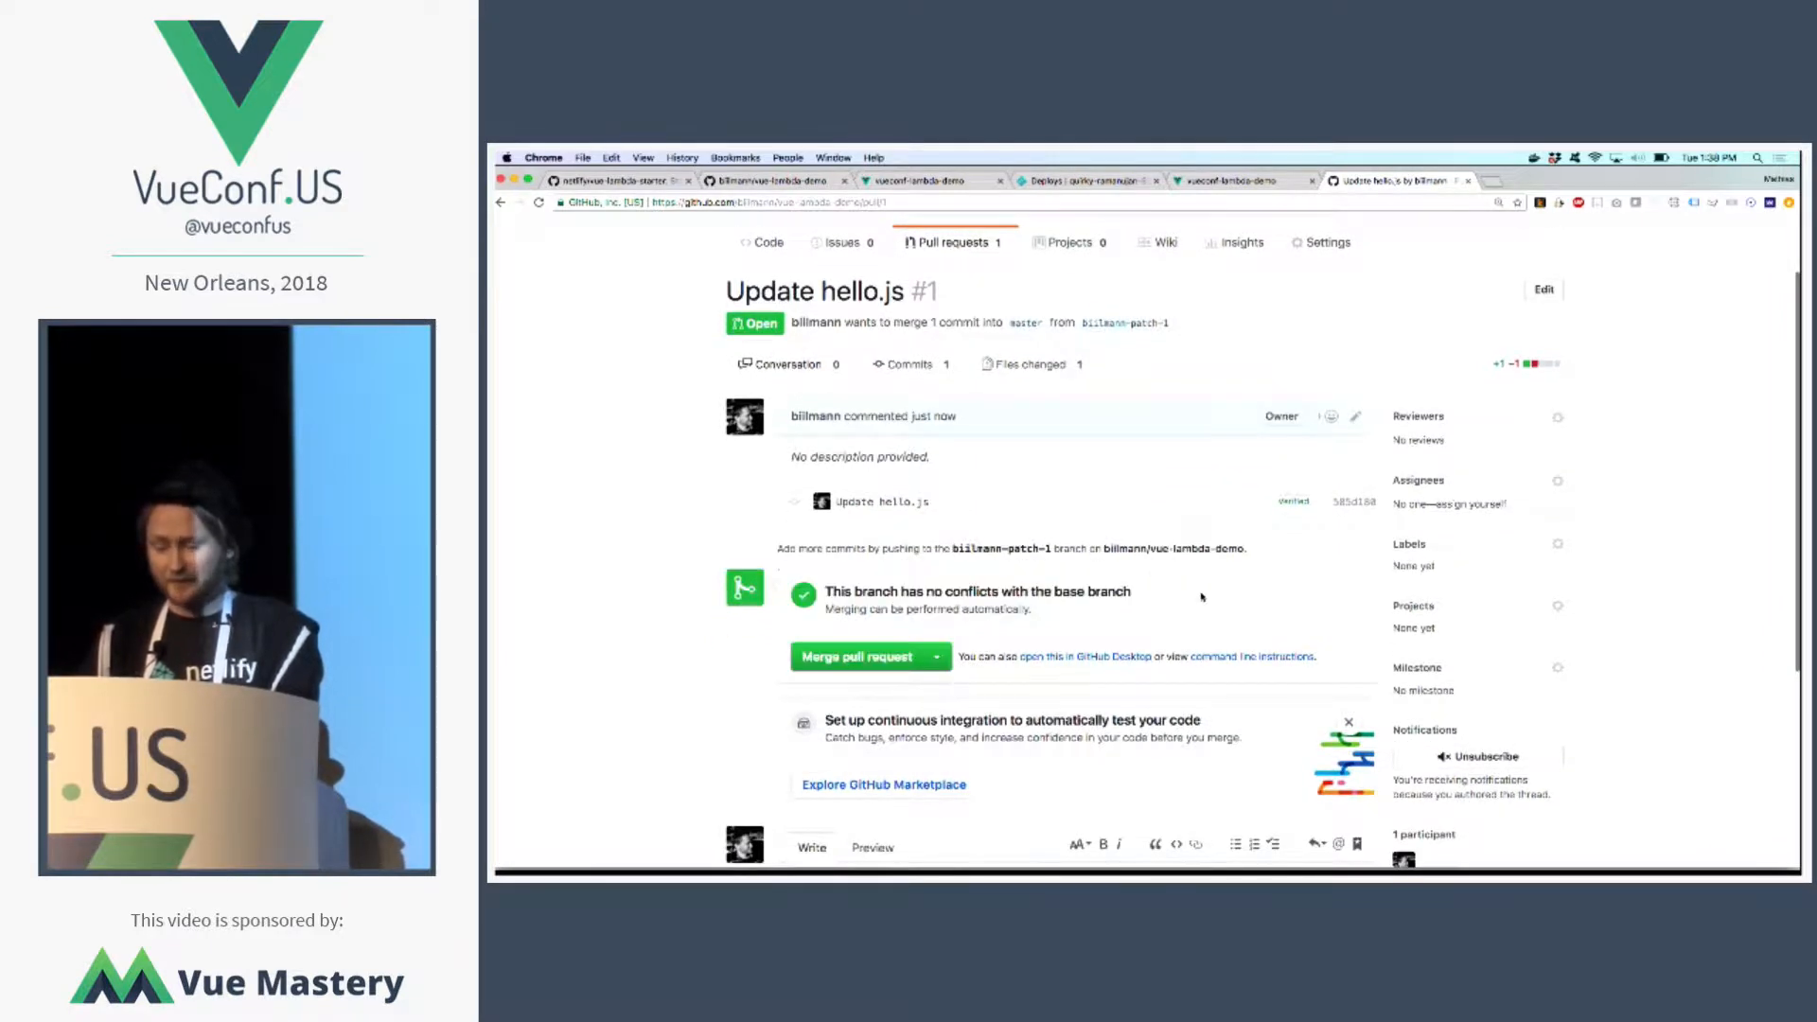
scroll("down", 3)
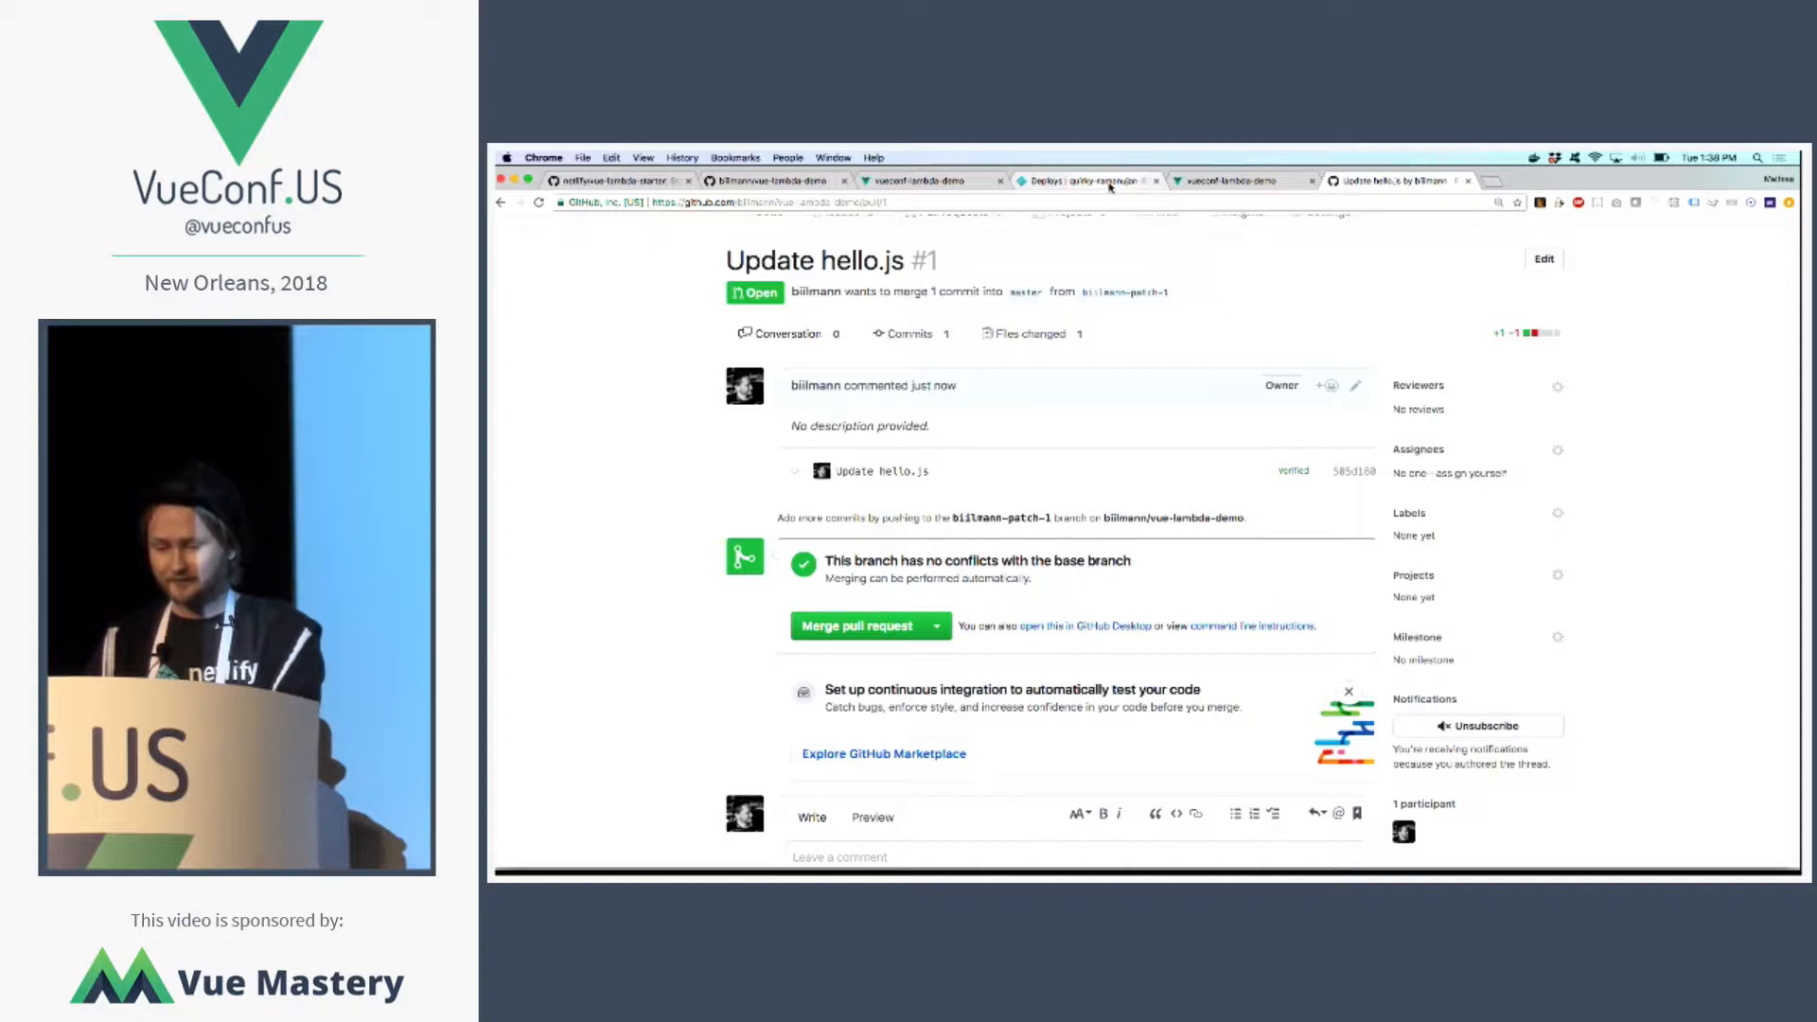
left_click(1087, 180)
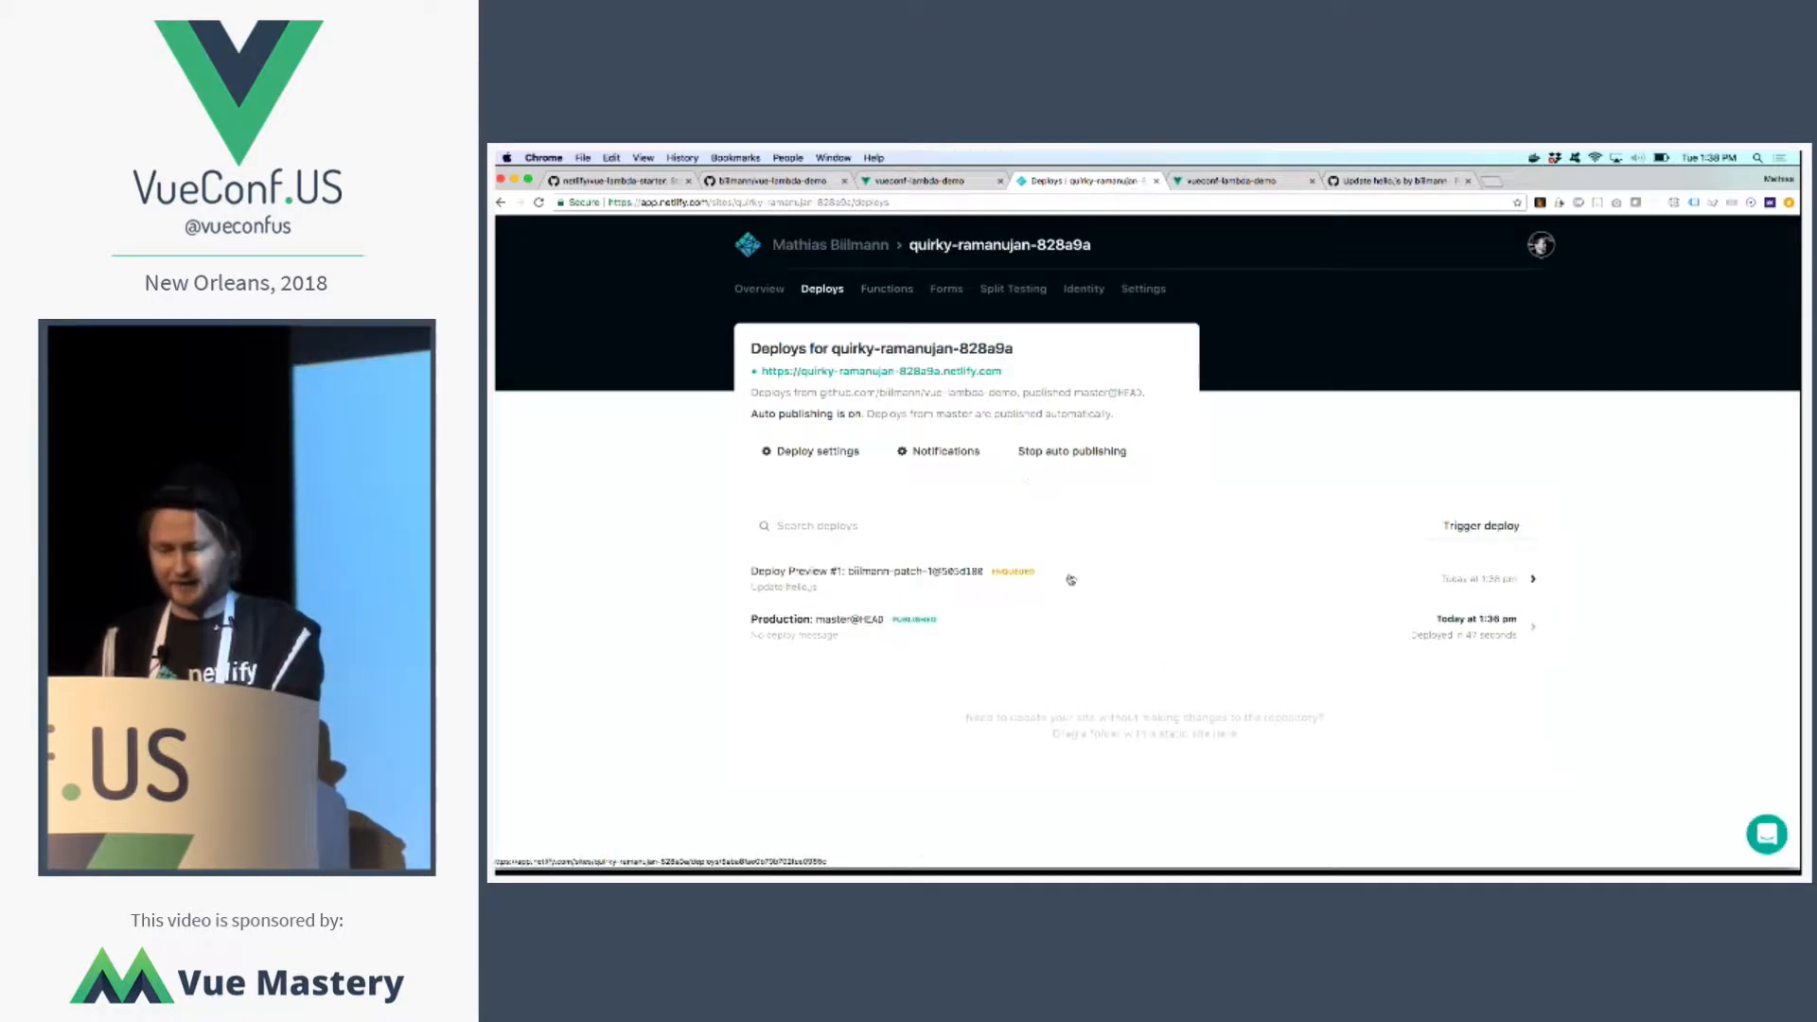
left_click(872, 570)
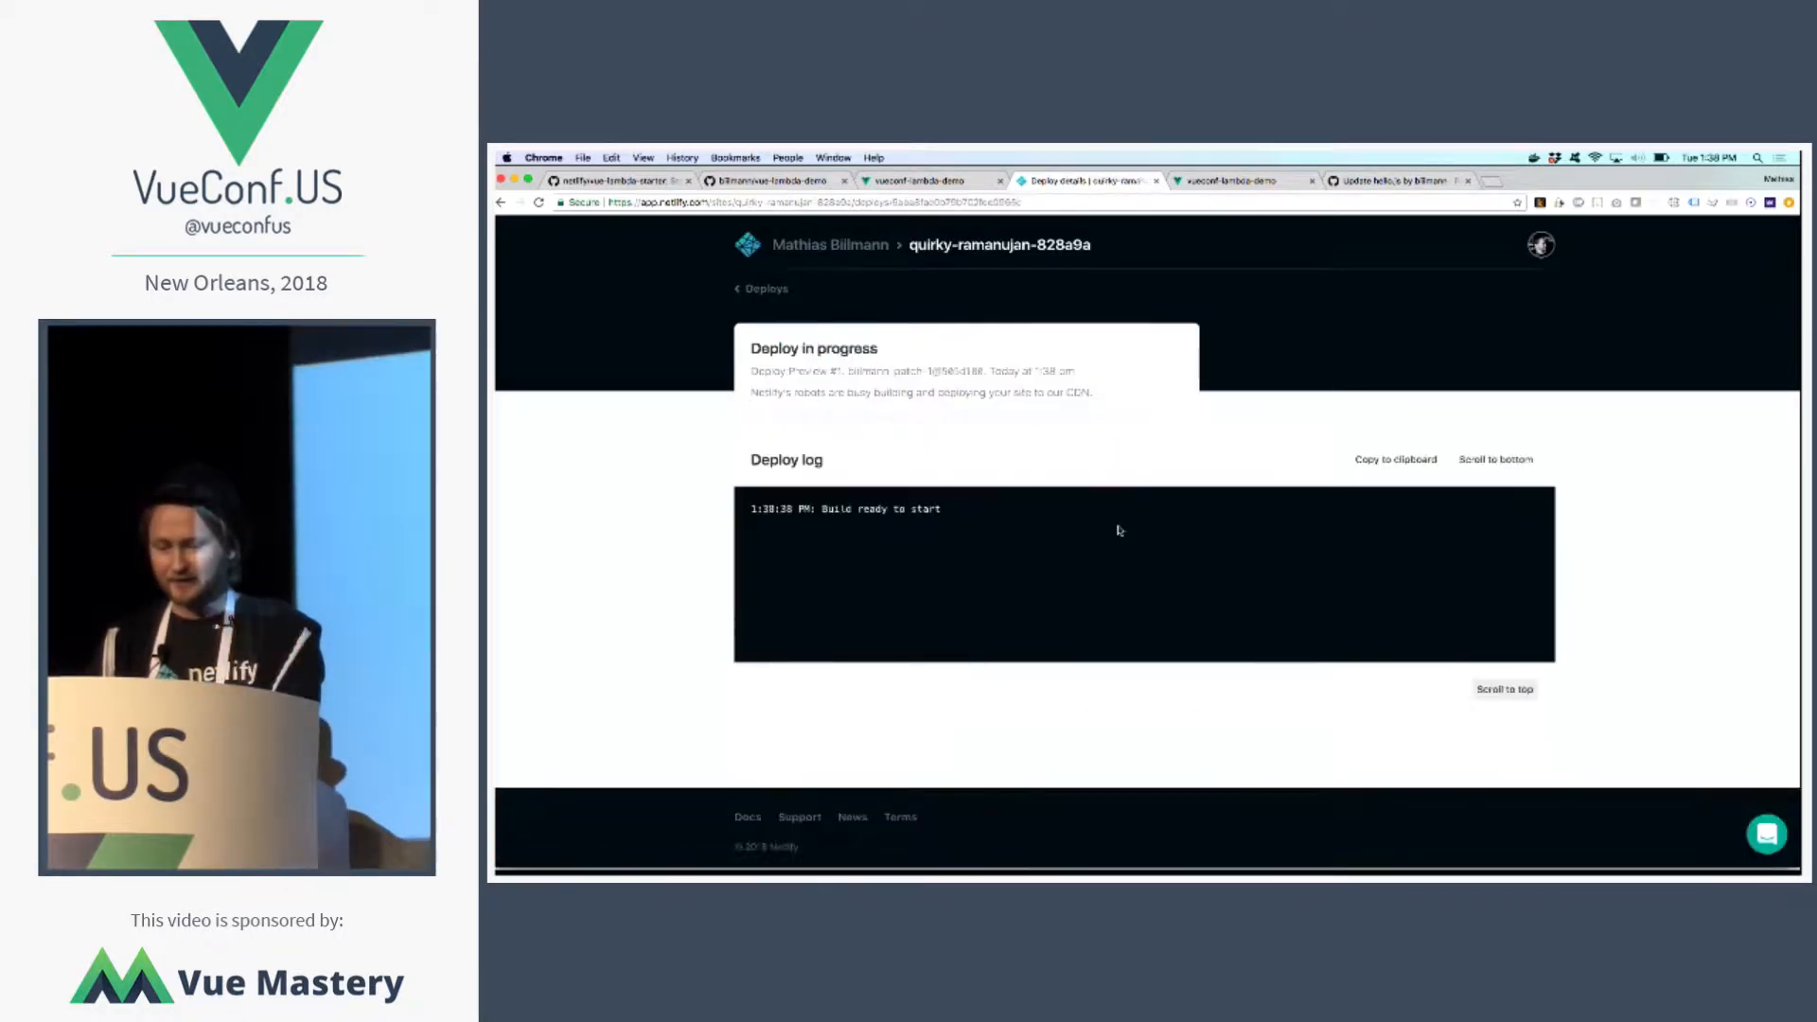
mouse_move(1297, 284)
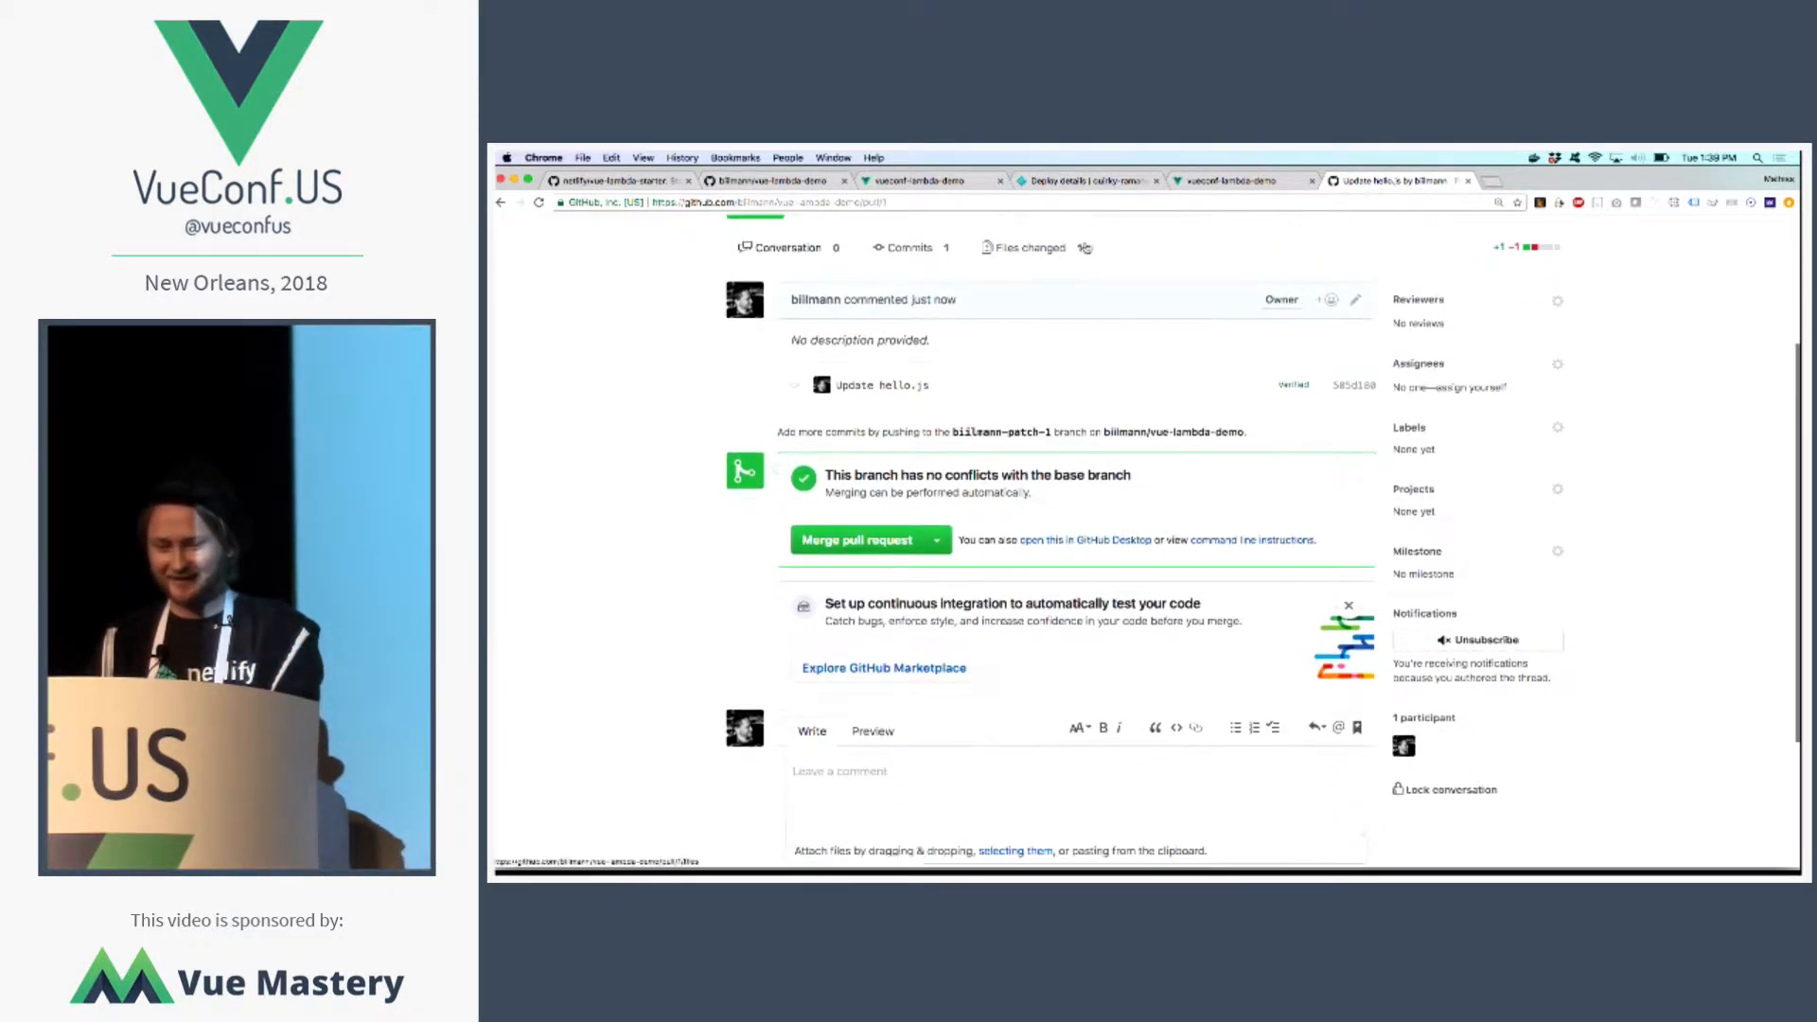
left_click(1083, 180)
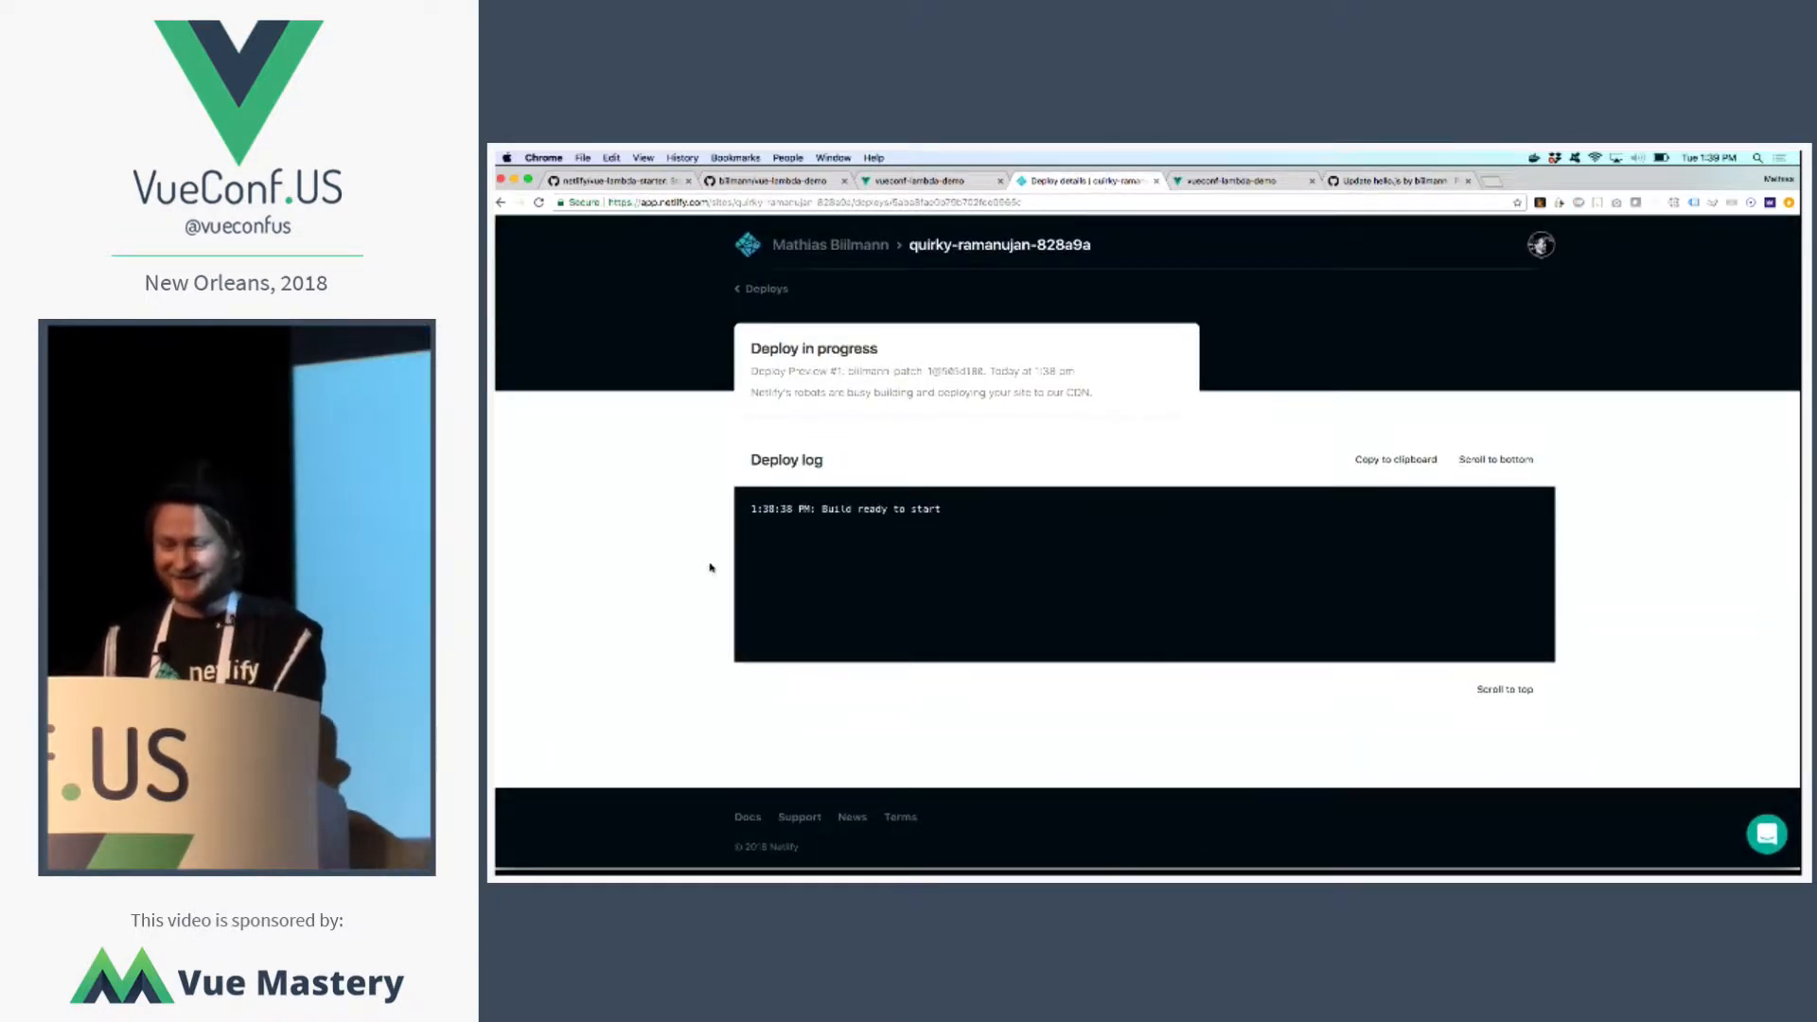
mouse_move(1248, 491)
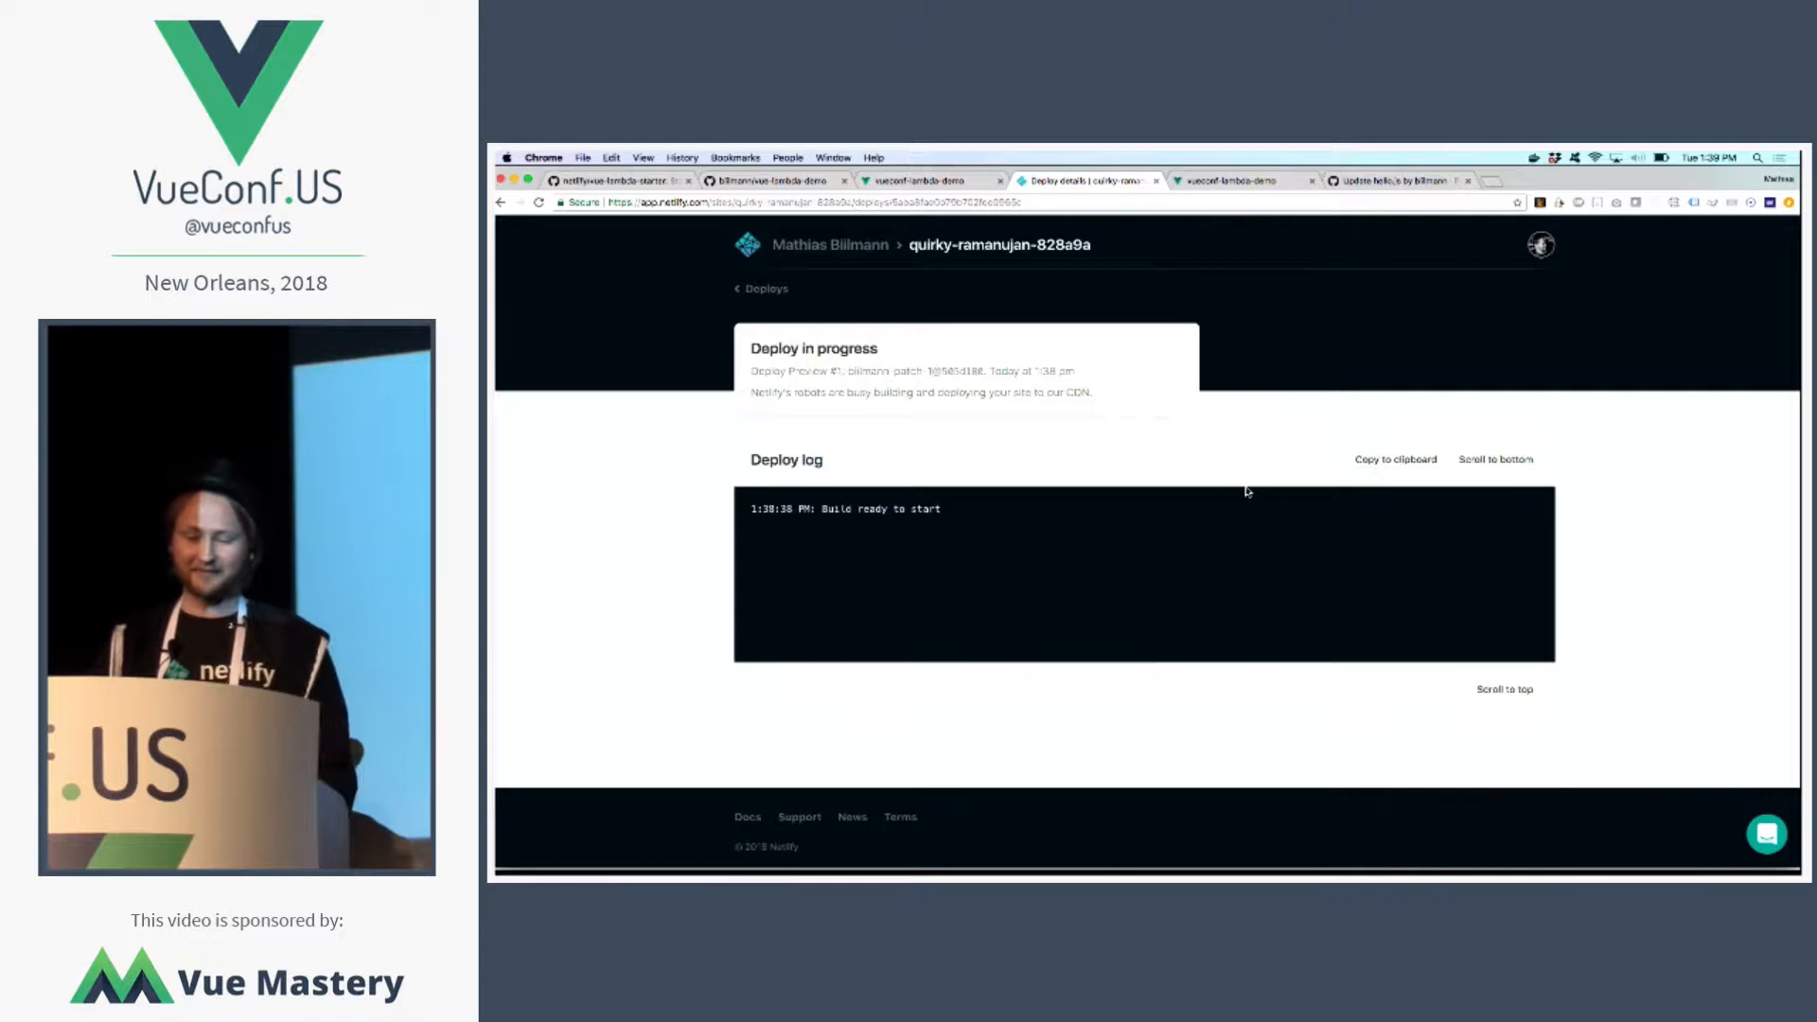
mouse_move(1261, 448)
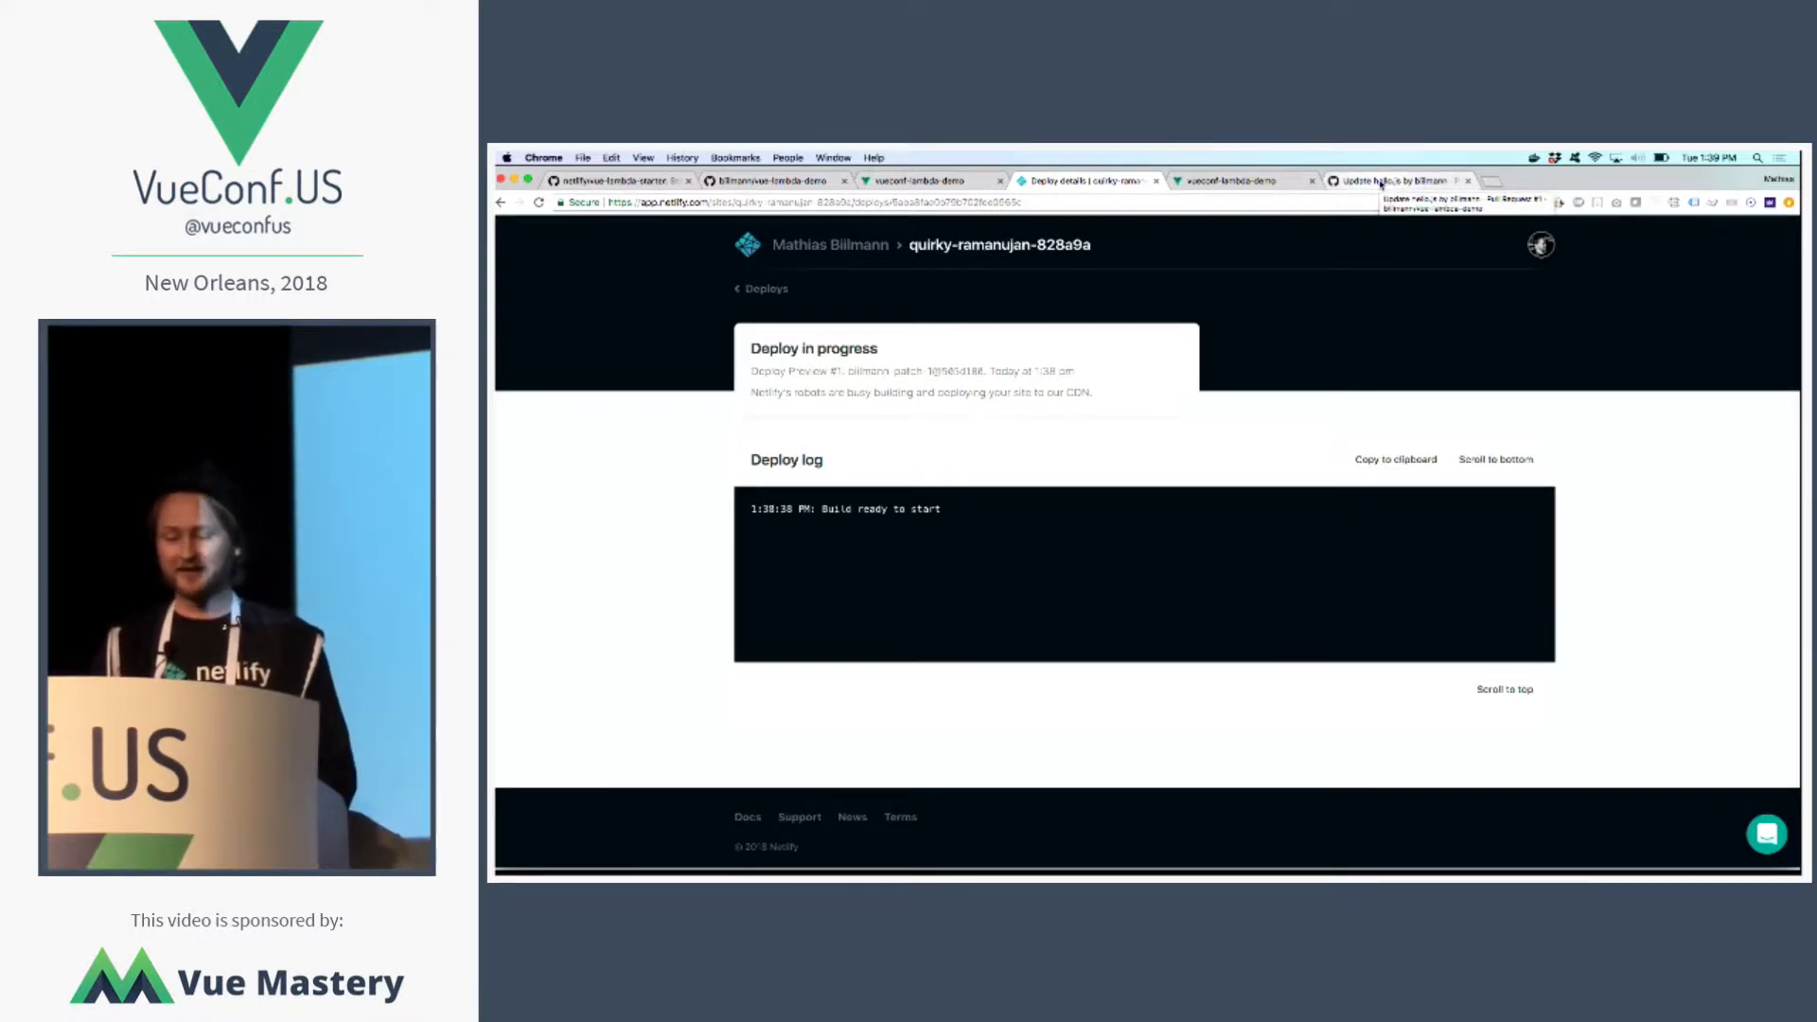
left_click(1396, 179)
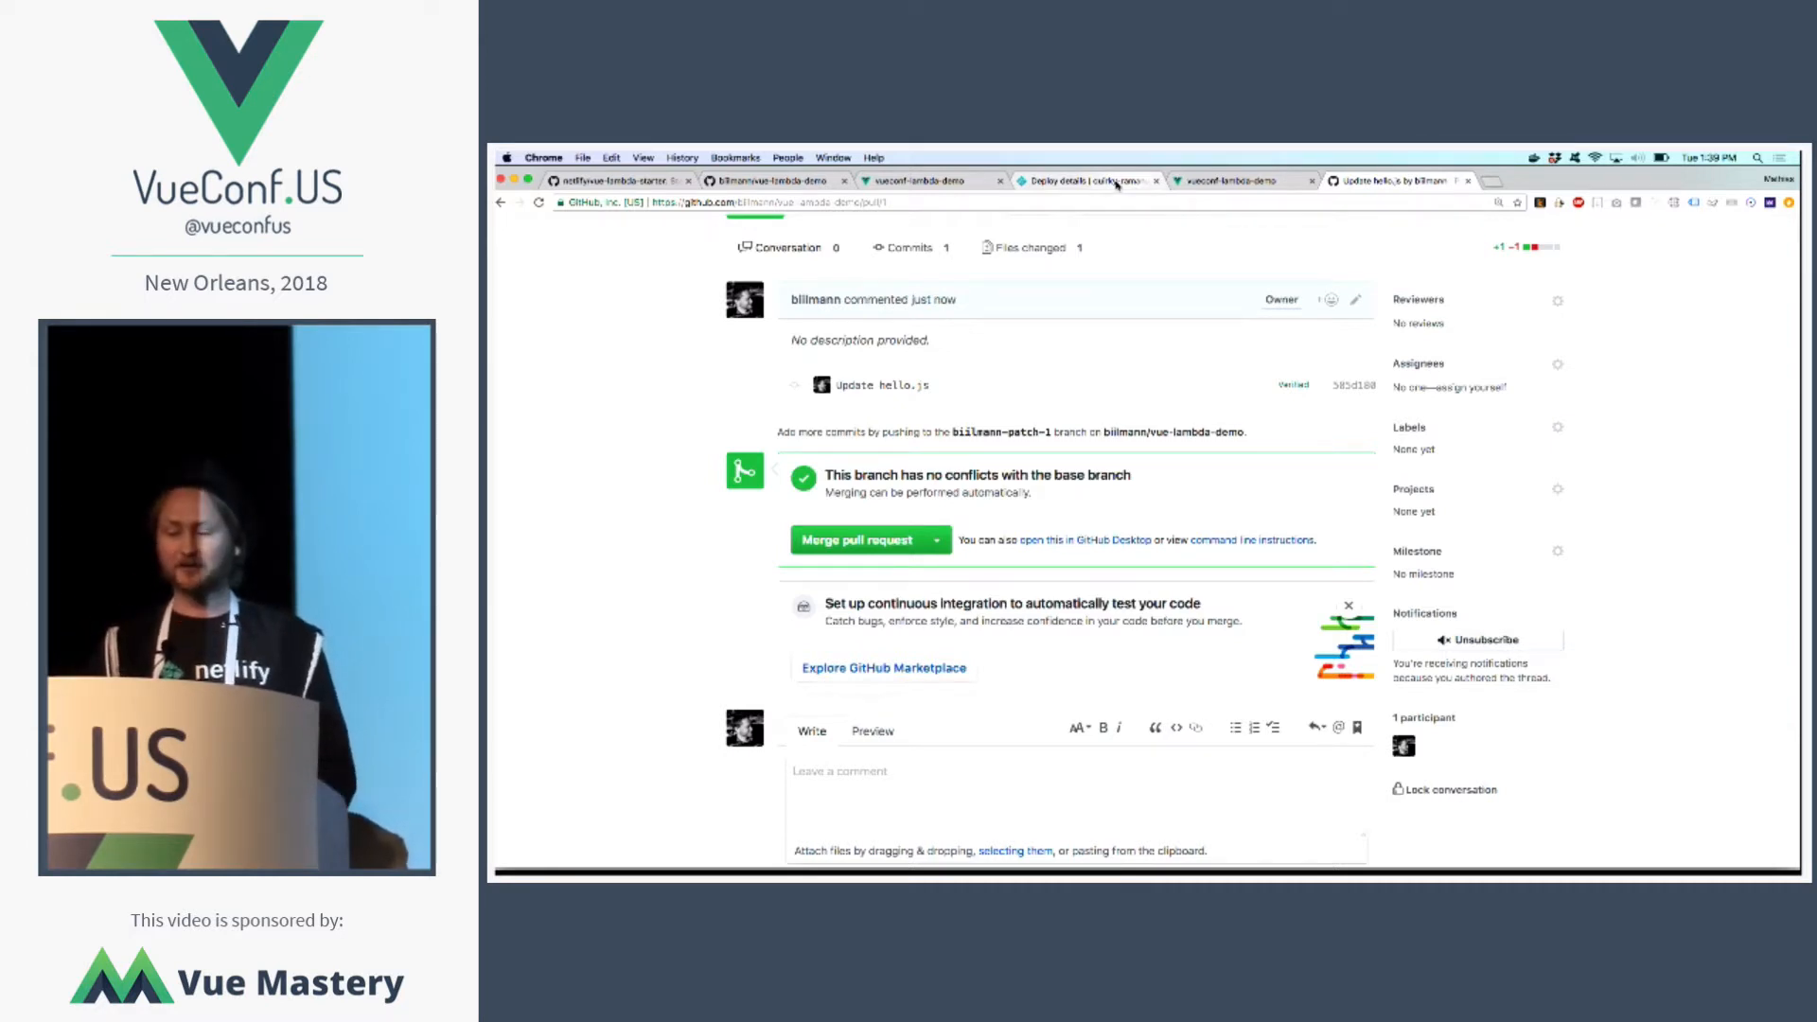
left_click(1088, 180)
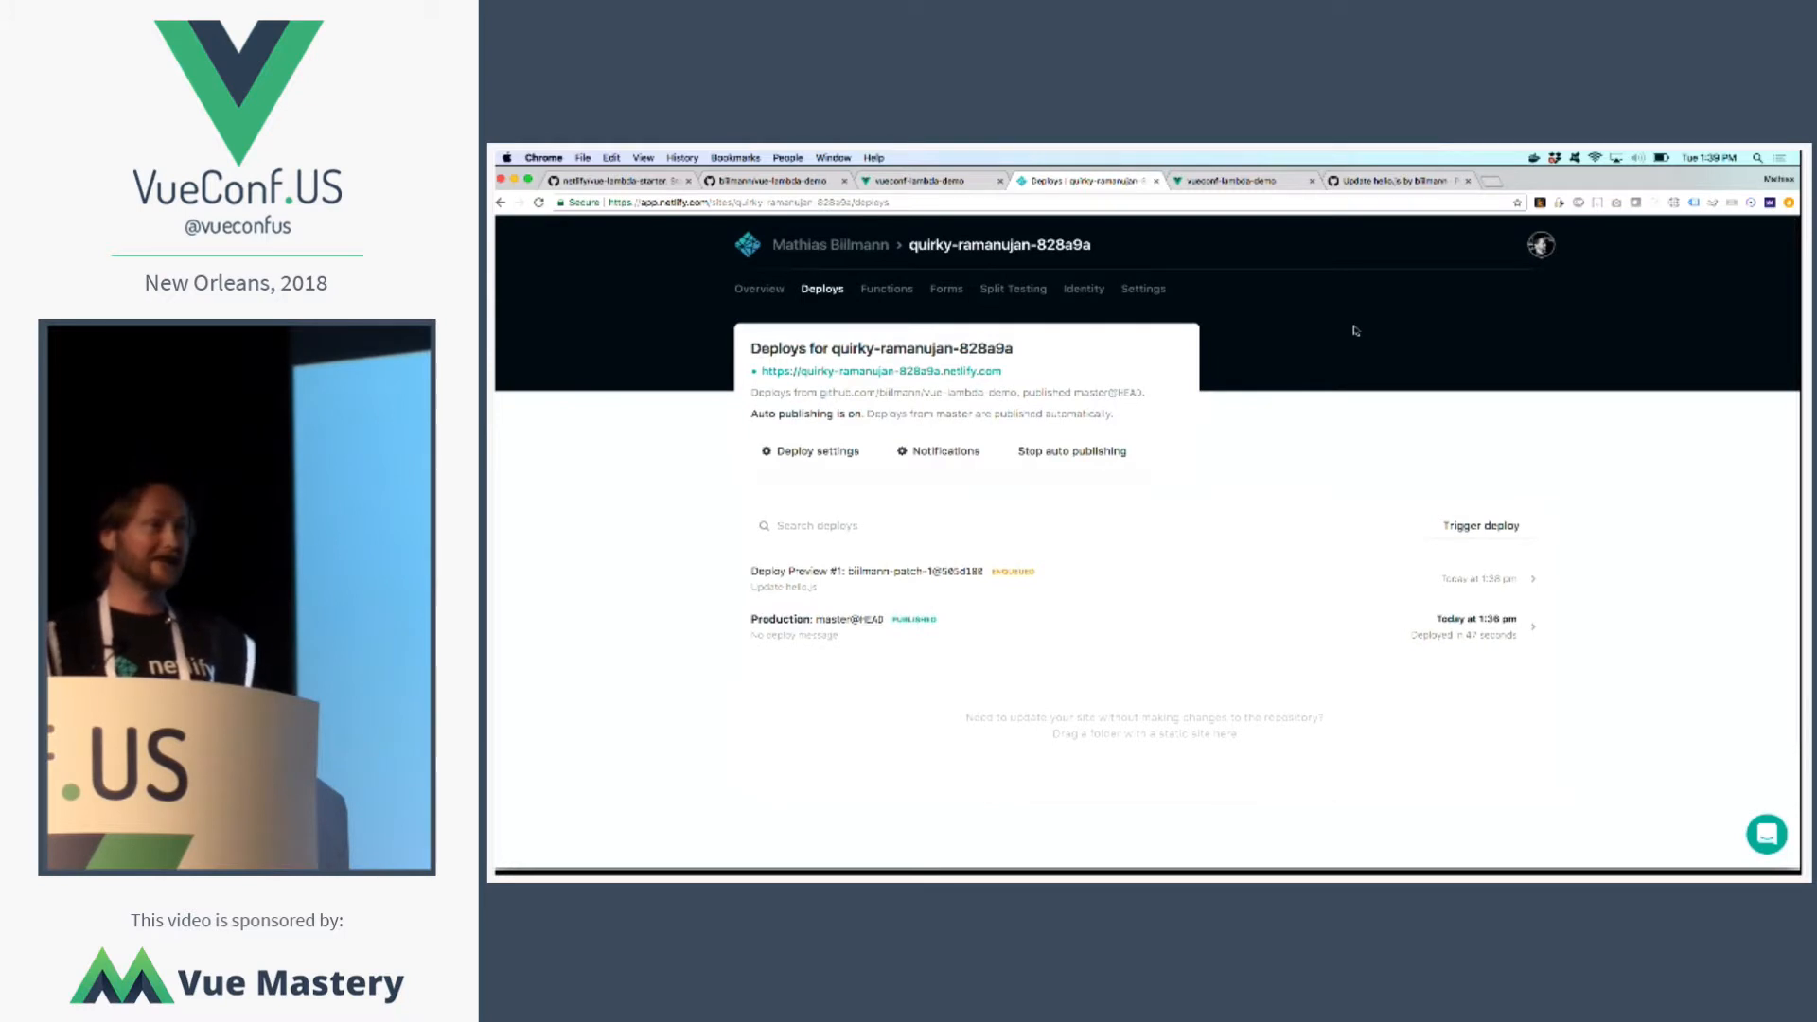
mouse_move(1350, 355)
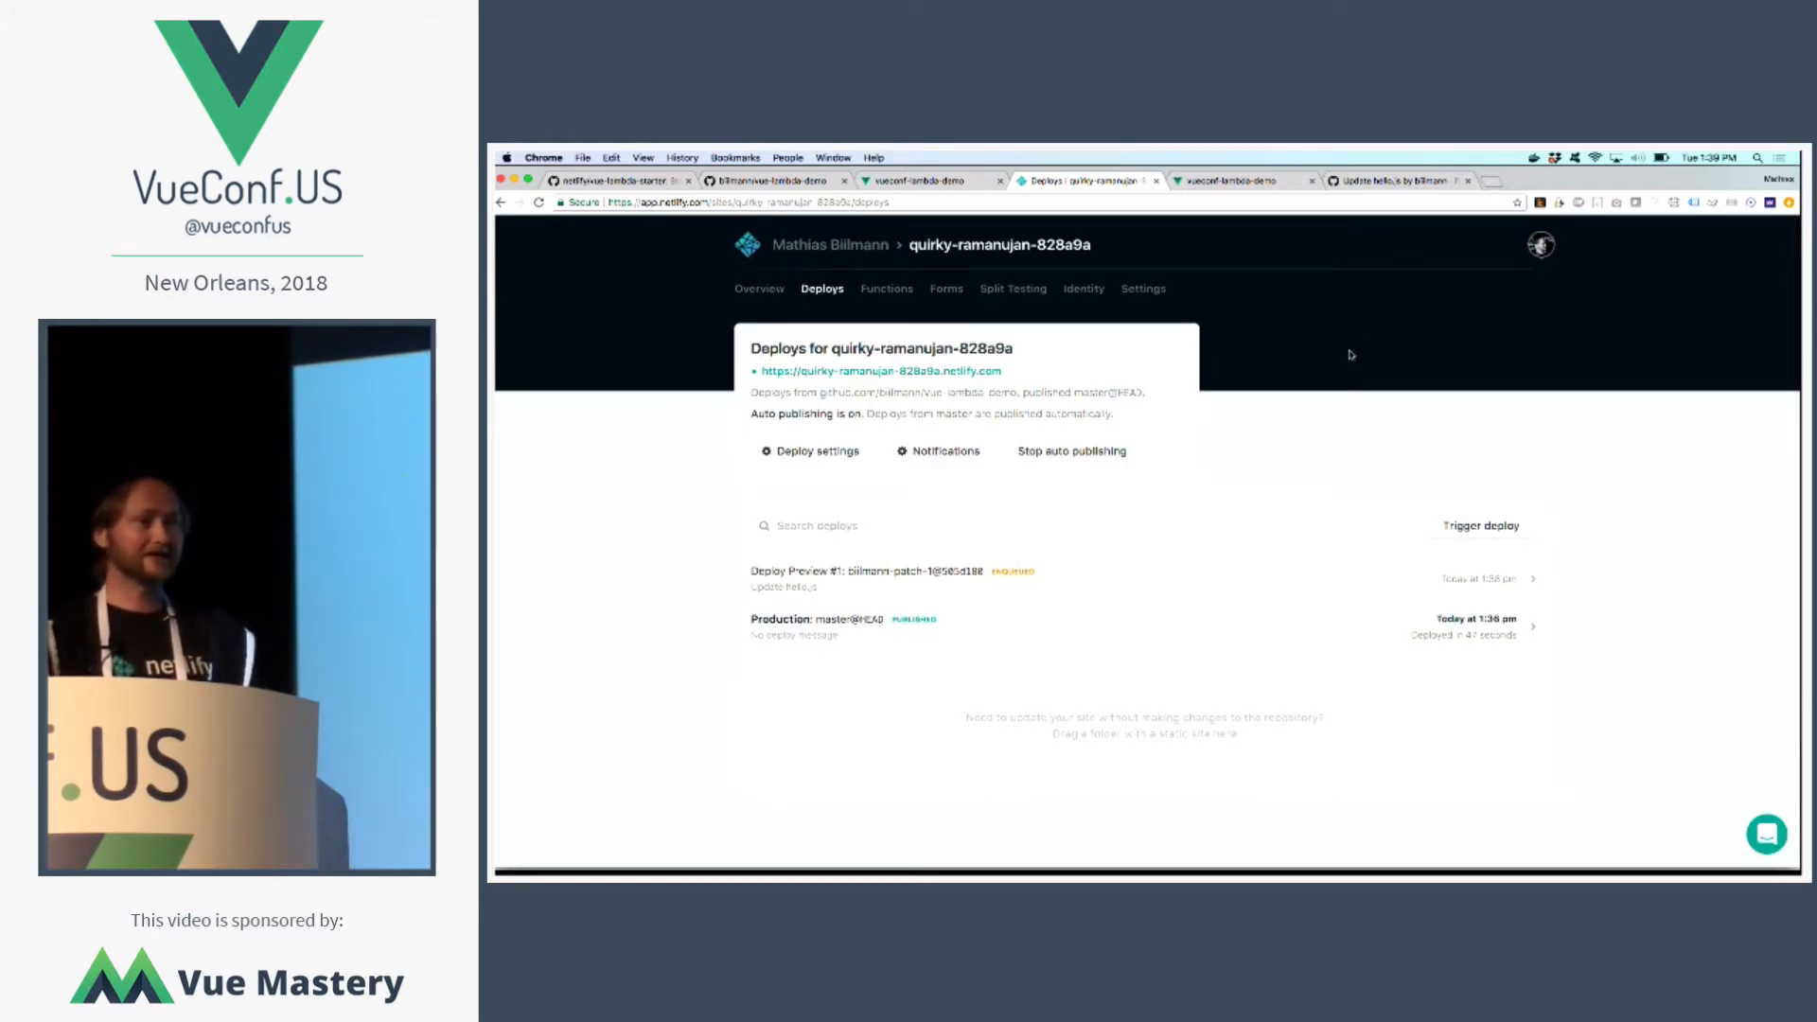
mouse_move(1211, 294)
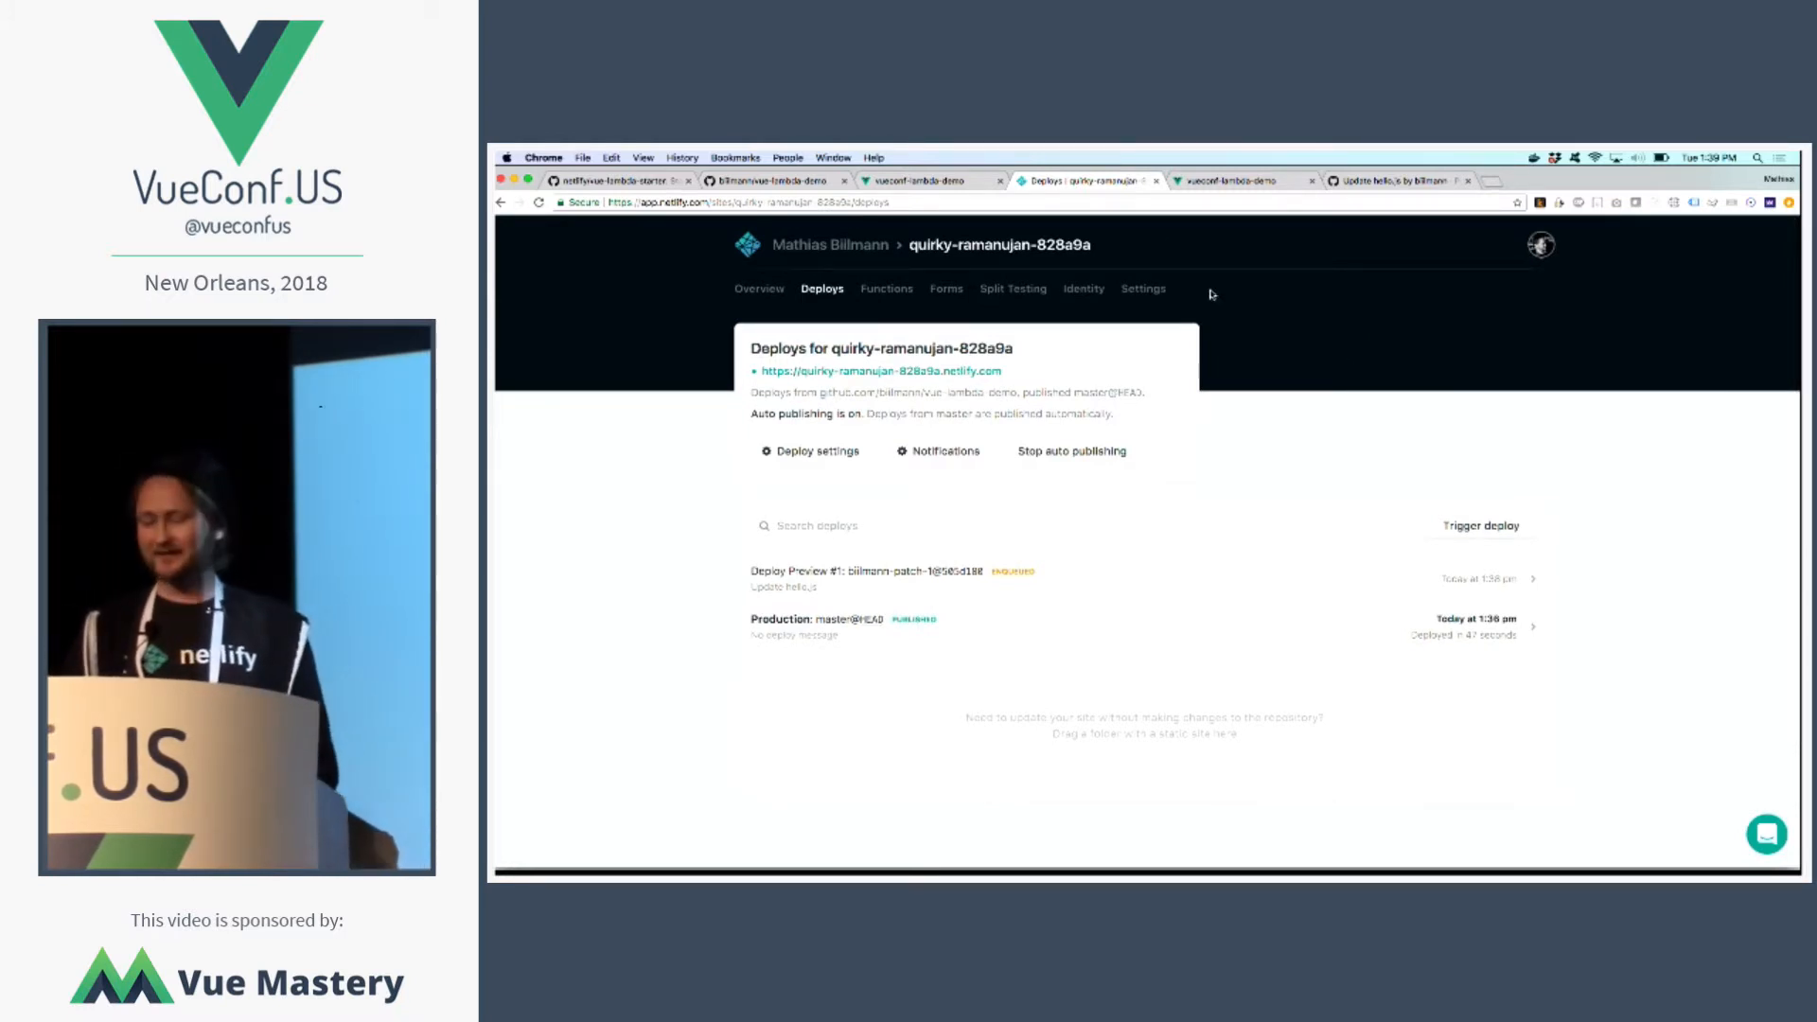